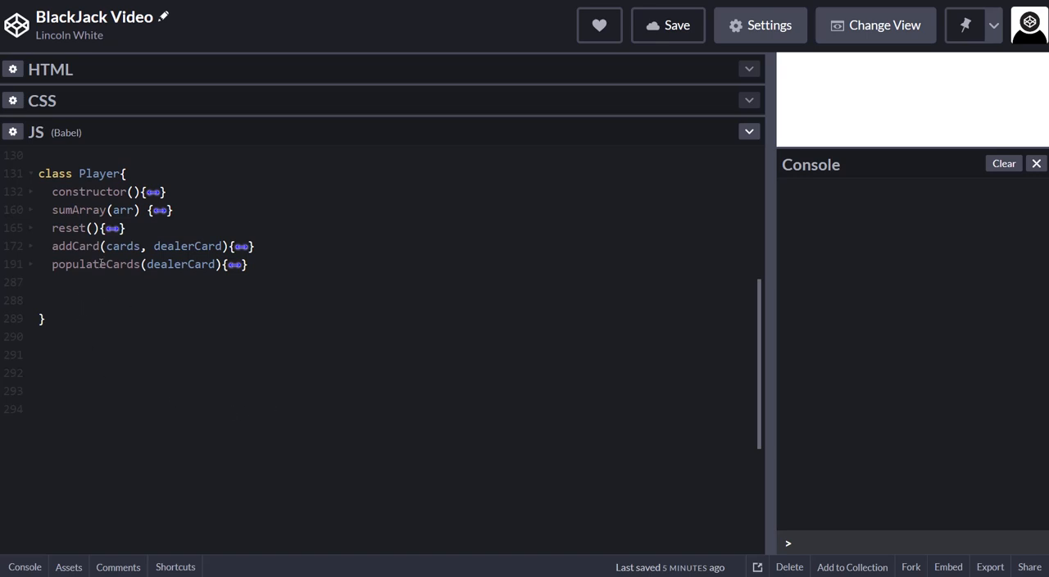
mouse_move(31, 275)
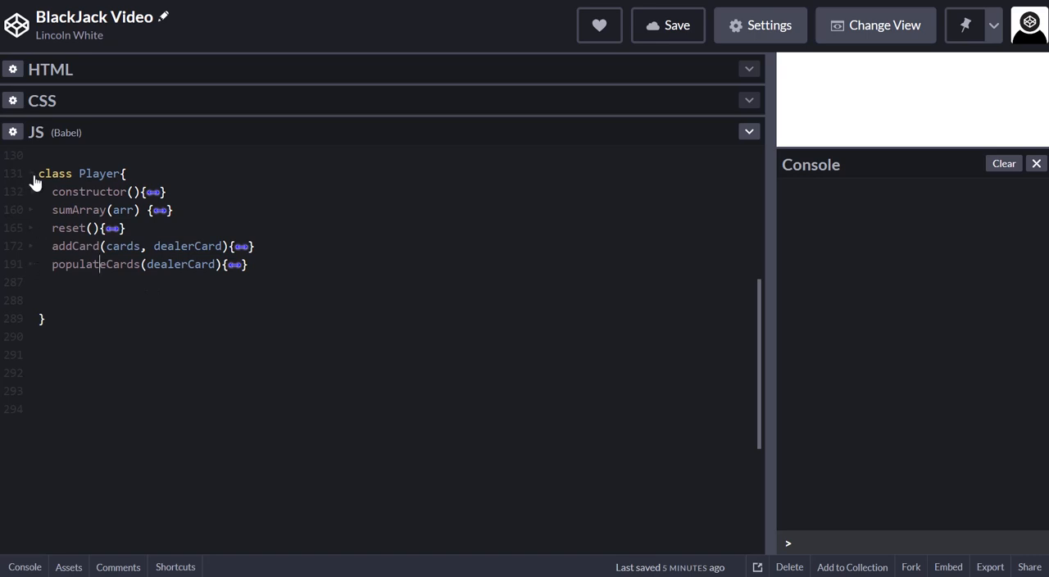
Step: In the comment under CardMachine, sketch myCards as objects holding card: [8], plus empty objects
scroll("up", 3)
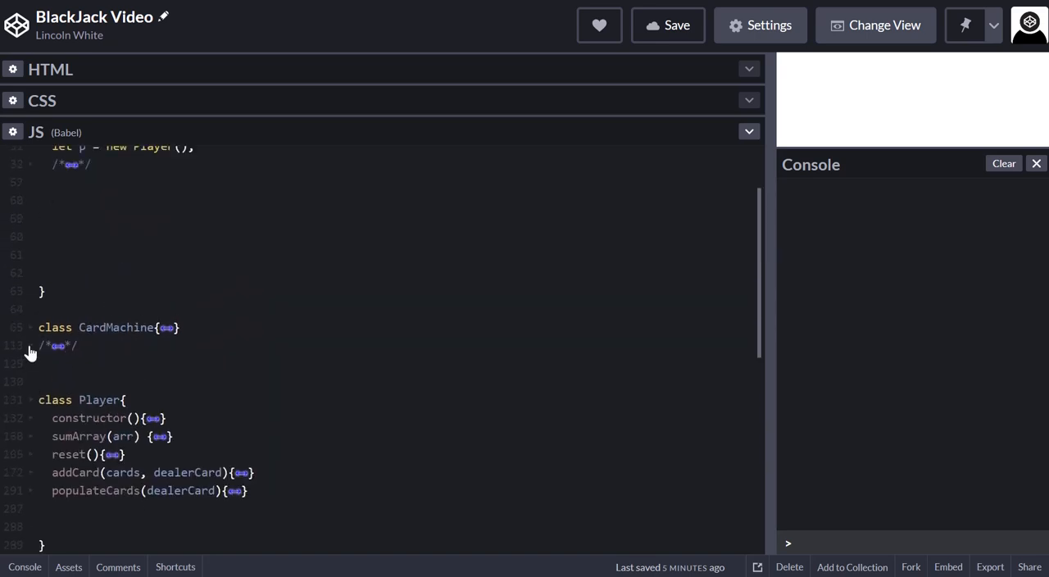
left_click(31, 345)
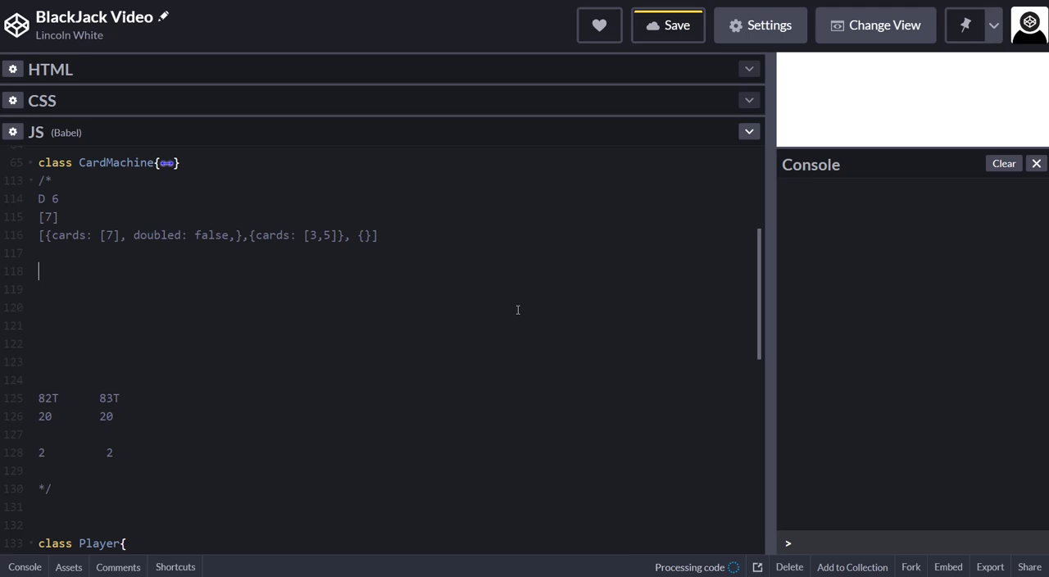
type("myCards")
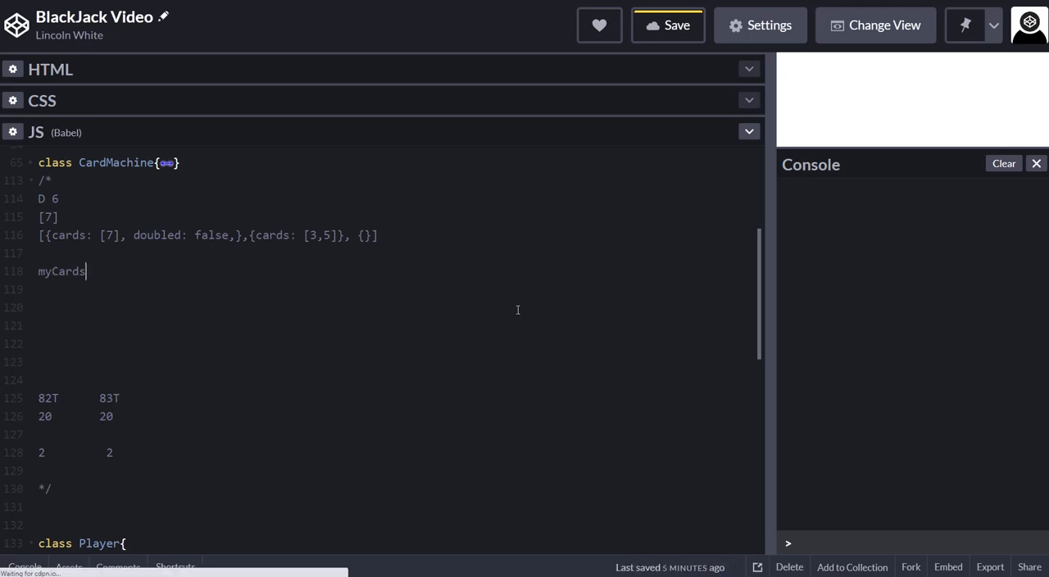
type("= []")
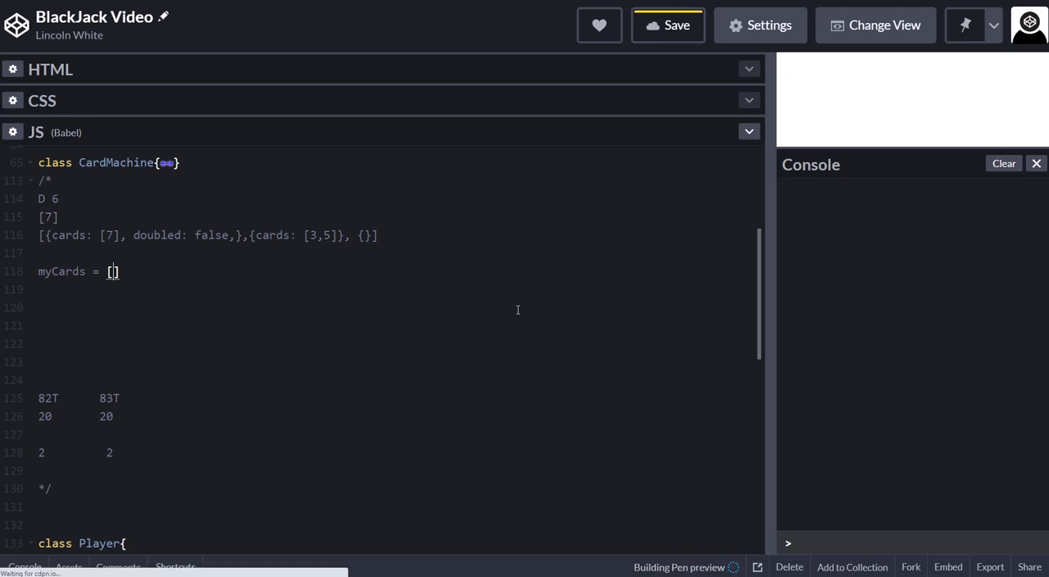
type("{}")
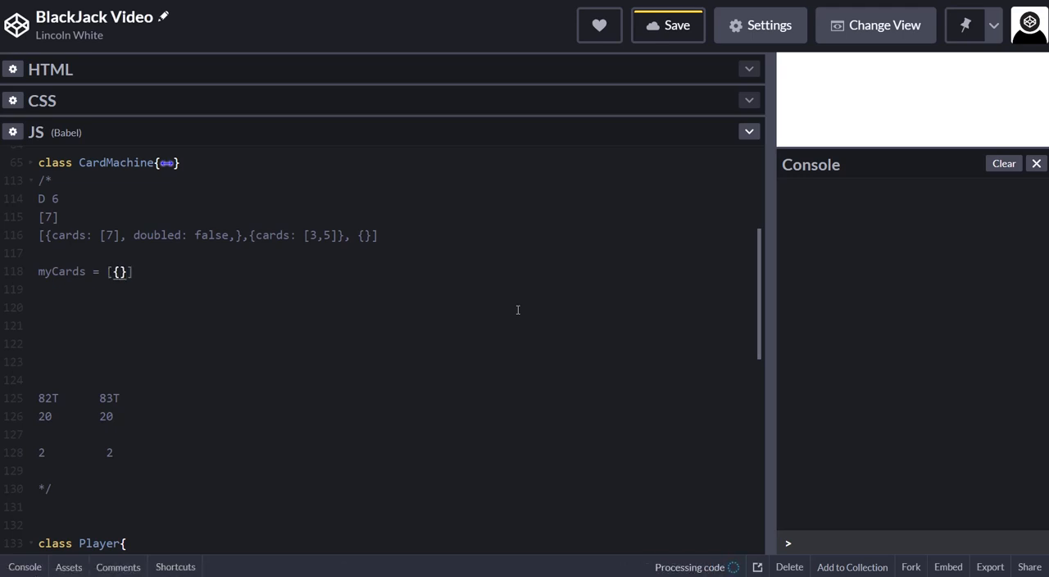
type(", {}")
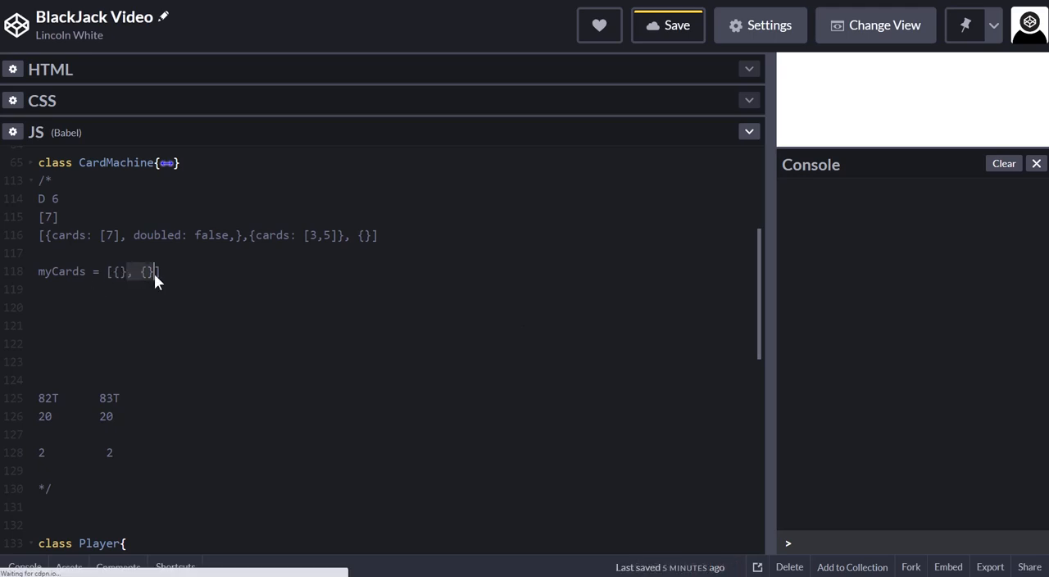
mouse_move(172, 319)
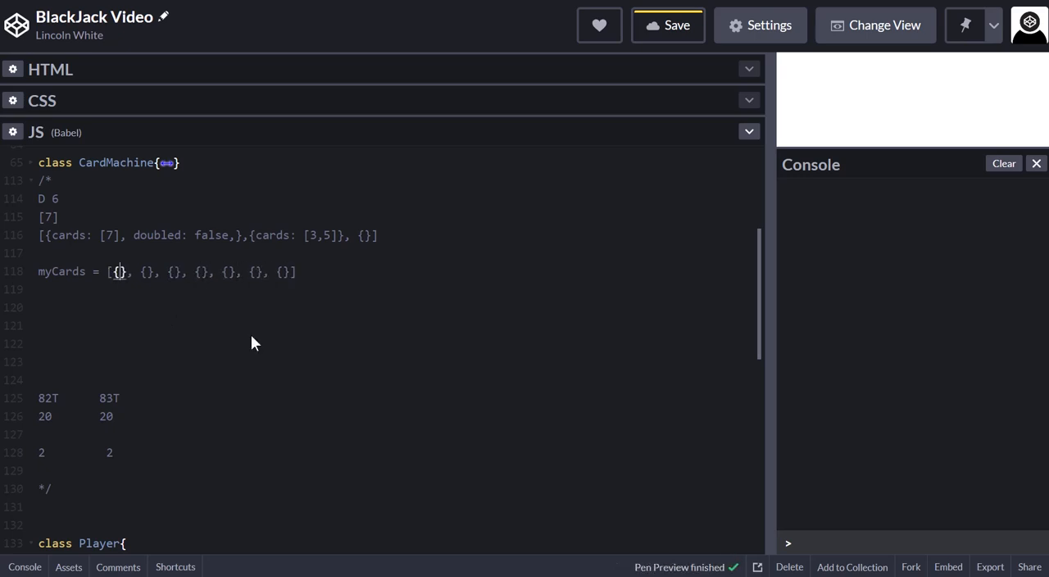
type("card: [")
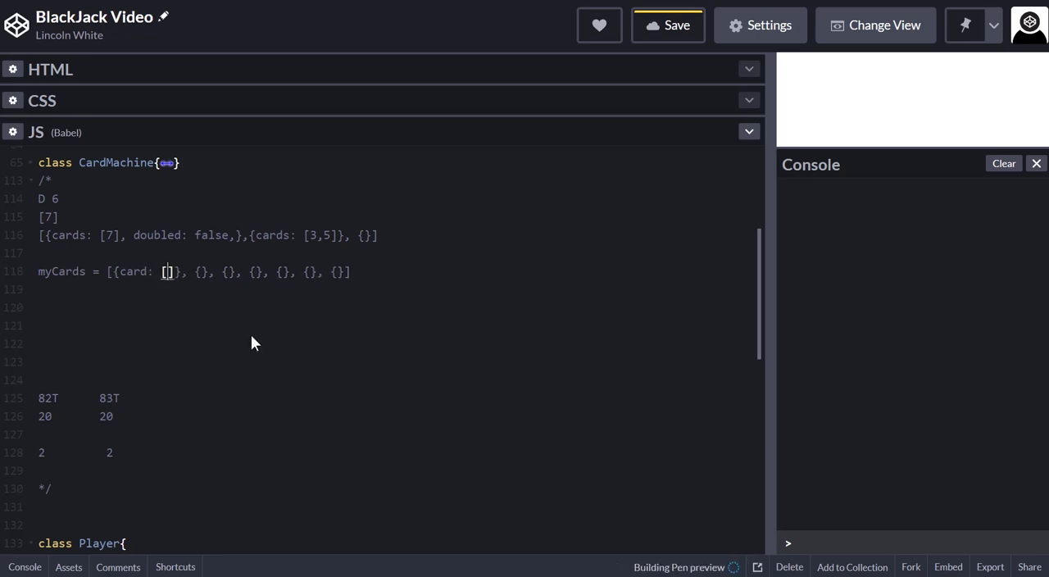
type("8,,")
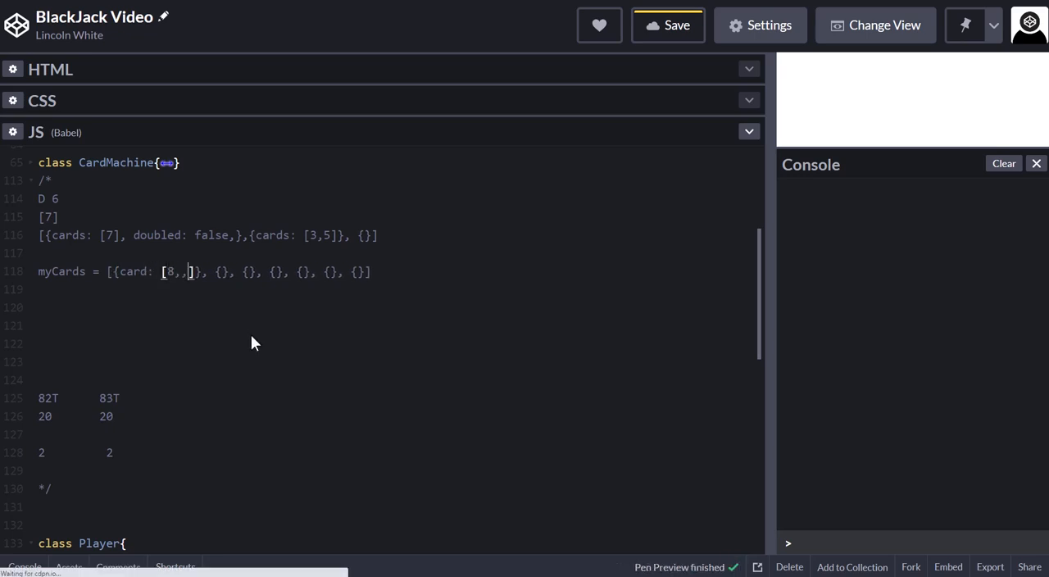
type("8")
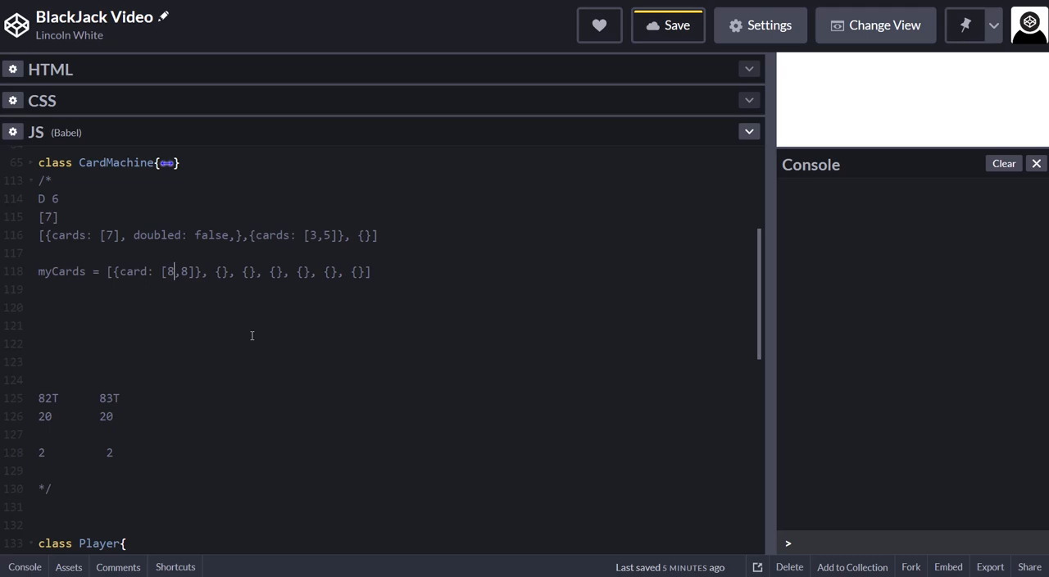
key("Backspace")
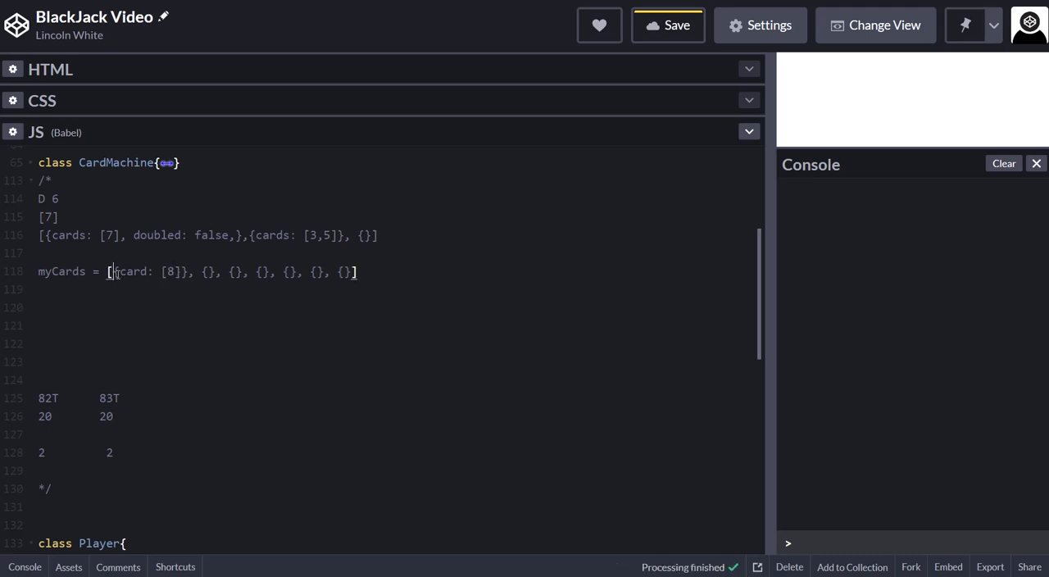
right_click(172, 271)
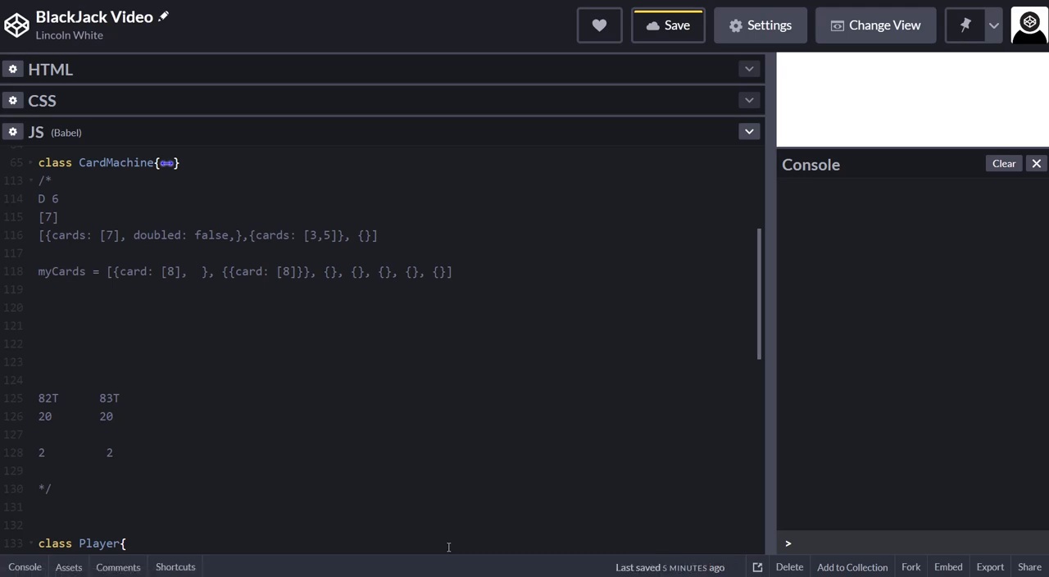
Step: Give the first two myCards objects sc: 1 and sc: 2, with cards [8, 8] and [8, 5]
type("sc:")
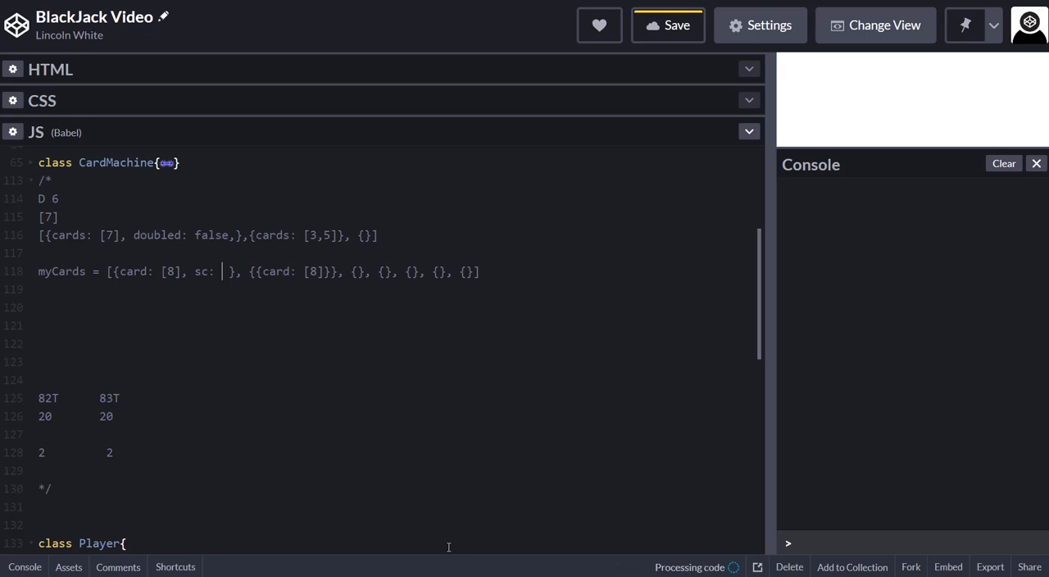
type("0")
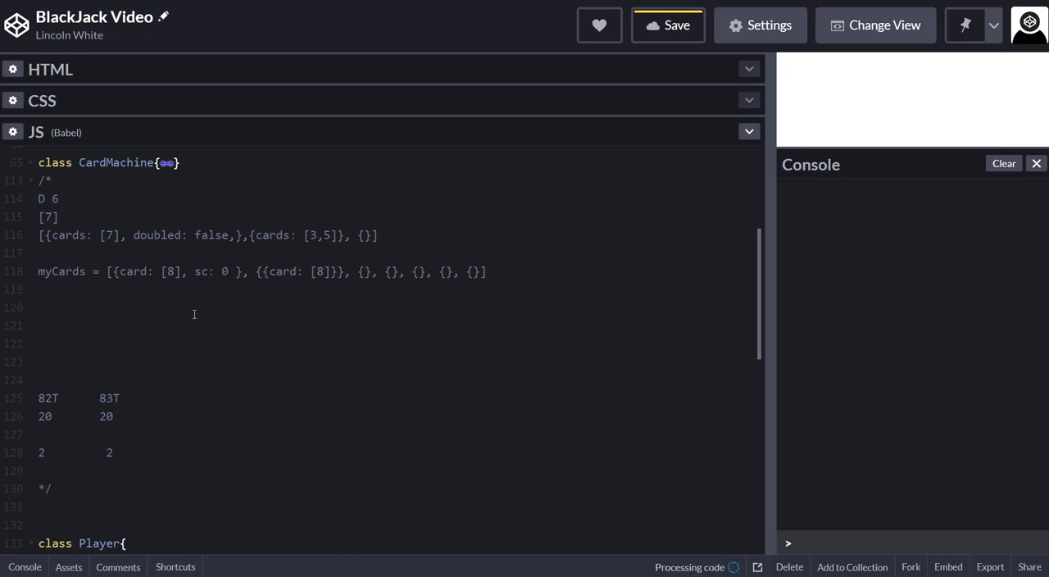
type("1")
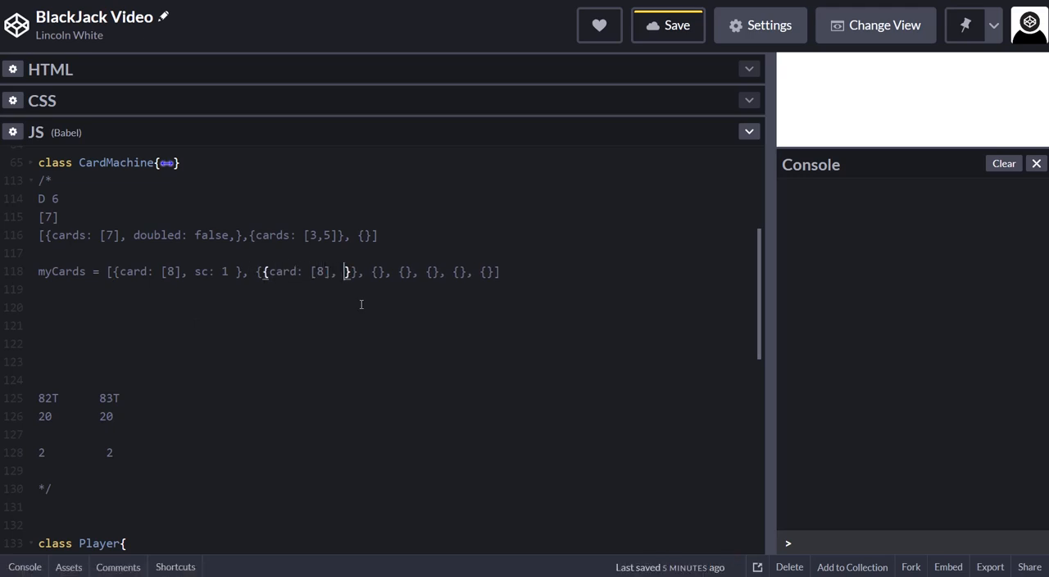
type("sc")
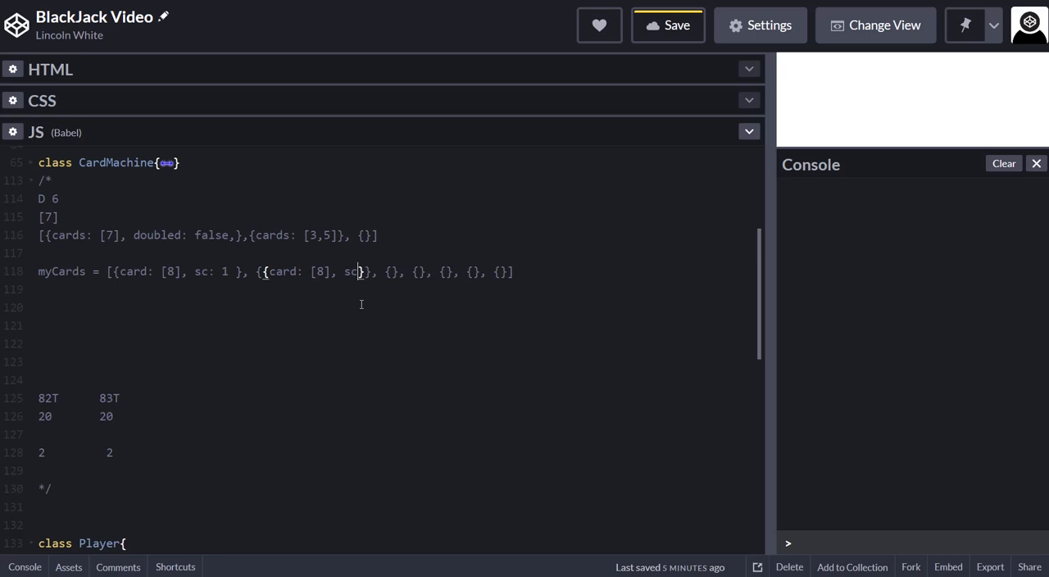
type("2")
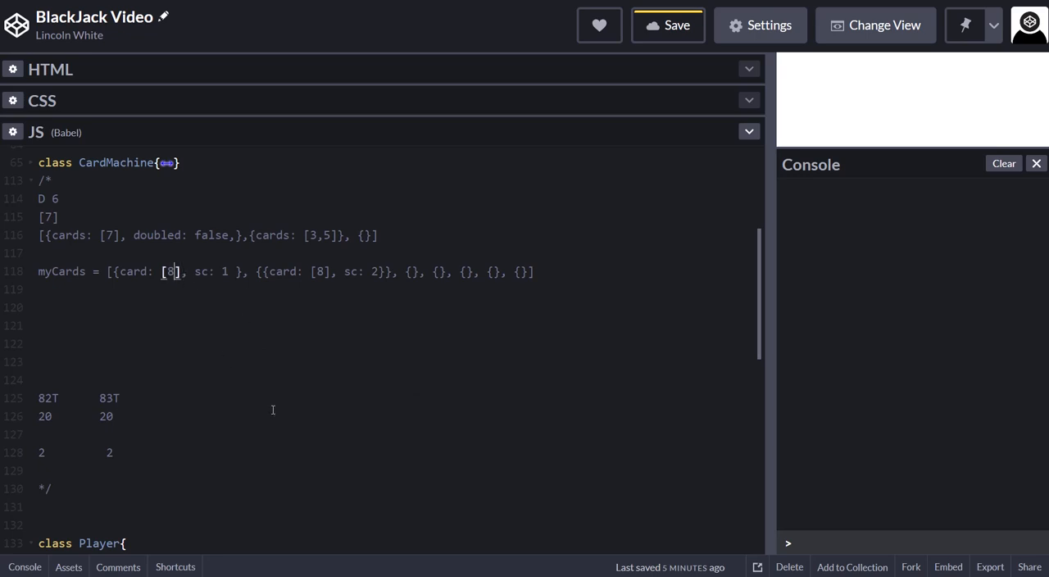
type(",")
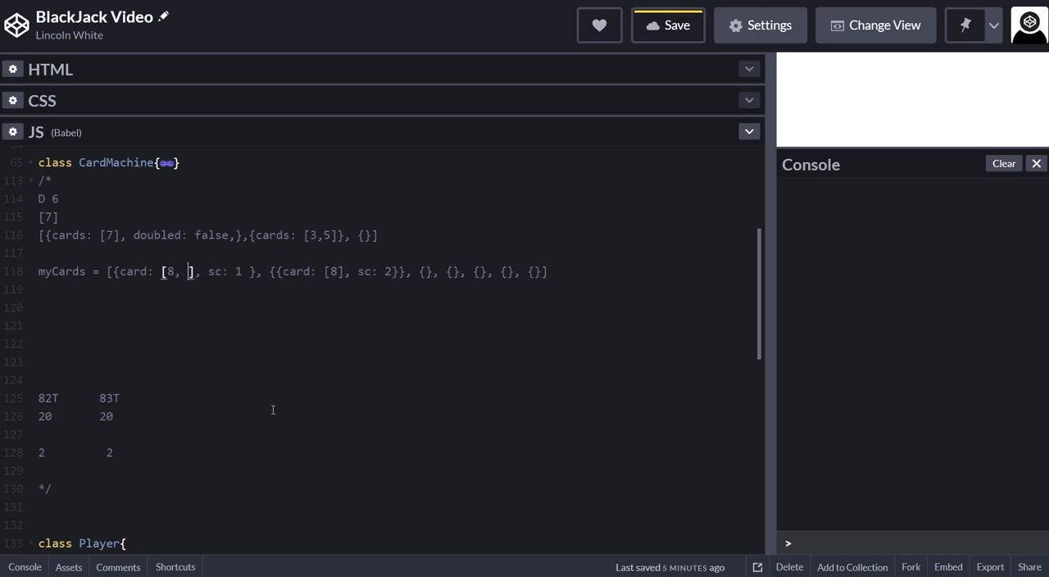
type("5")
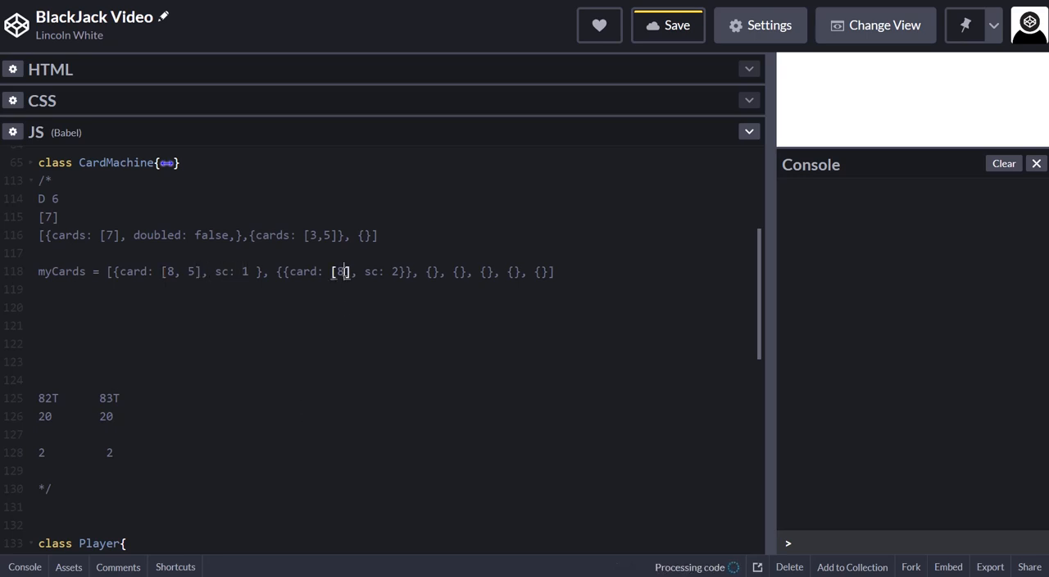
type(", 8")
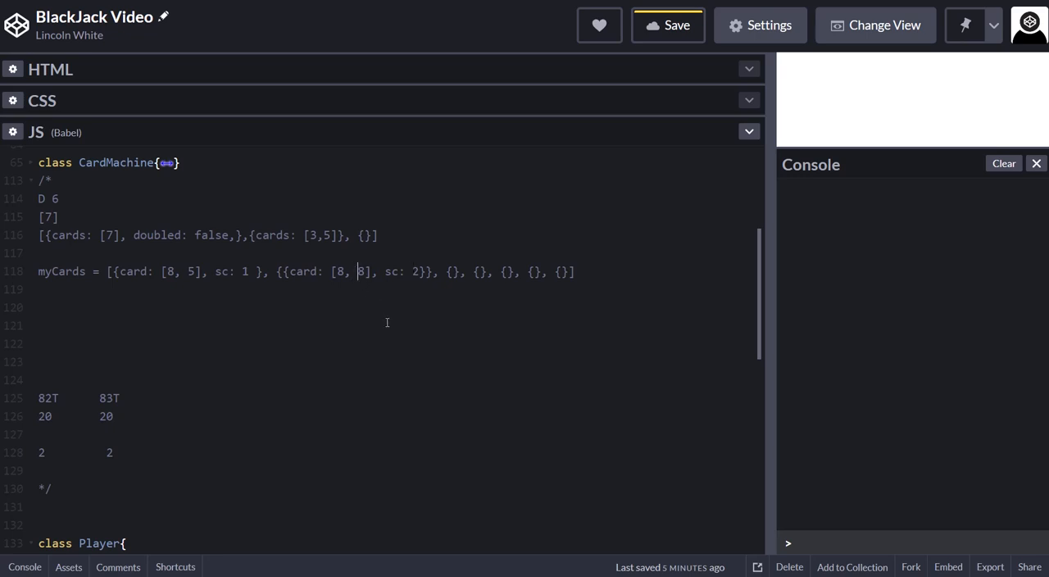
type("5")
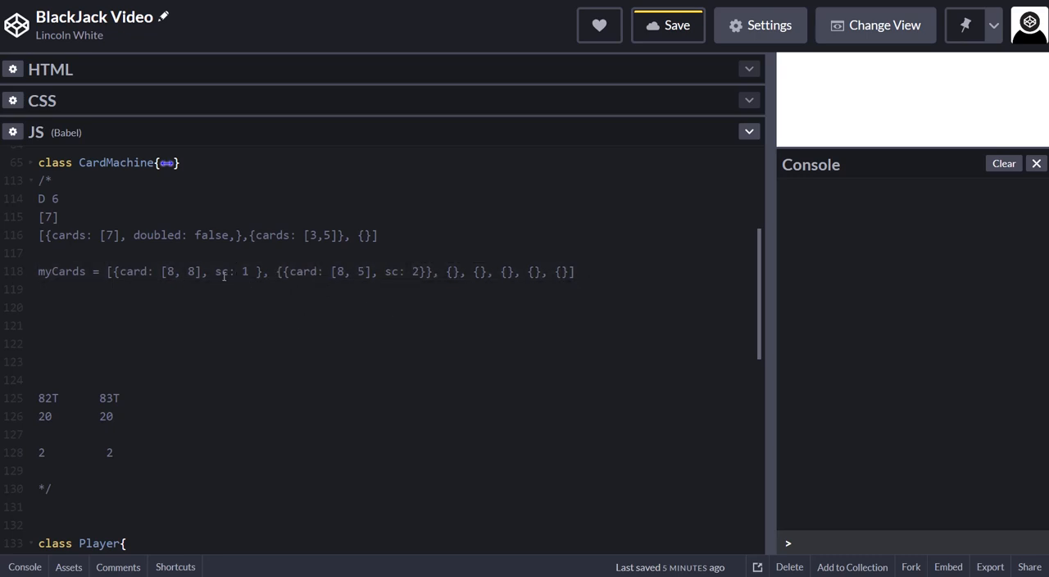
Step: Change the first myCards object's sc value from 1 to 3
double_click(223, 271)
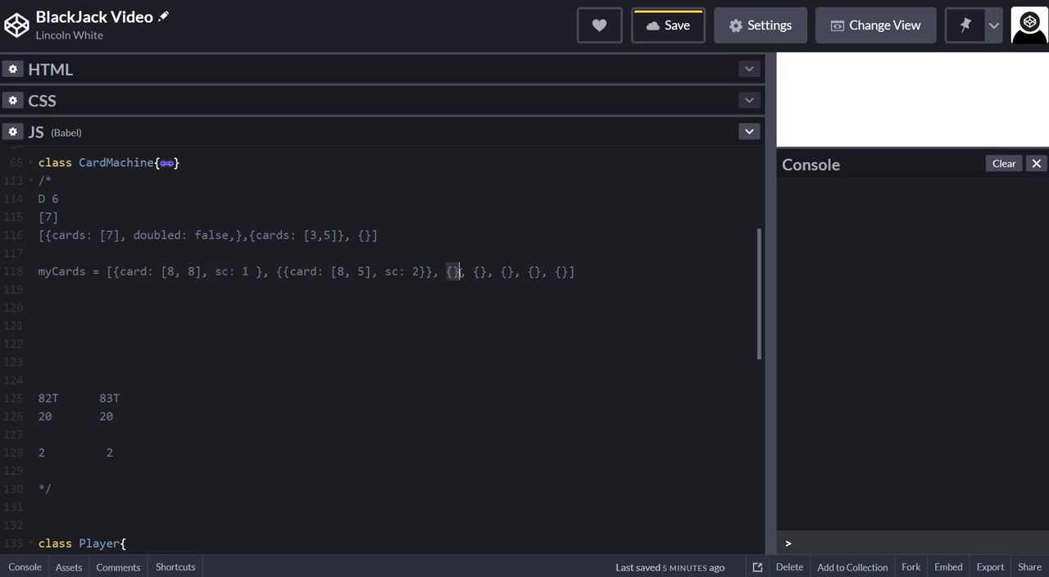
mouse_move(354, 375)
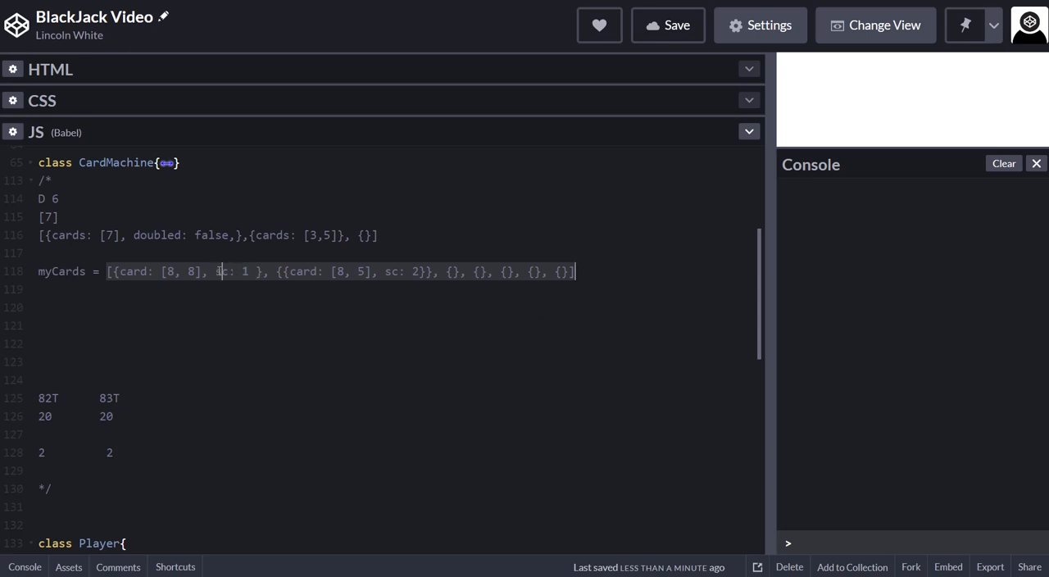
left_click(274, 298)
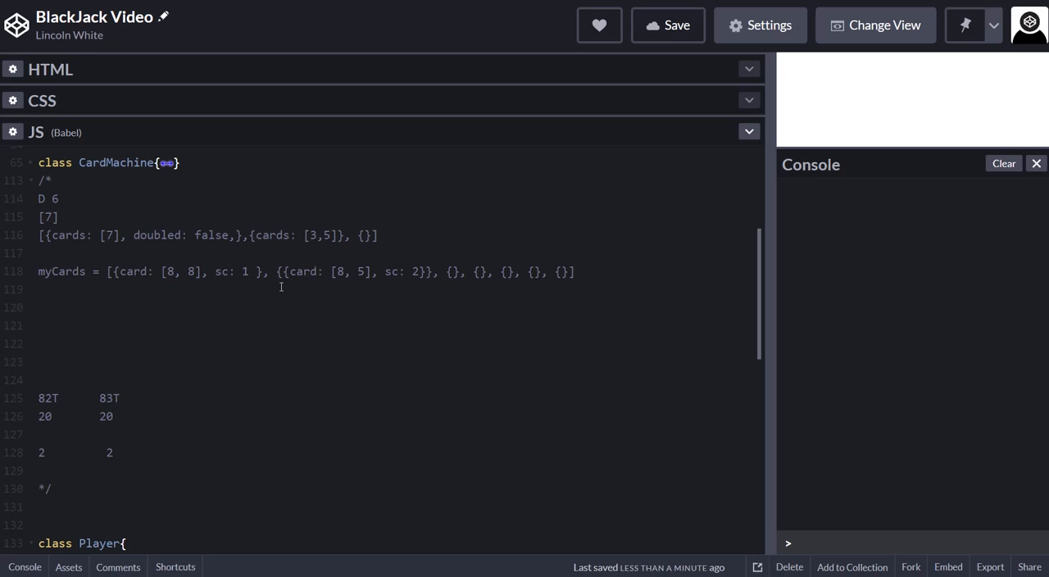
left_click(243, 271)
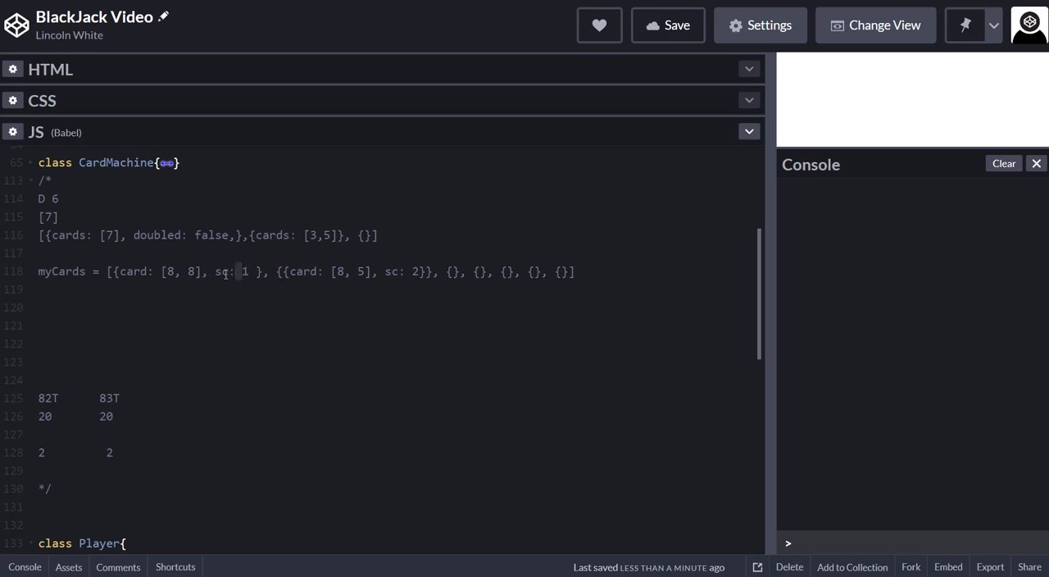
double_click(224, 271)
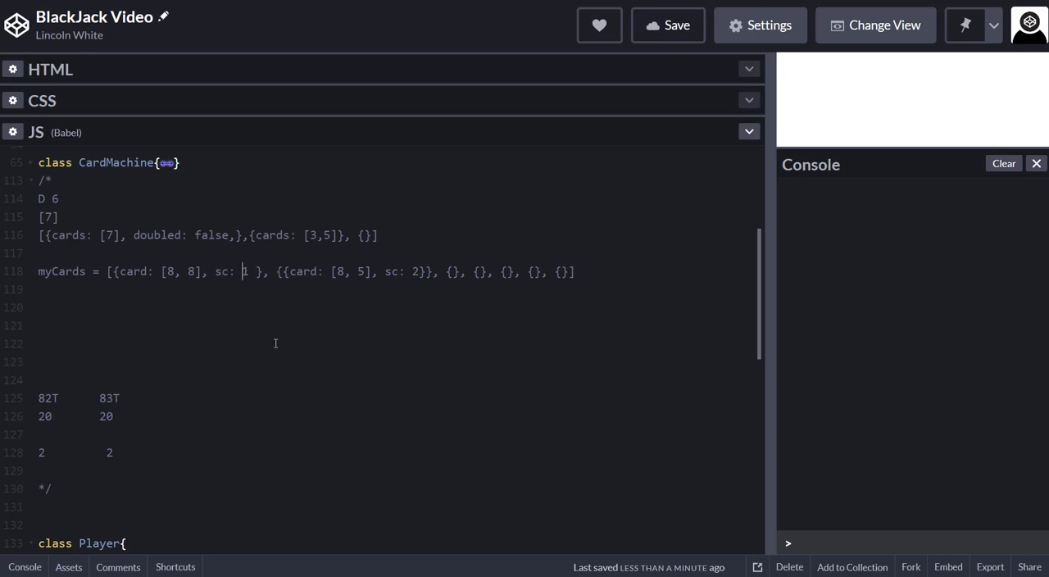
type("3")
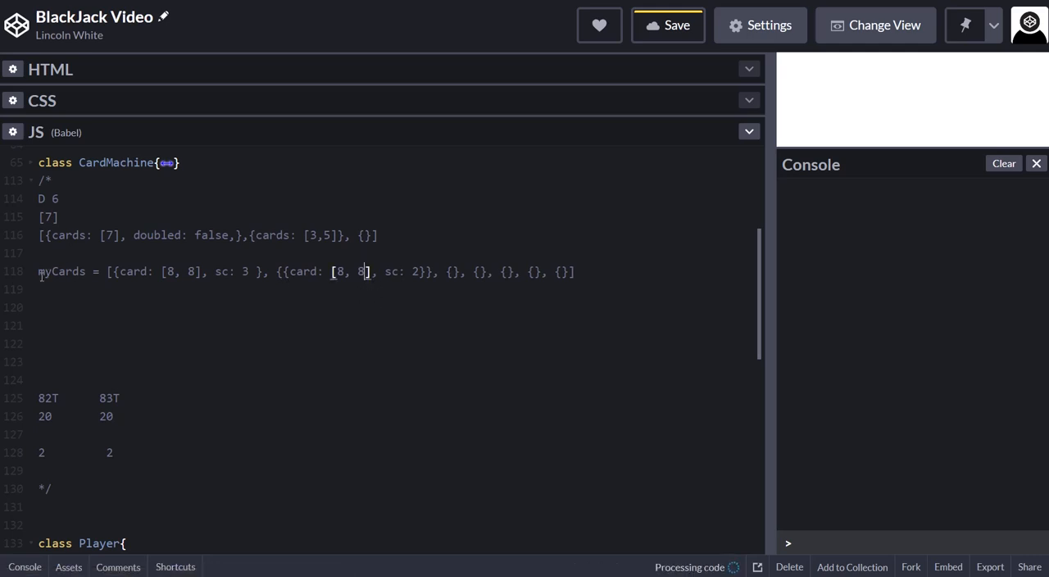
left_click(667, 25)
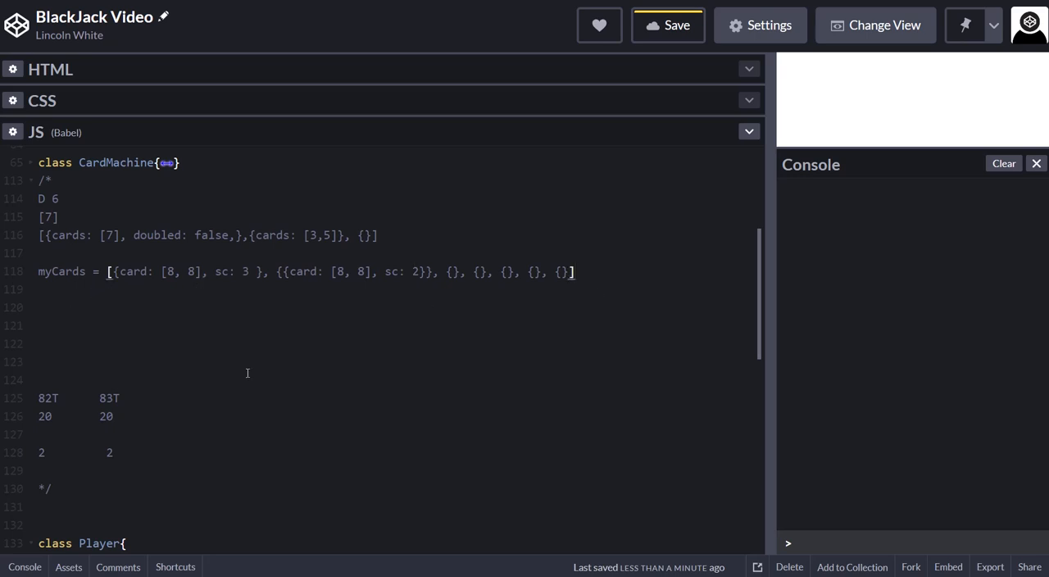
scroll("up", 3)
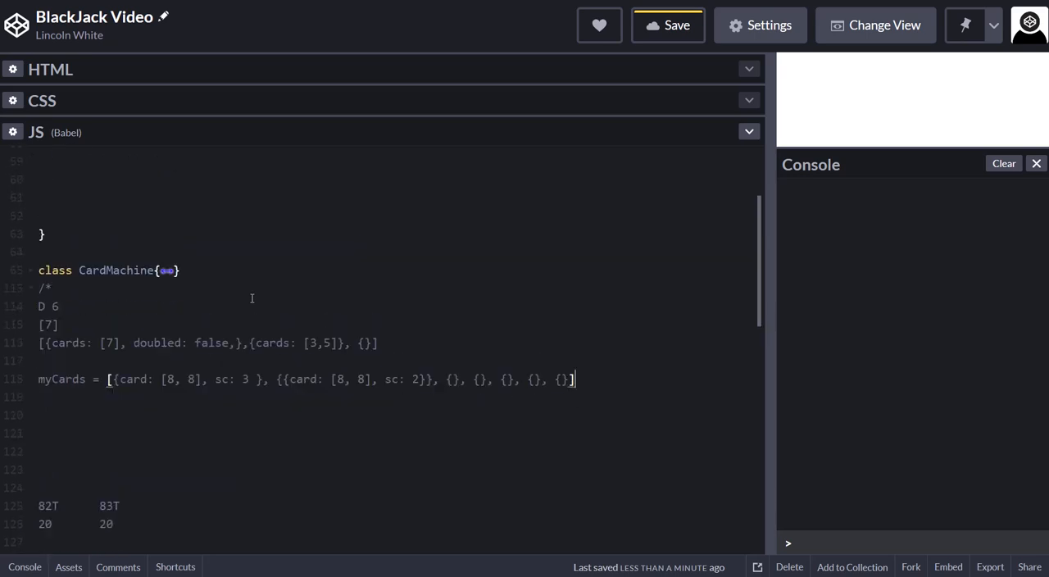
scroll("down", 3)
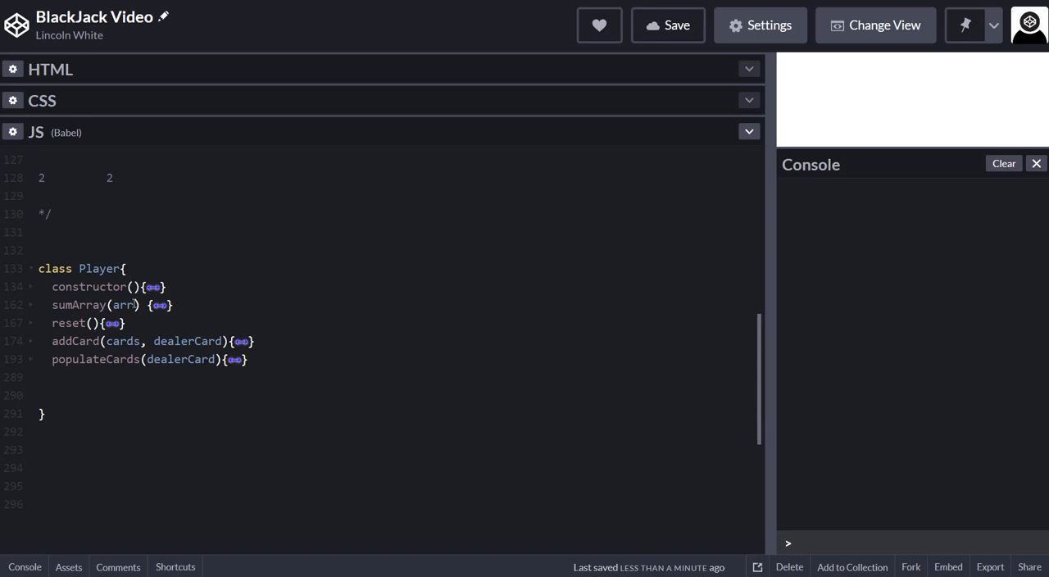
scroll("up", 3)
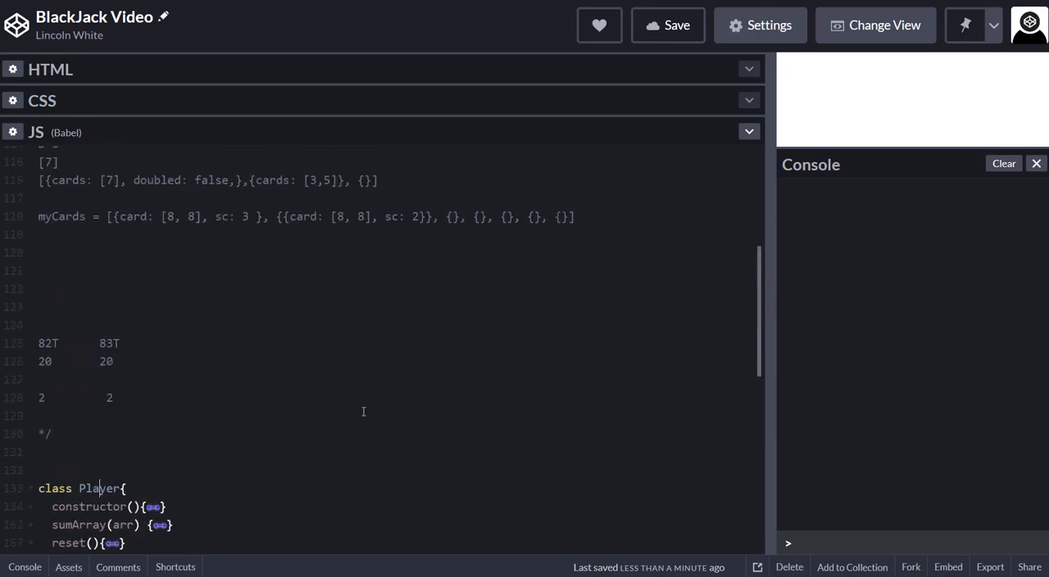
scroll("up", 3)
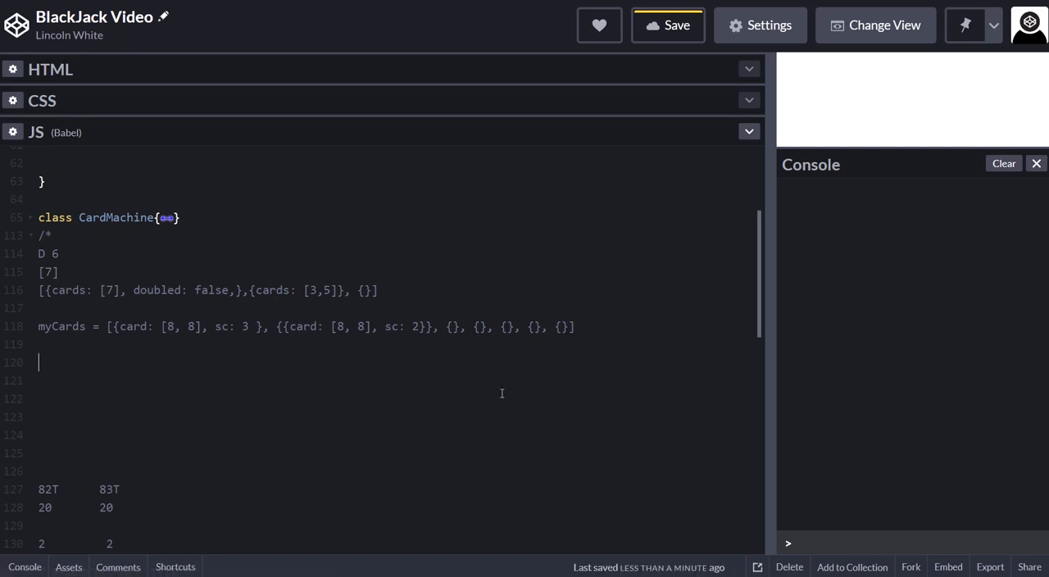
scroll("down", 3)
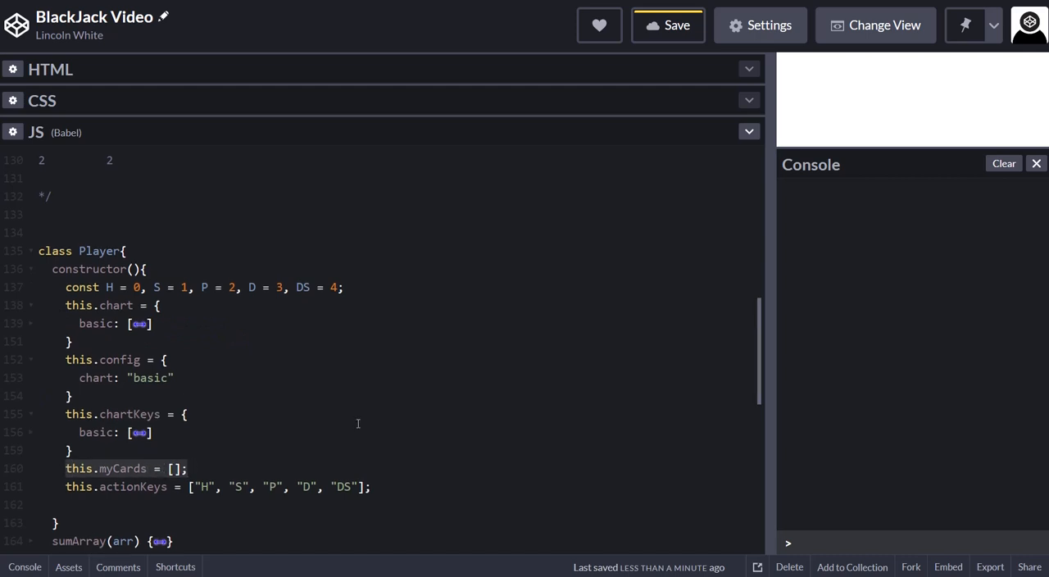
scroll("up", 3)
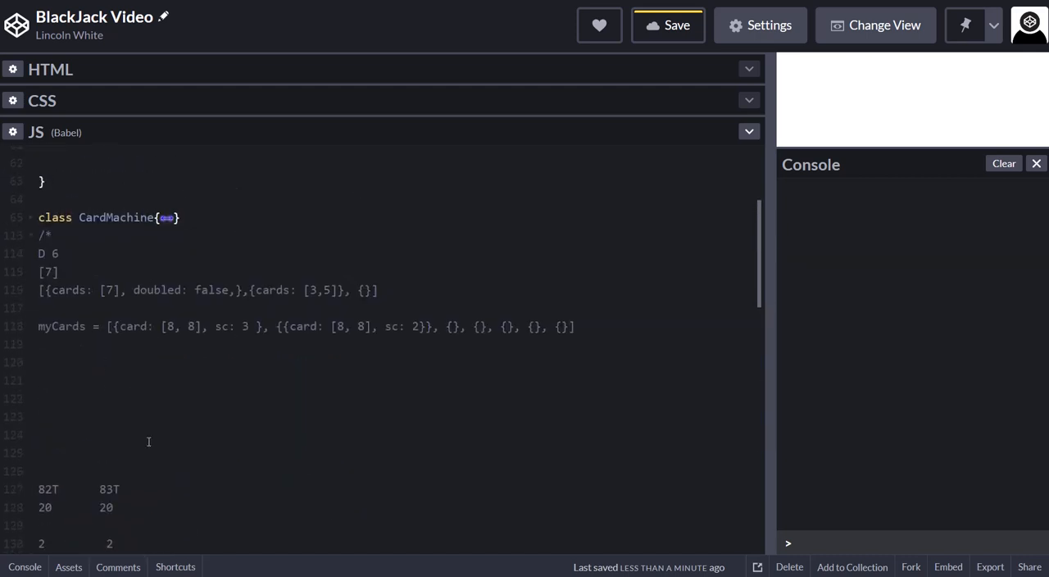
Step: Prefix the sketch line with this.myCards. so it reads this.myCards.myCards = [...]
type("this.my")
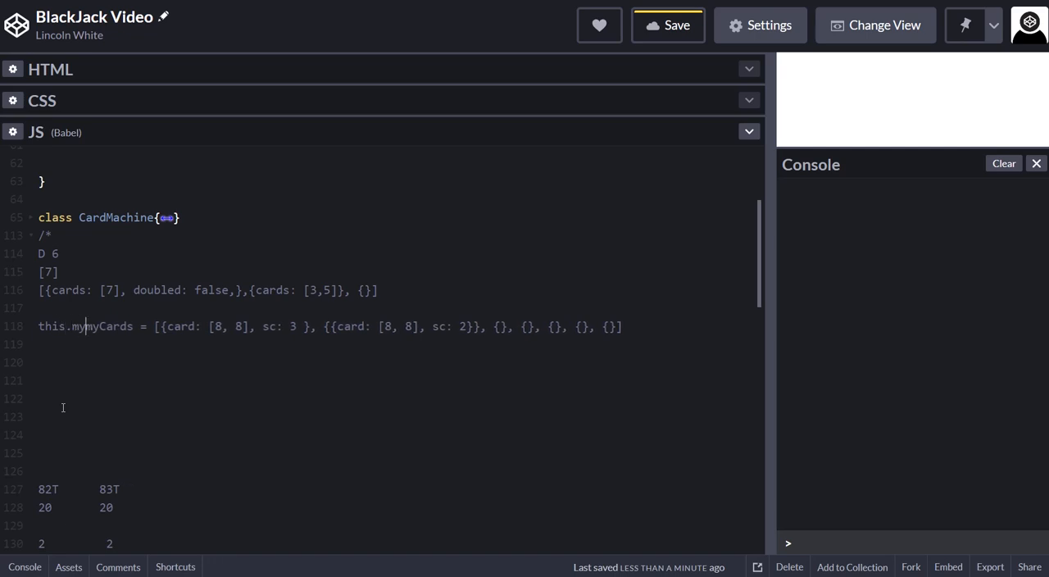
type("Cards.")
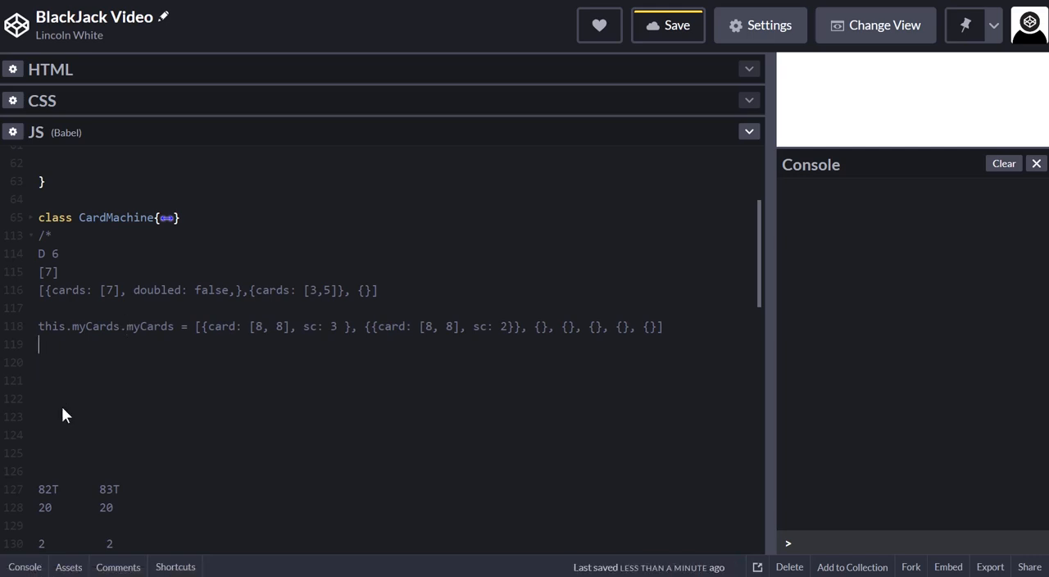
left_click(122, 326)
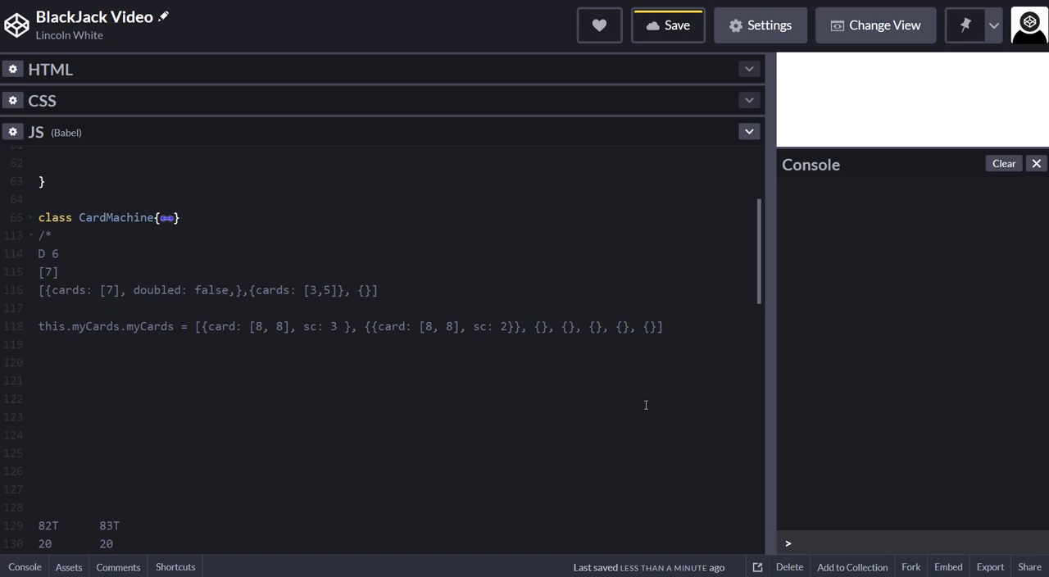
Step: Below the sketch line, begin a this.myCards object containing an empty myCards array
type("this.")
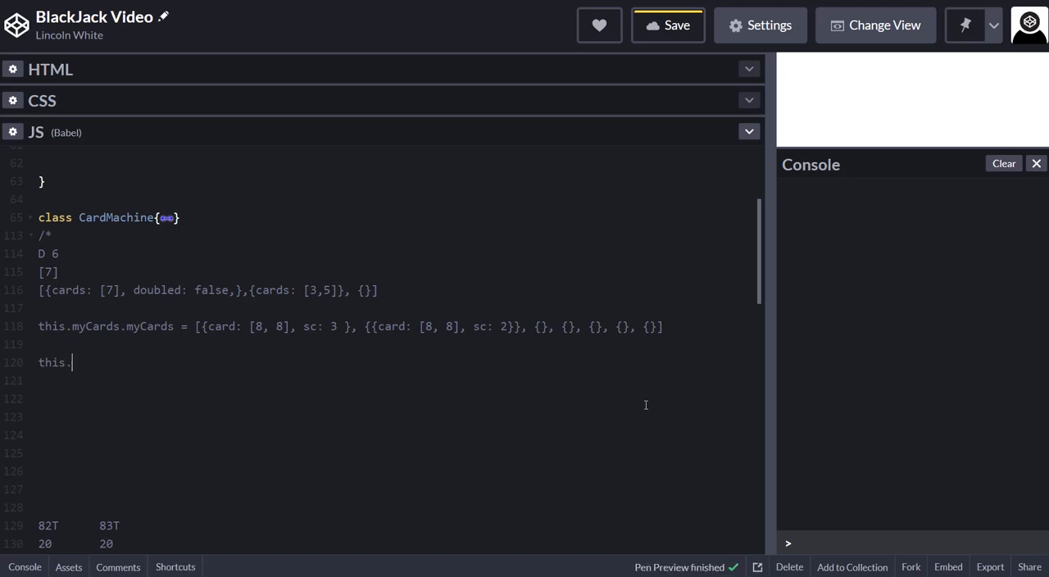
type("m")
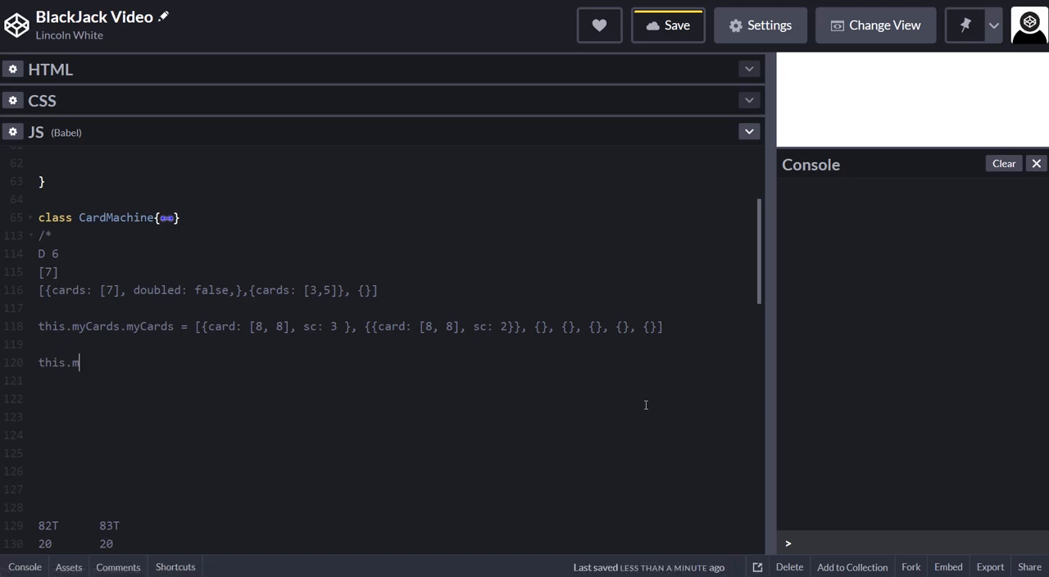
type("uCar")
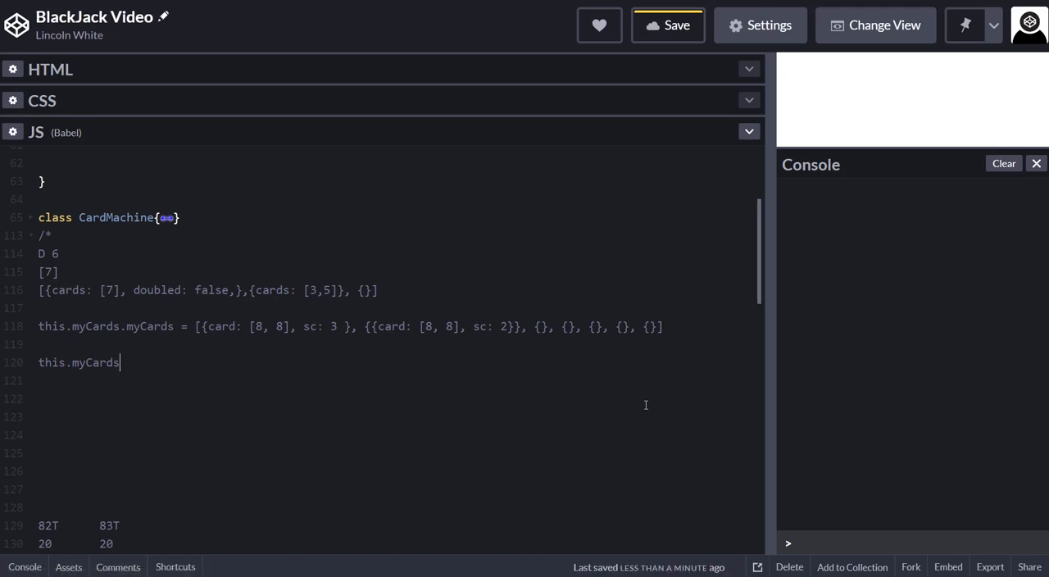
type("=")
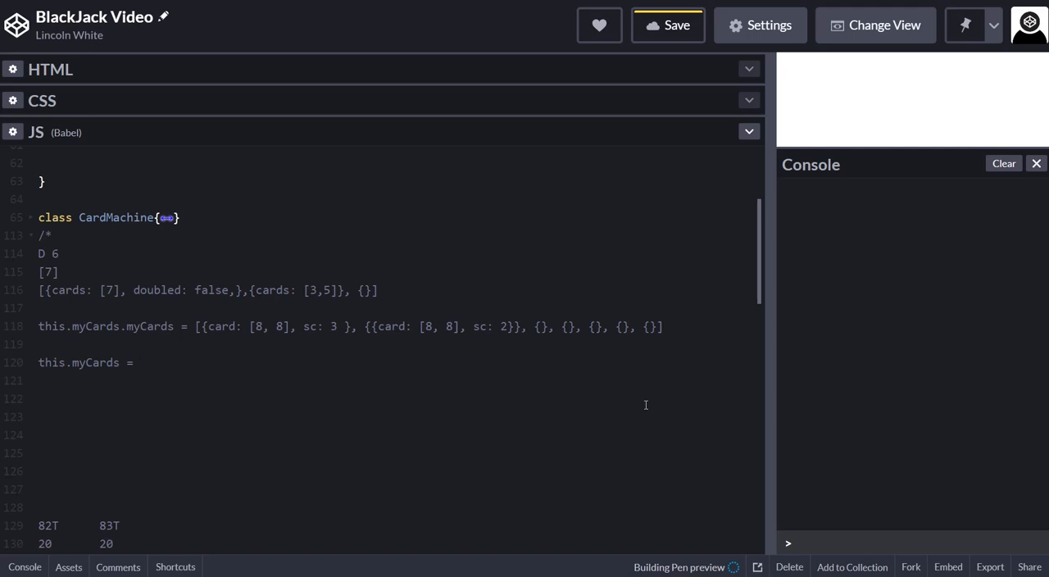
type("{")
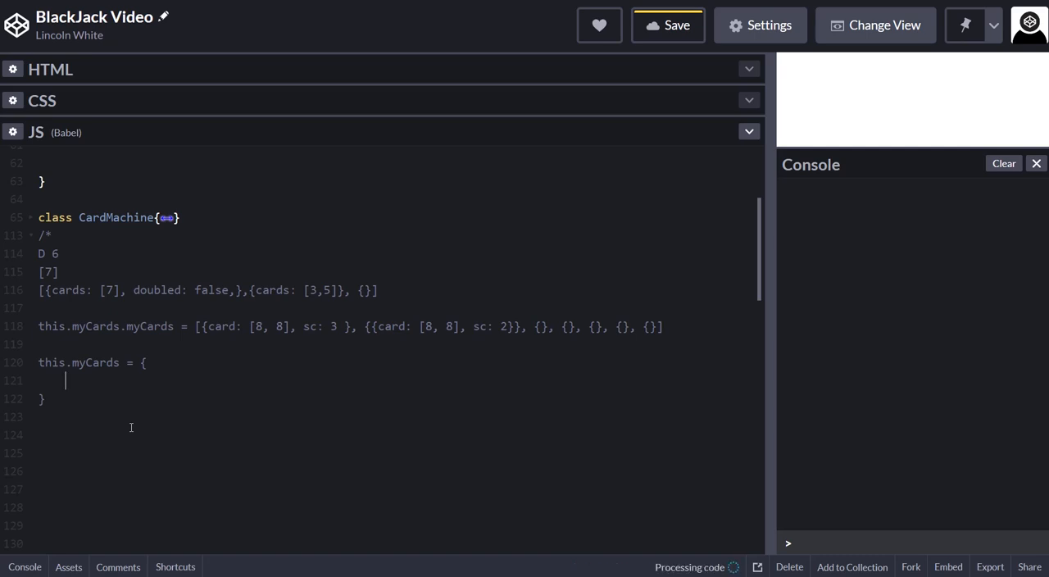
type("myCard")
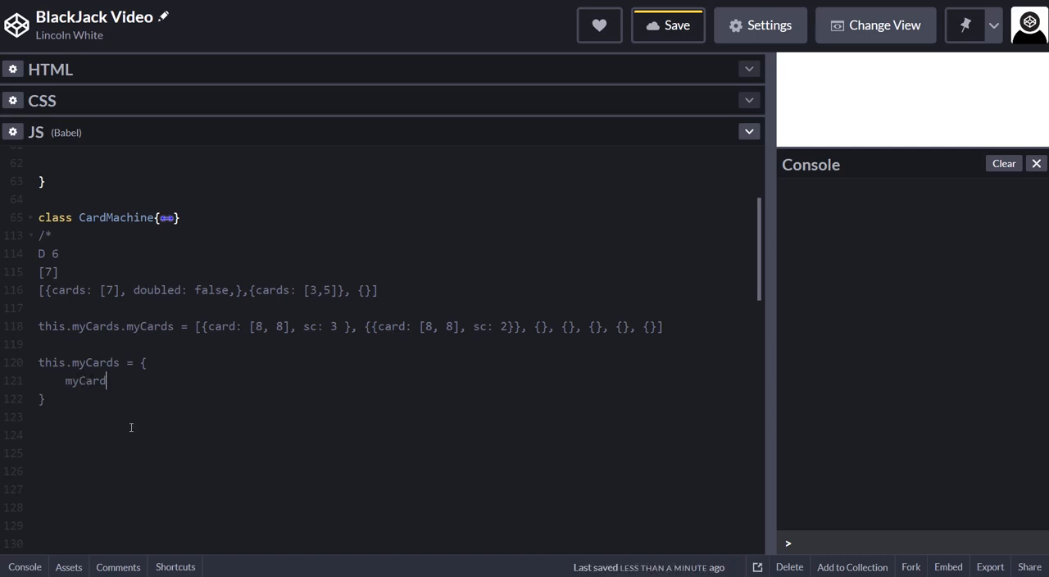
type("s: []")
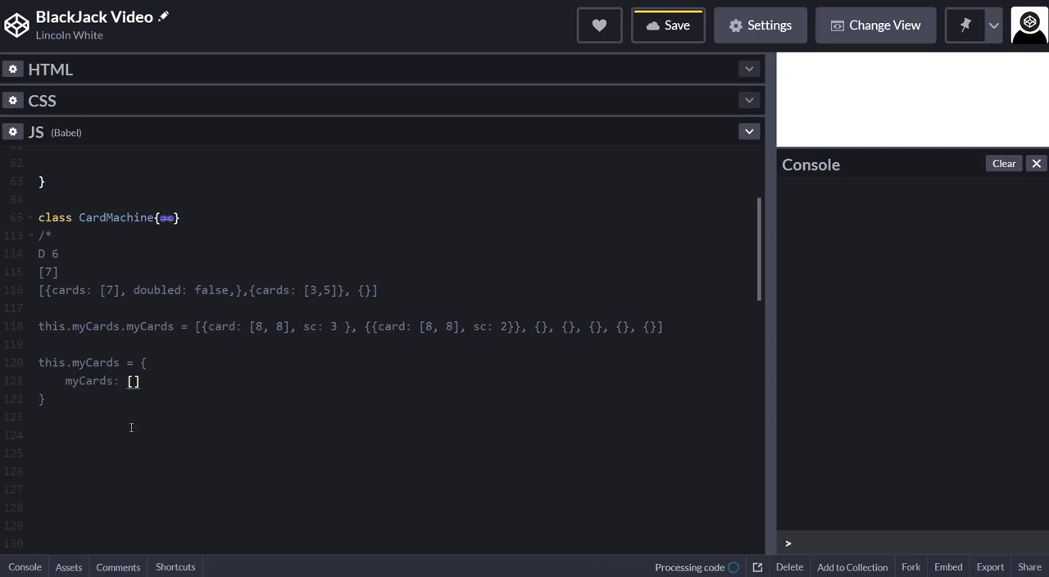
Step: Add a splitCount: 2 property to the this.myCards object
key("Enter")
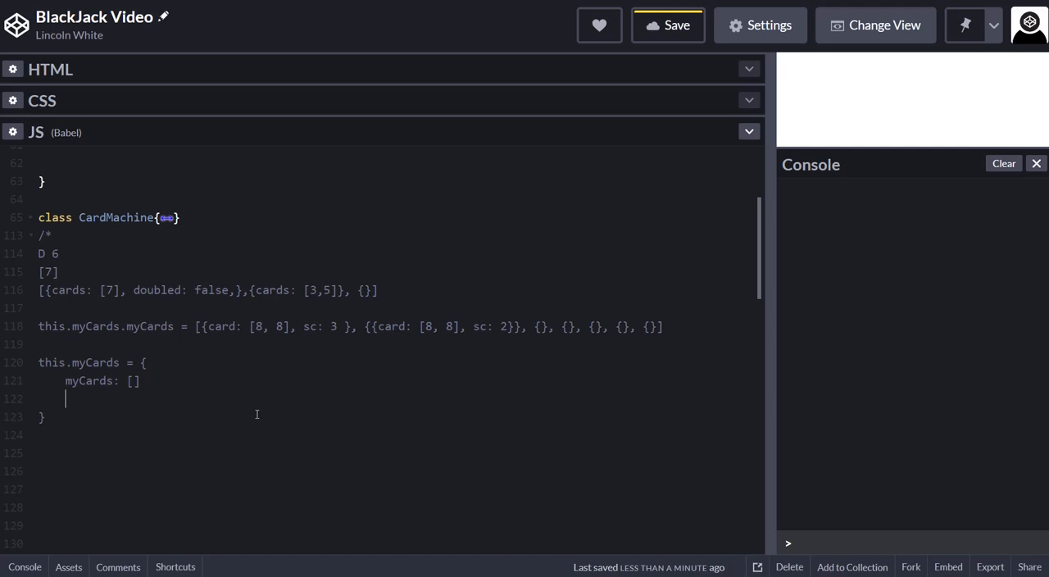
type("sp")
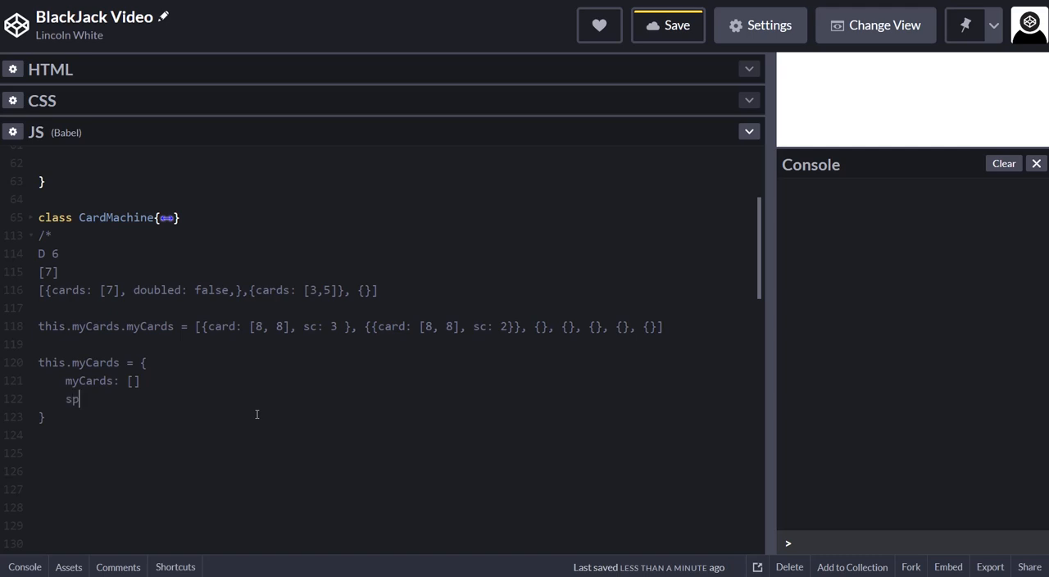
type("litCount")
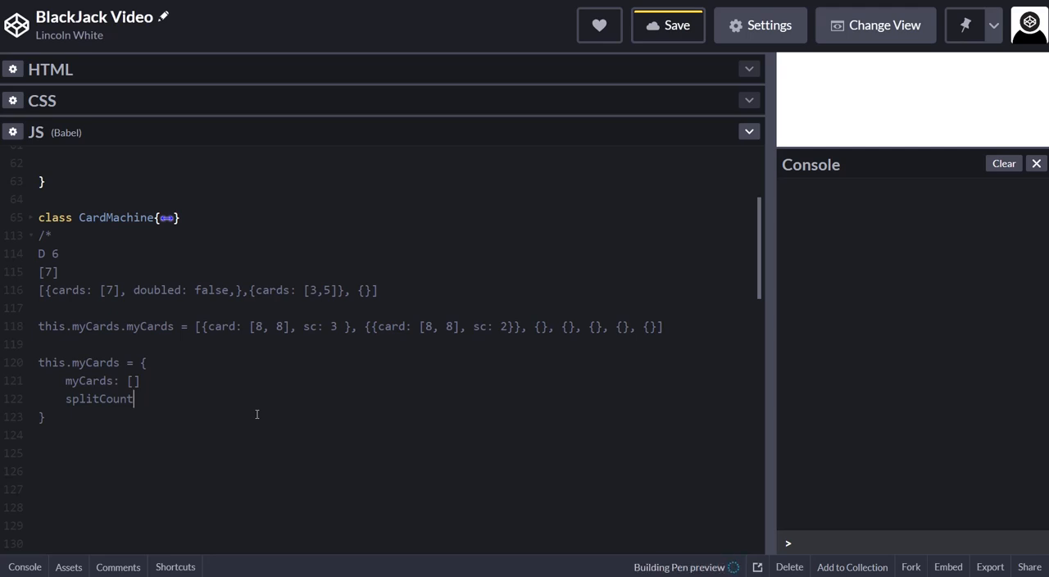
type(": 0")
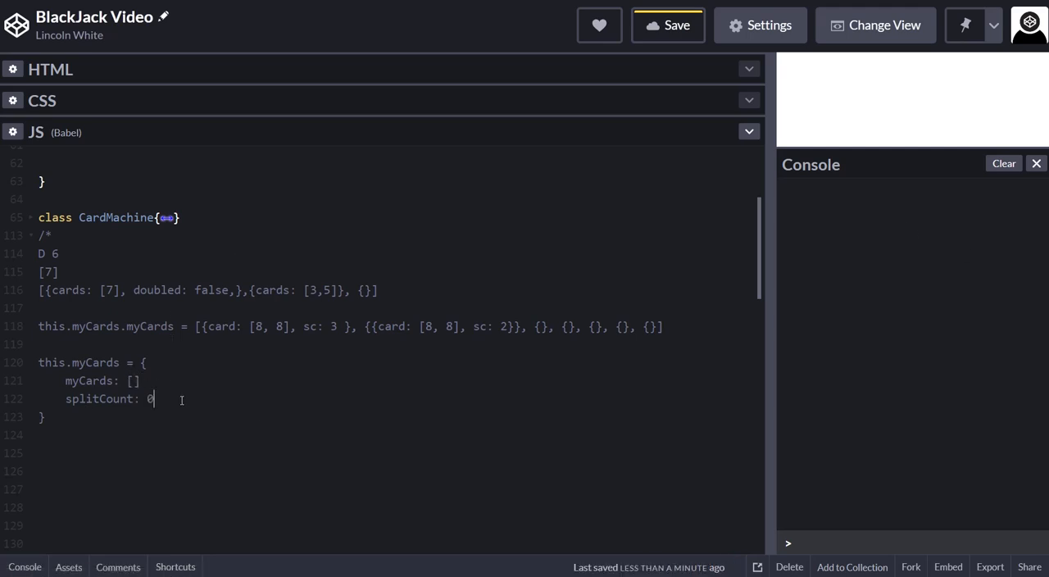
key("Backspace")
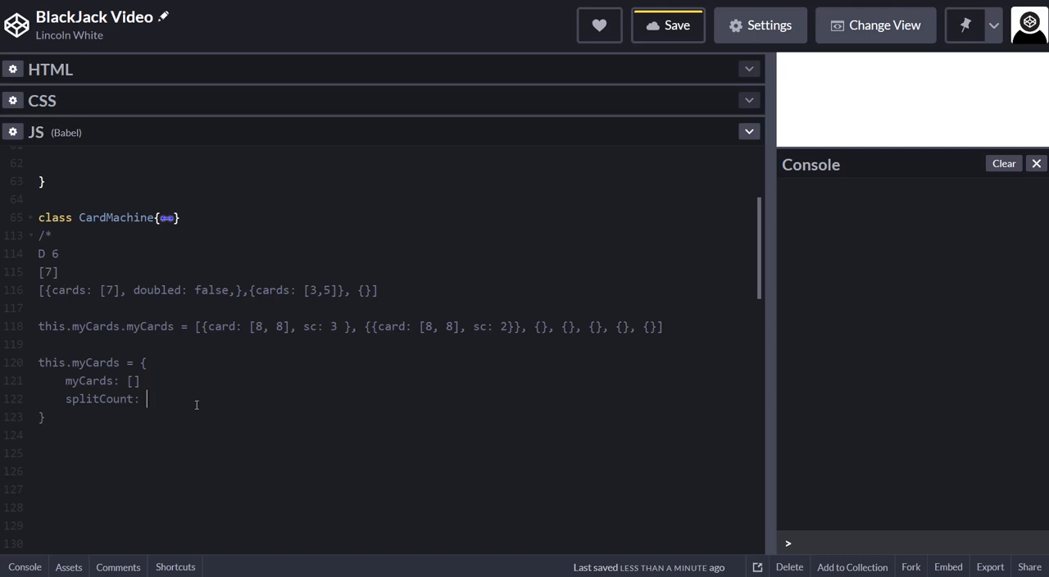
type("2")
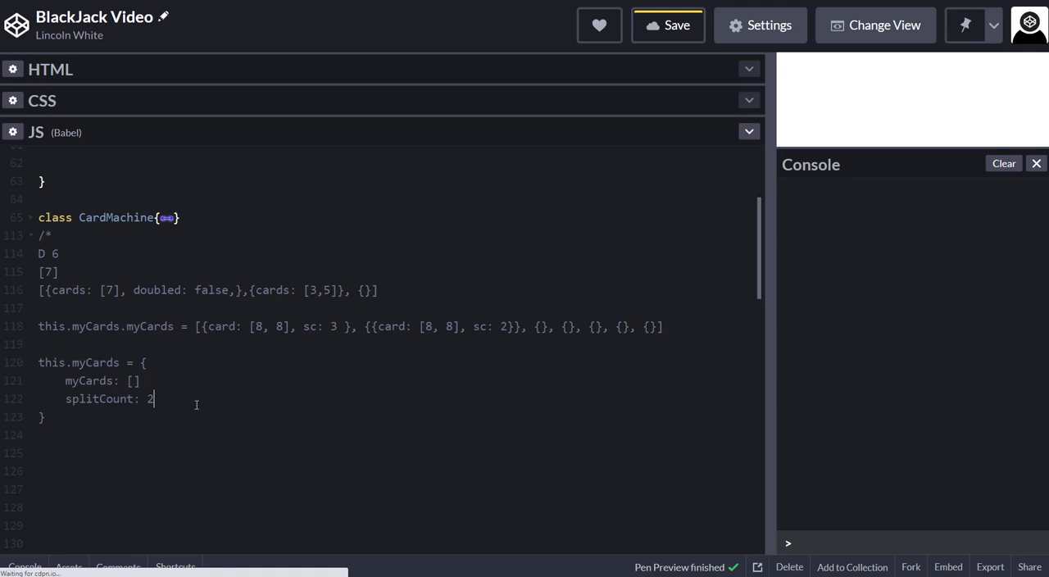
left_click(676, 25)
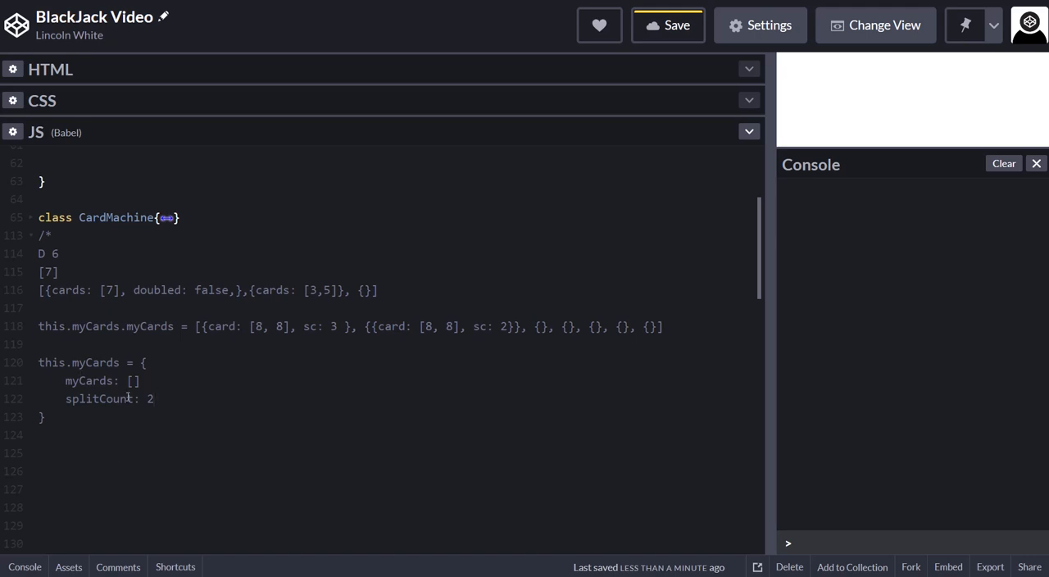
left_click(151, 398)
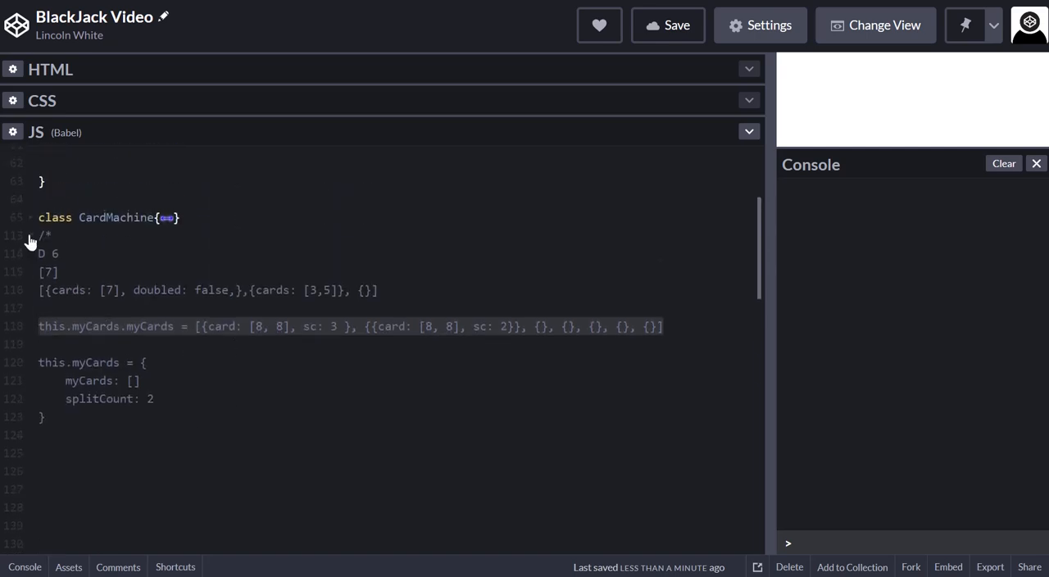
Step: Unfold the test functions to read them, then collapse the commented-out old test calls
scroll("up", 3)
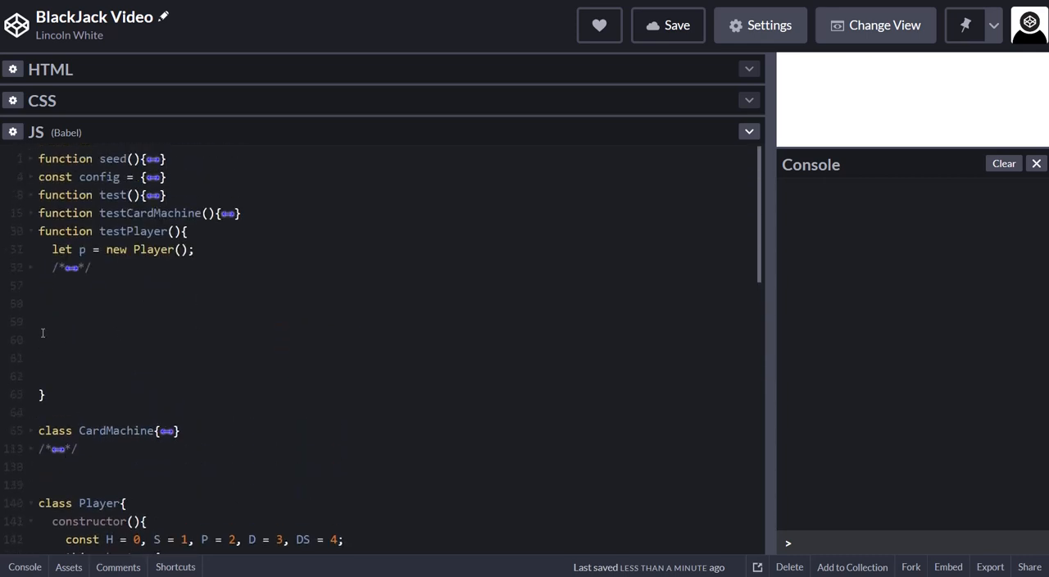
mouse_move(103, 255)
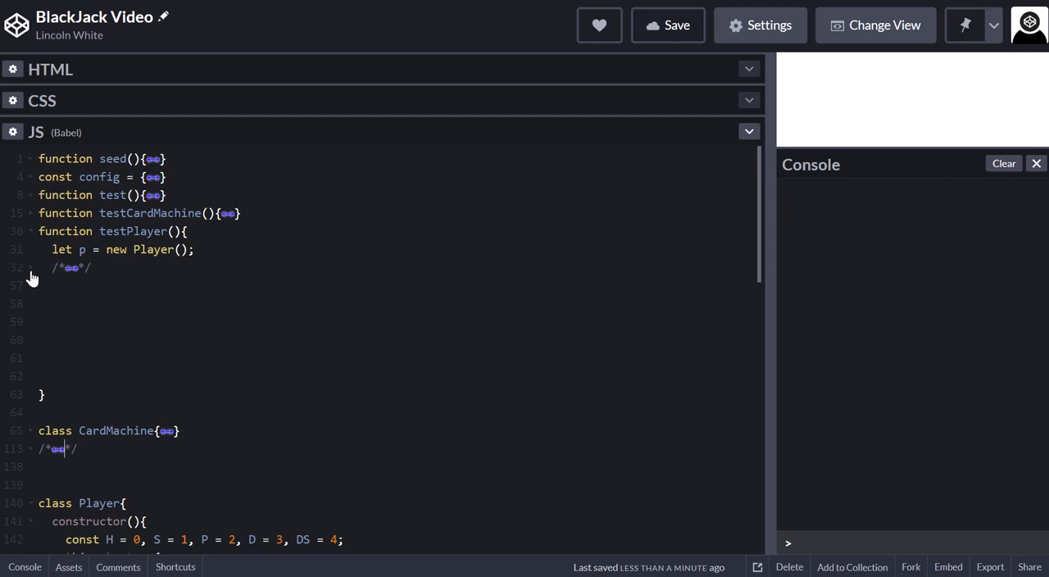
left_click(29, 213)
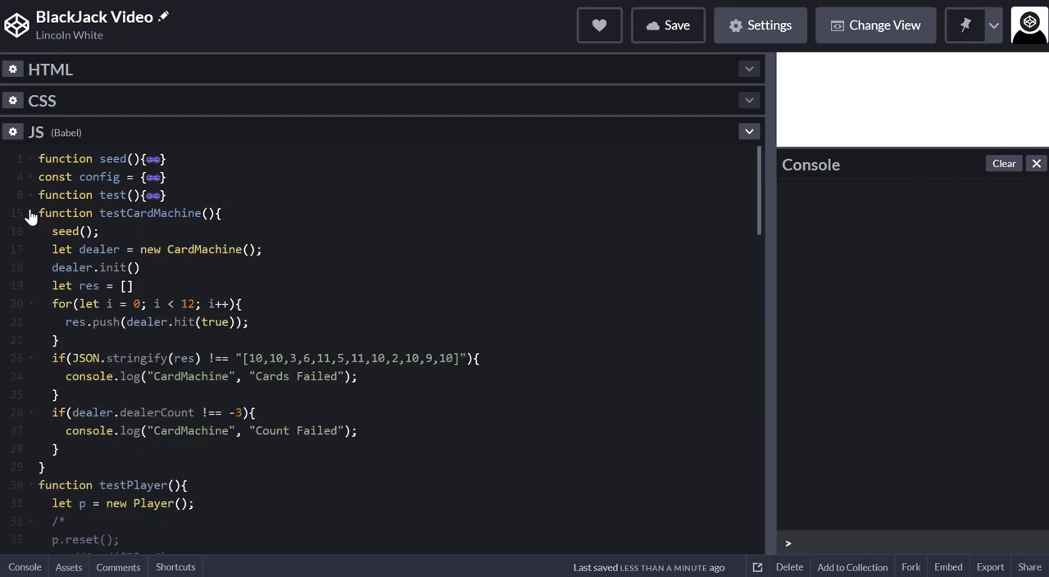
scroll("down", 3)
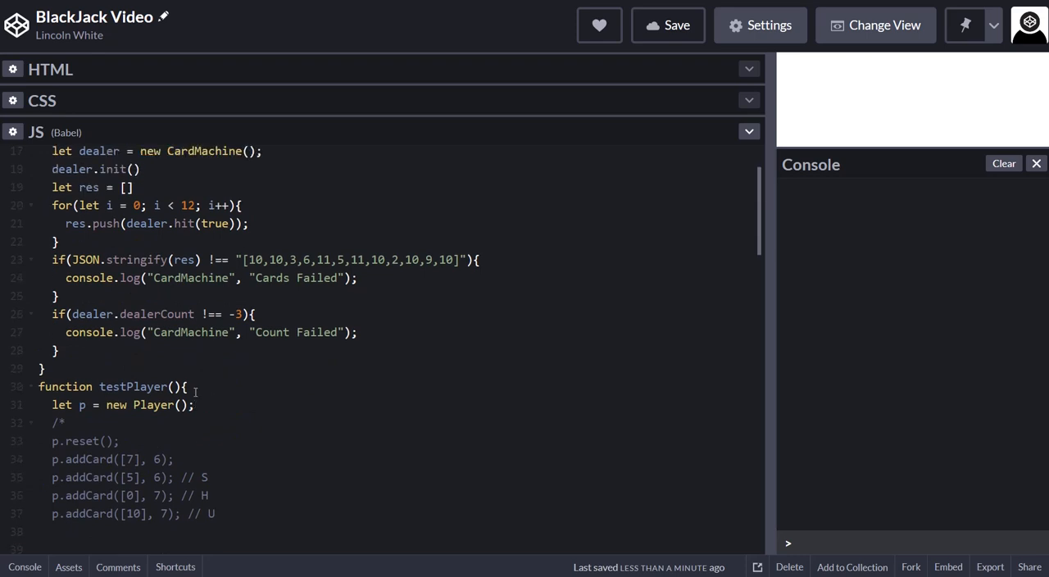
scroll("up", 3)
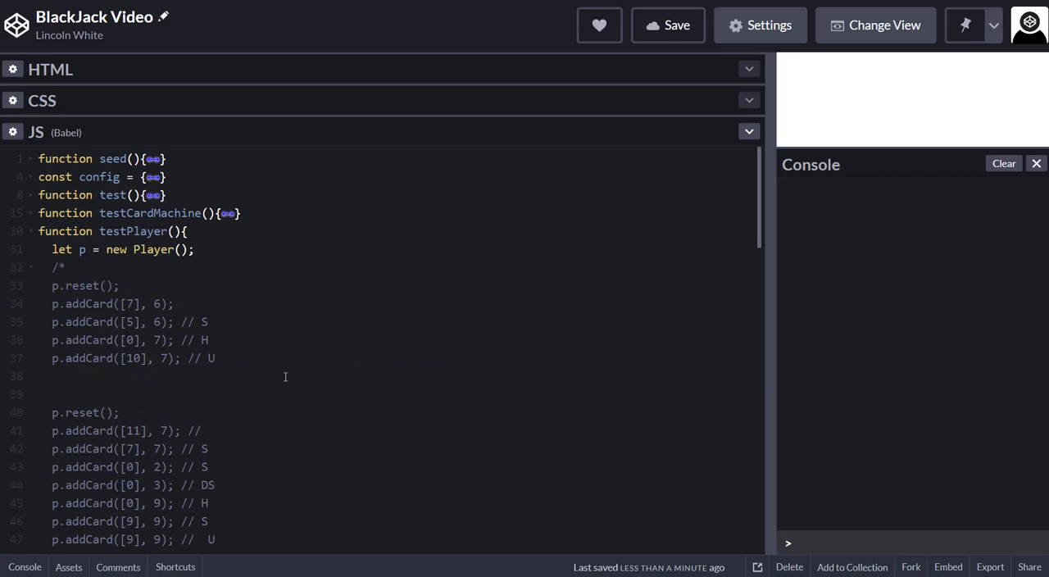
left_click(30, 267)
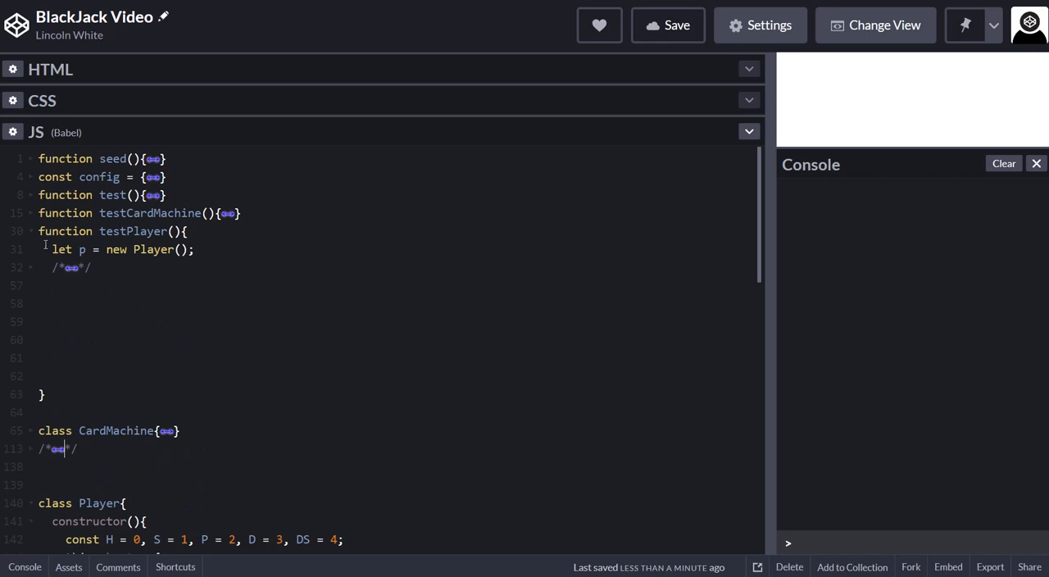
mouse_move(34, 263)
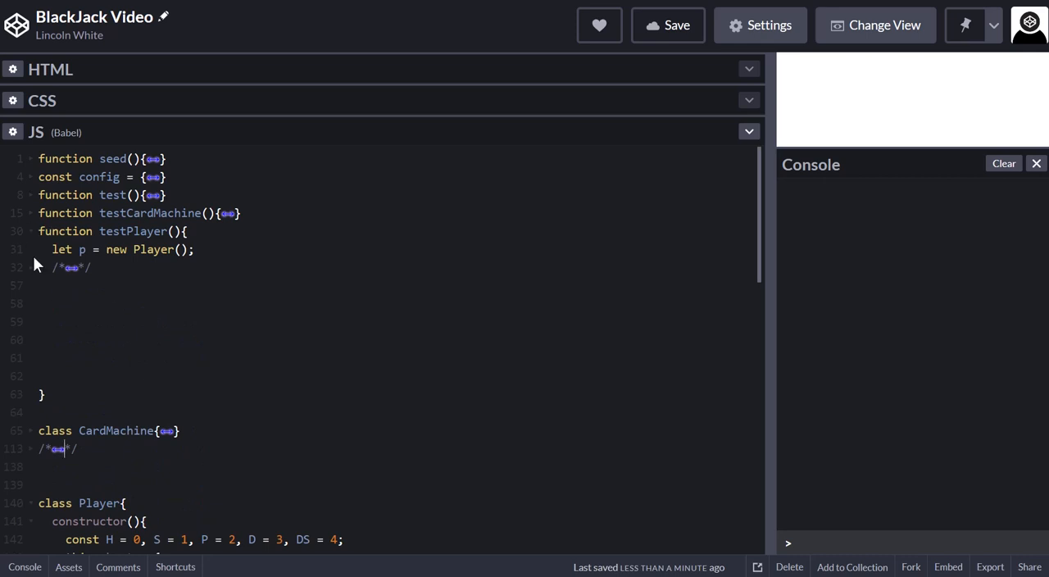
left_click(30, 231)
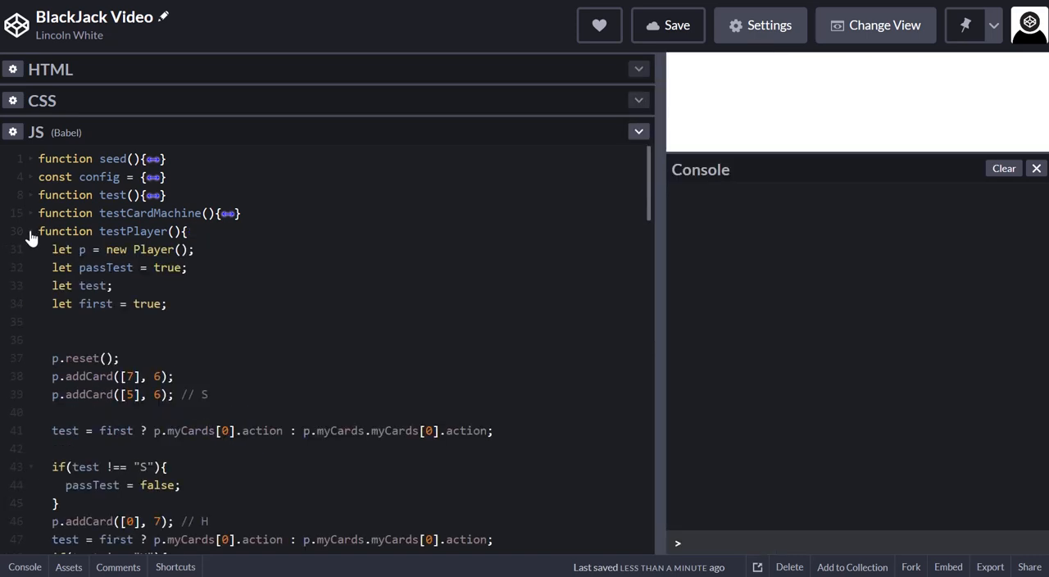
scroll("down", 3)
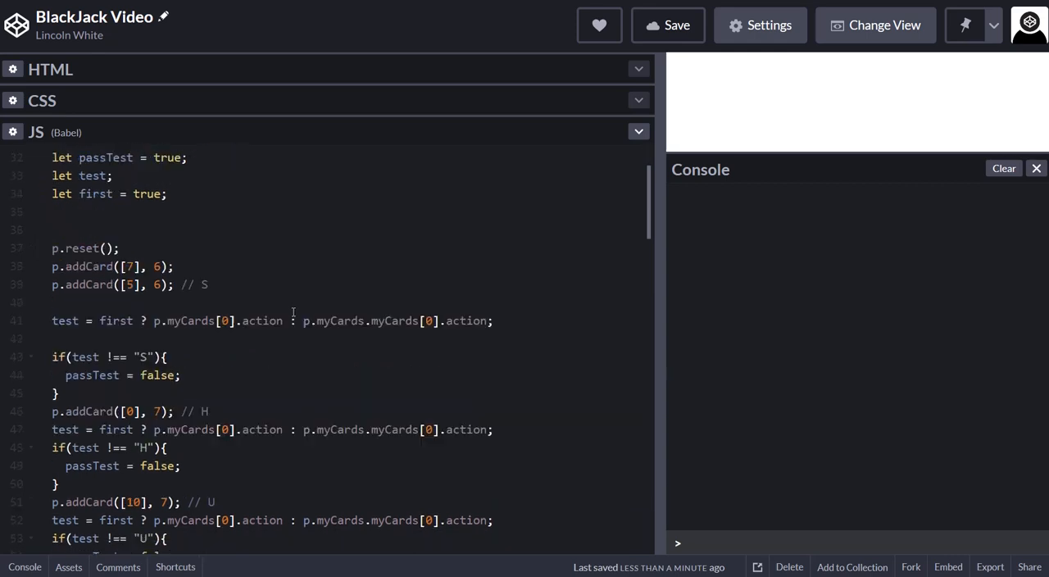
scroll("up", 3)
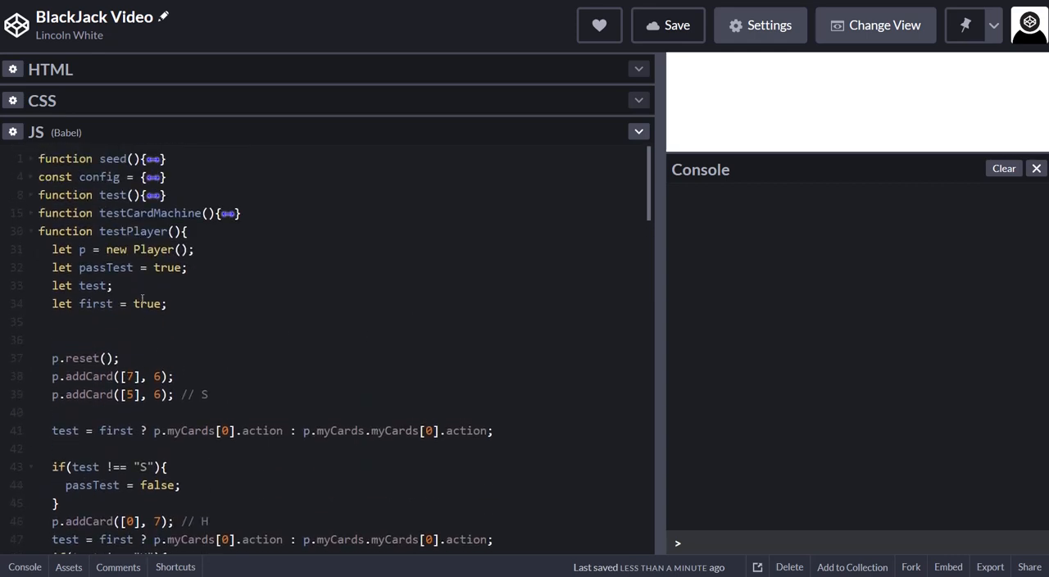
scroll("down", 3)
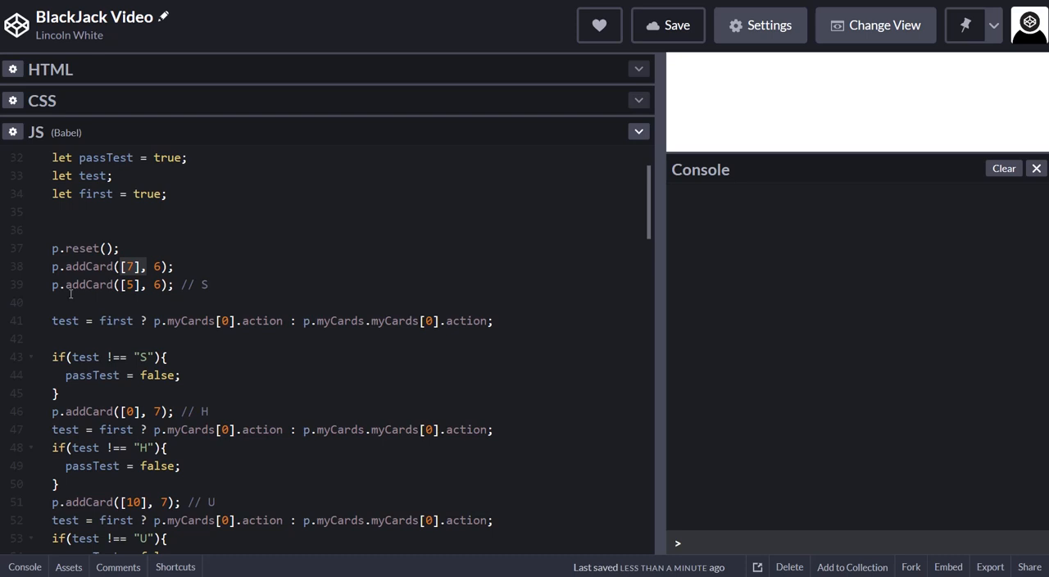
scroll("down", 3)
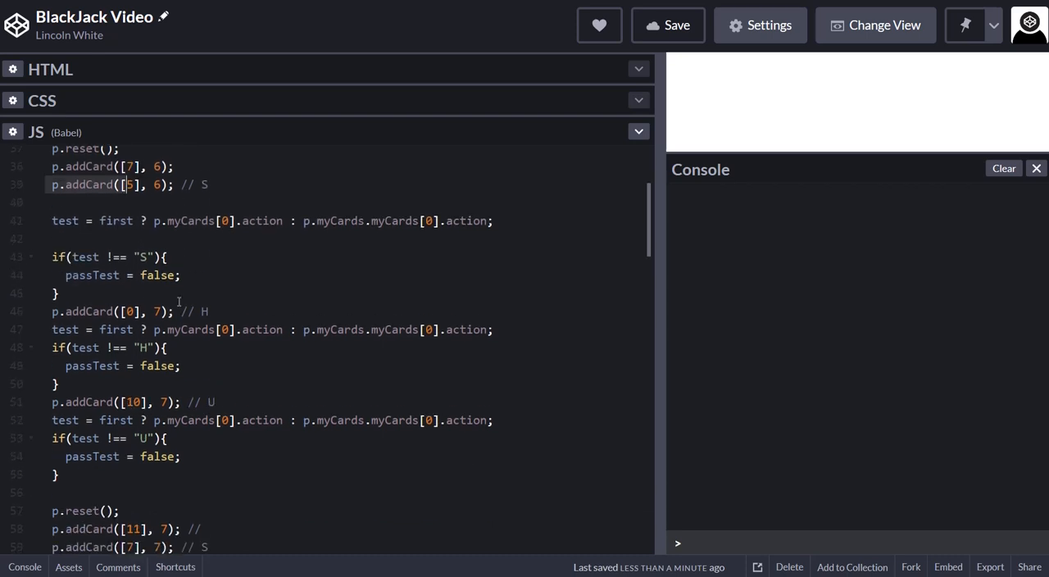
scroll("down", 3)
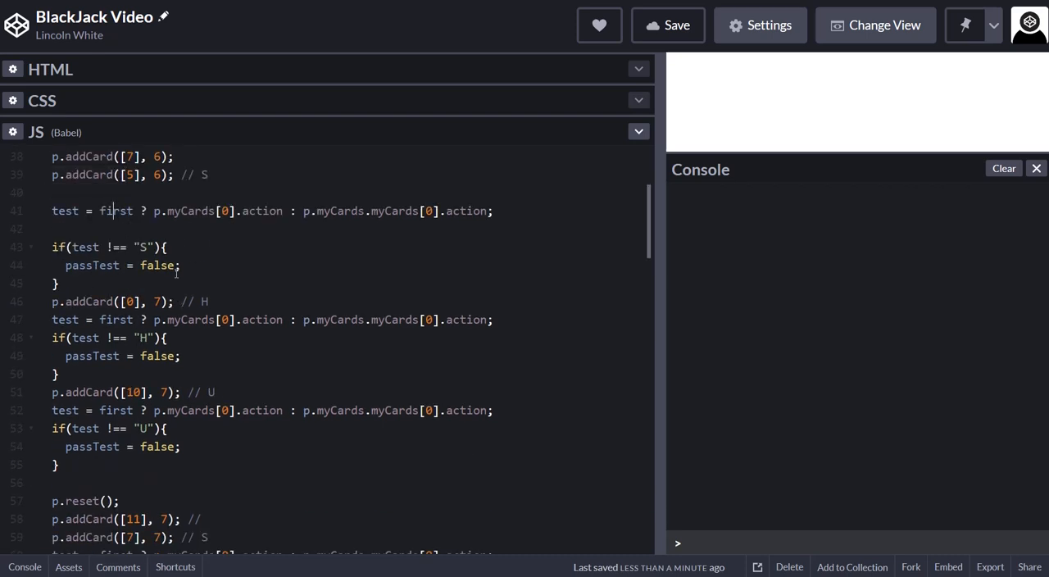
scroll("up", 3)
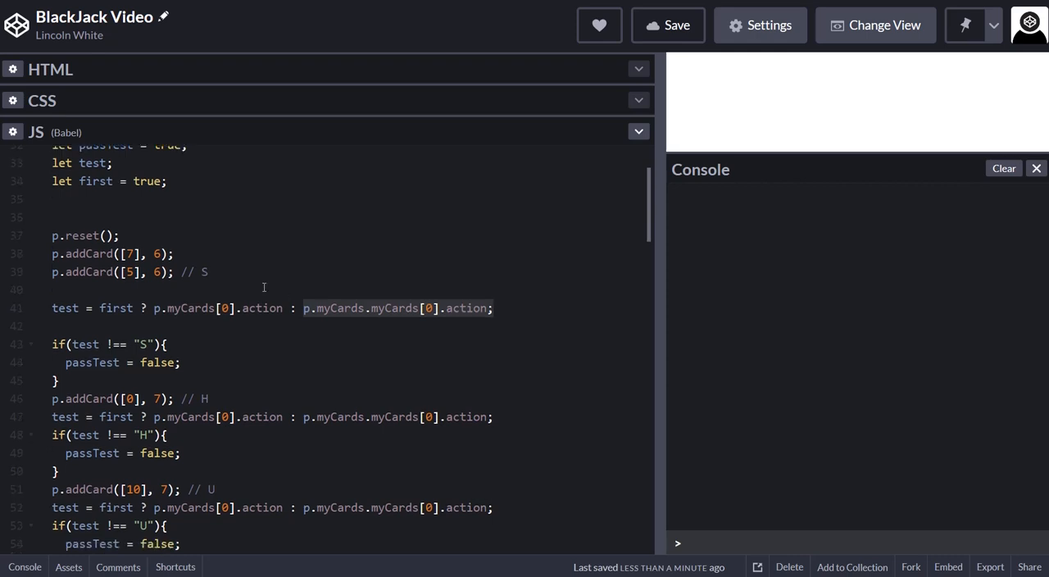
scroll("down", 3)
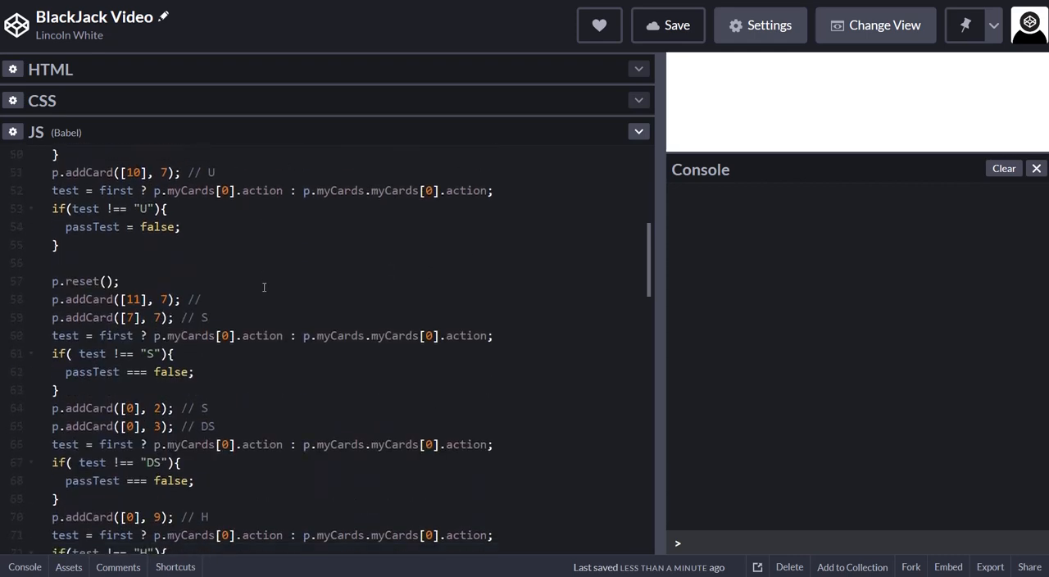
Step: Run test() in the console, getting undefined, and fold testPlayer's body
type("test()")
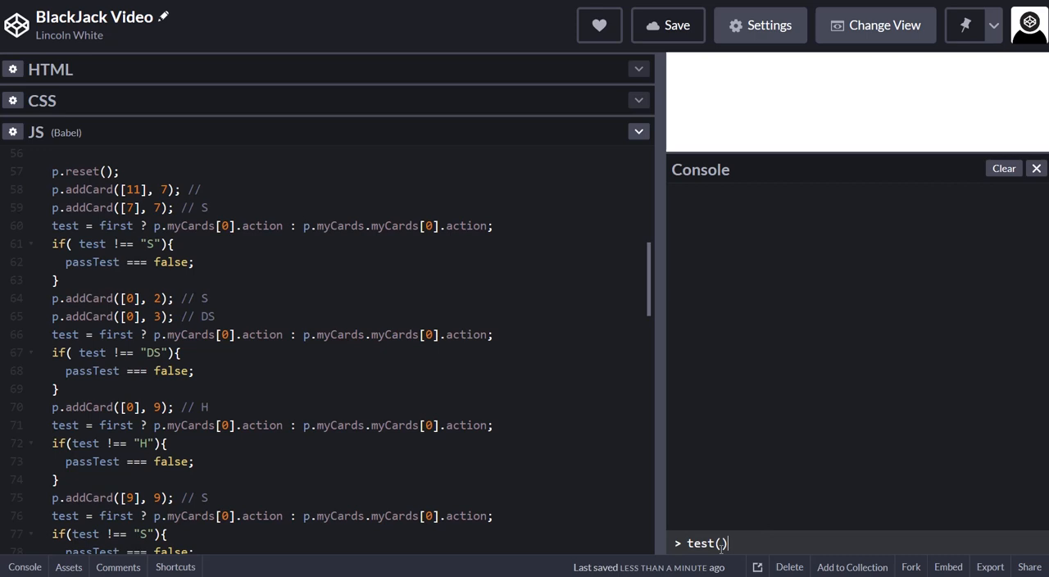
key("Return")
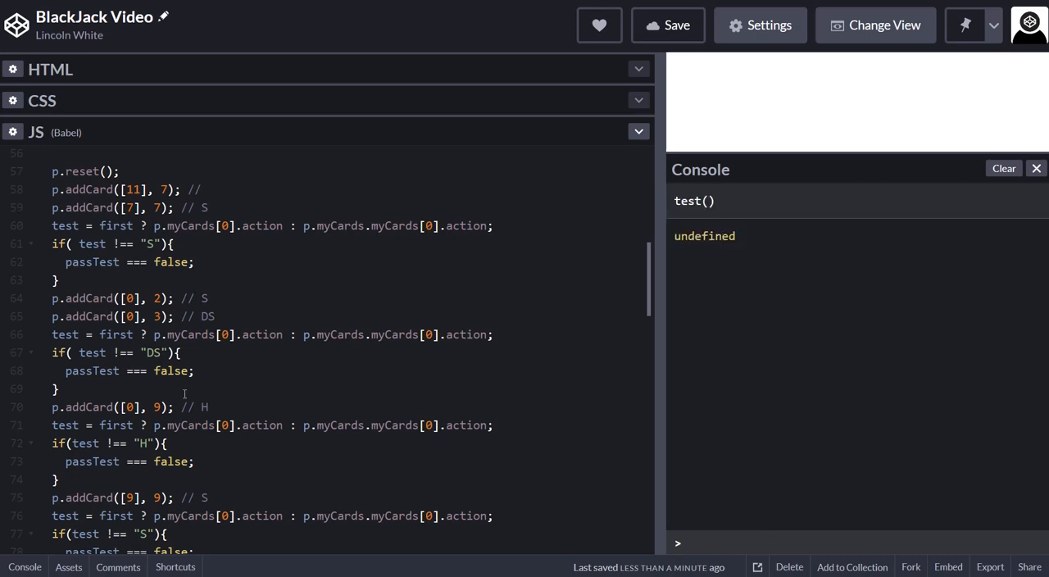
mouse_move(317, 409)
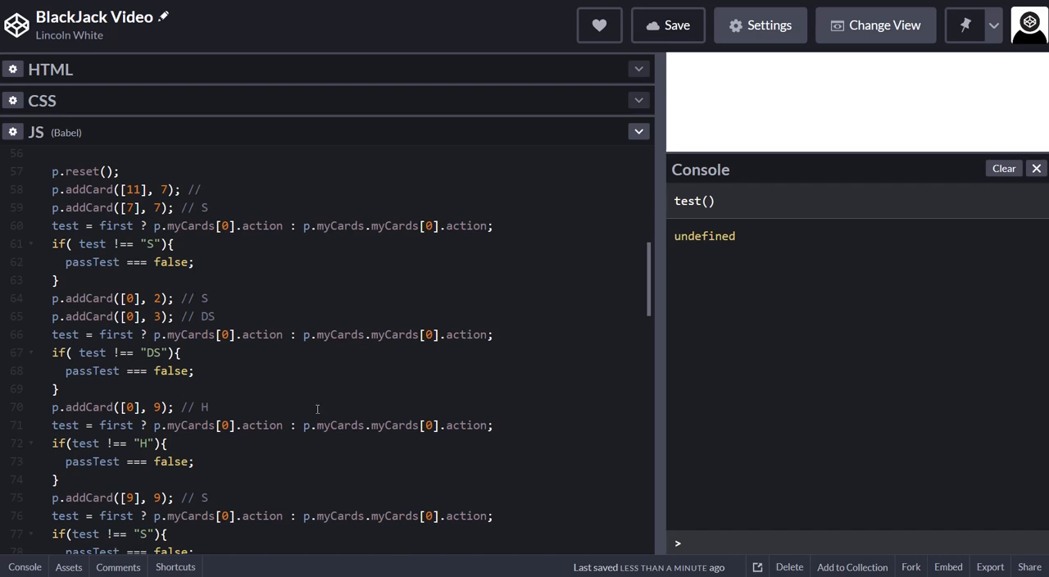
scroll("up", 3)
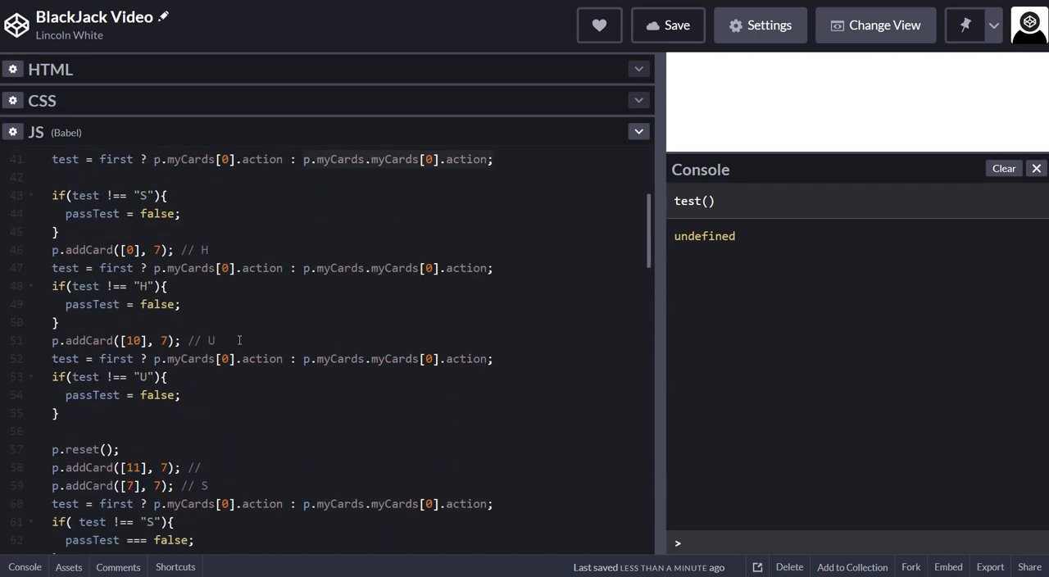
scroll("up", 3)
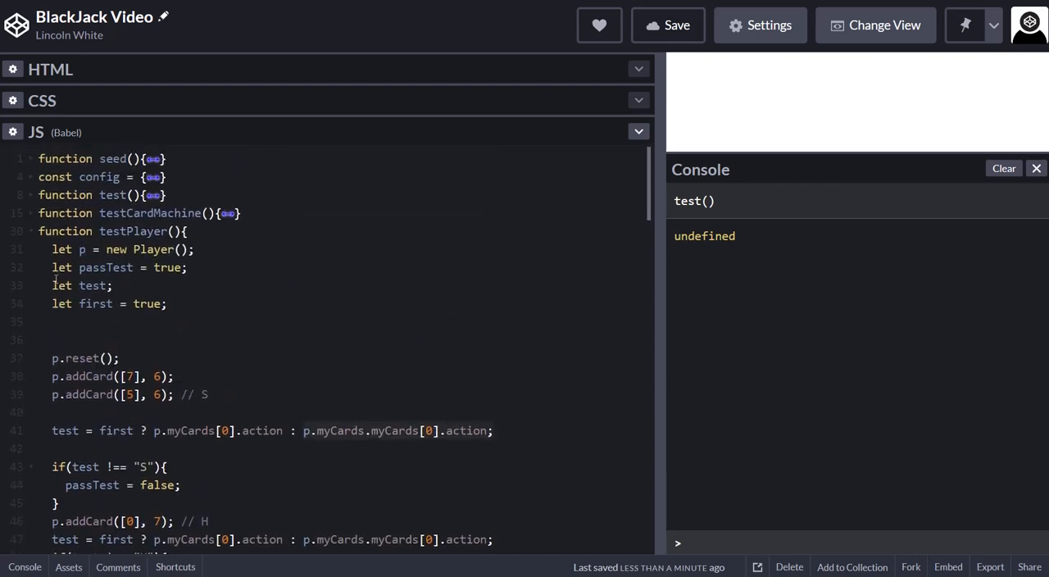
left_click(30, 231)
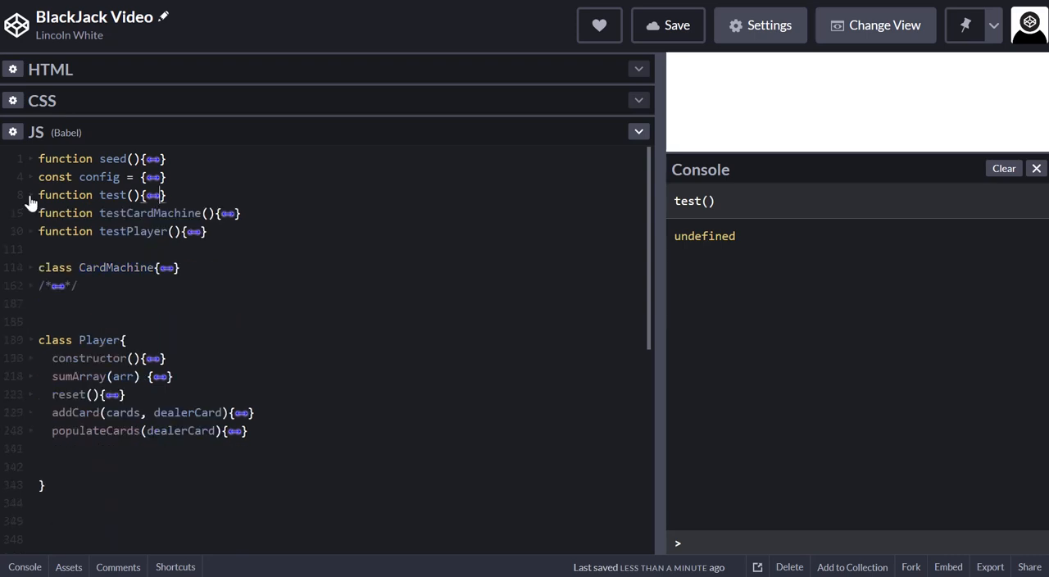
mouse_move(107, 340)
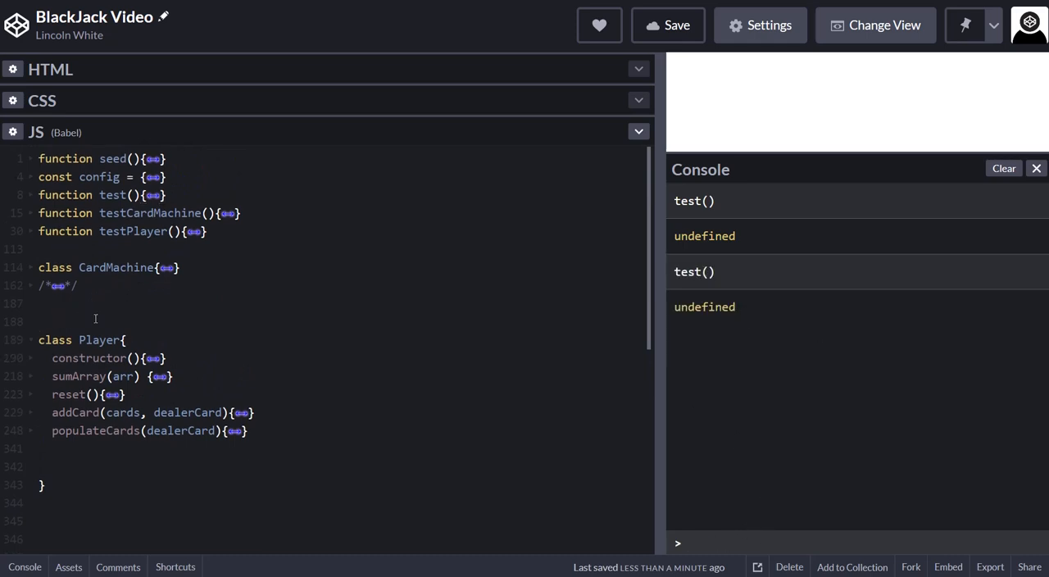
Step: Set the Player constructor's this.myCards to { myCards: [], splitCount: 0 }
scroll("down", 3)
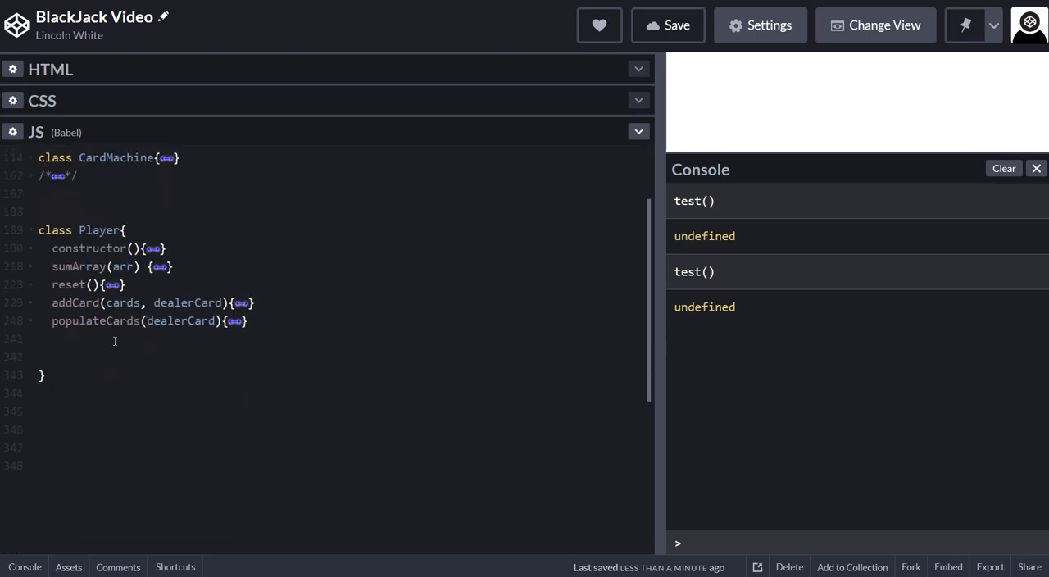
mouse_move(25, 260)
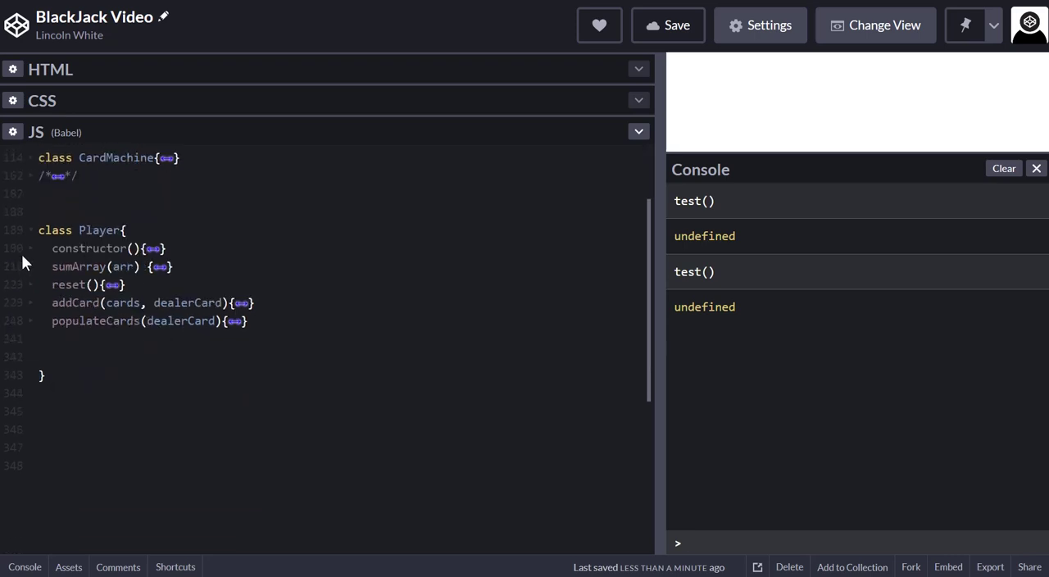
left_click(152, 248)
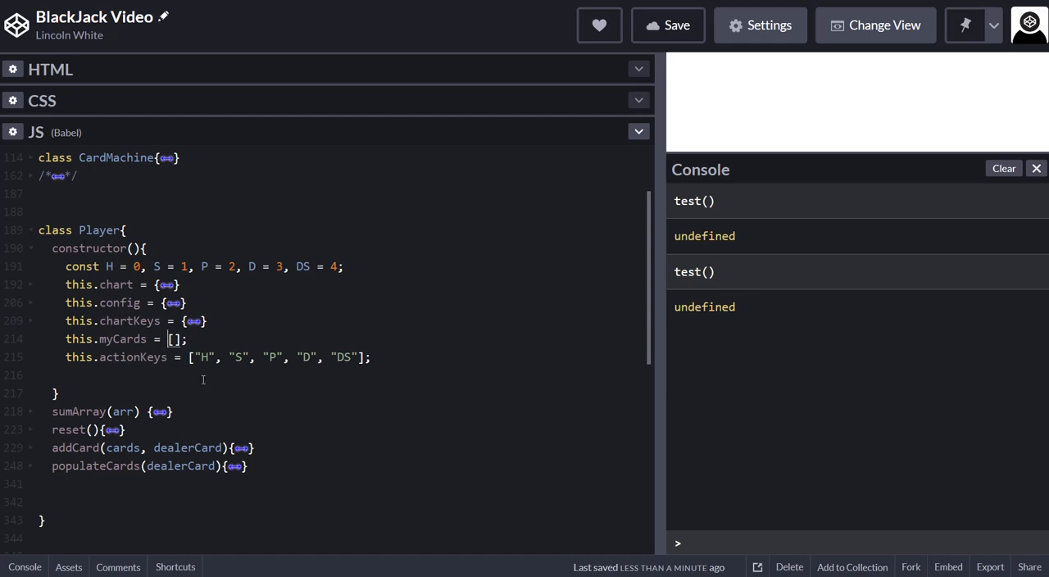
right_click(122, 338)
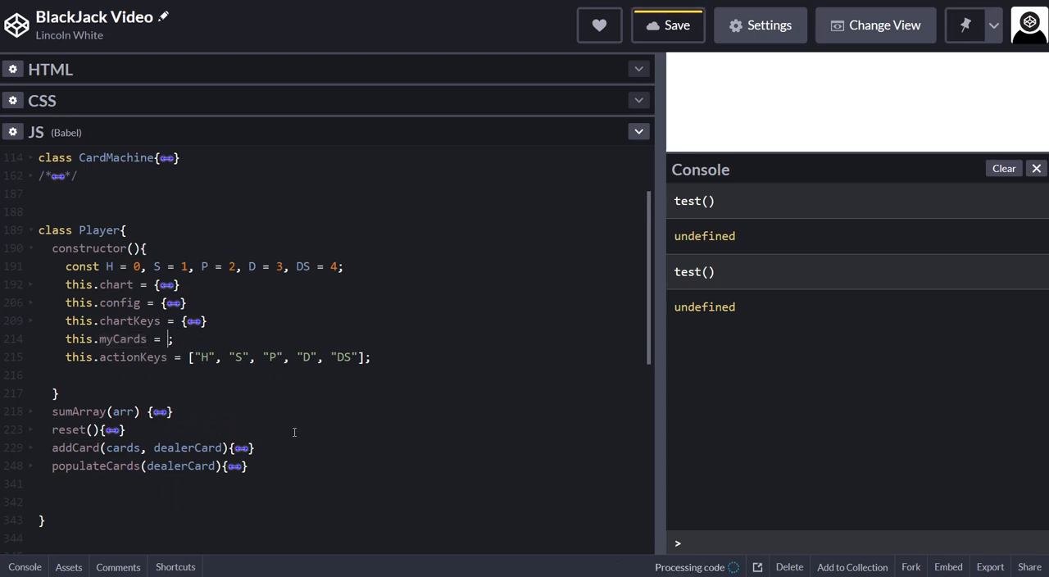
type("{}")
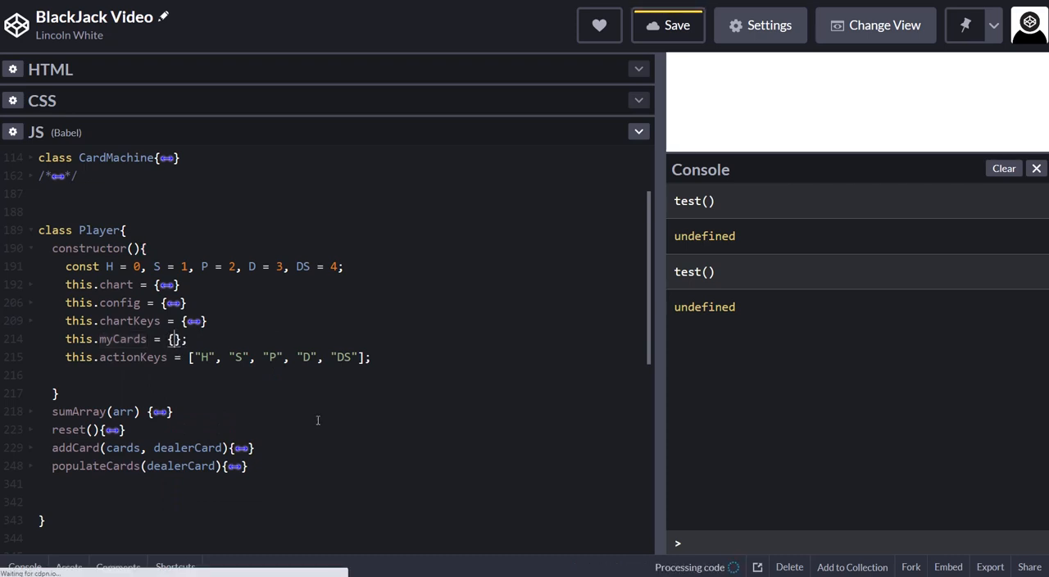
left_click(668, 24)
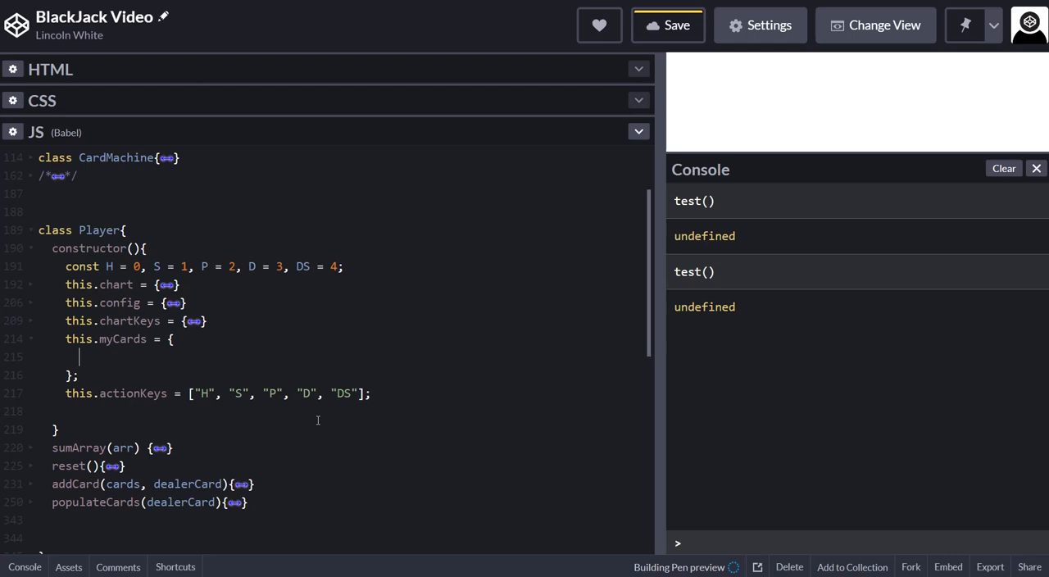
type("myCards")
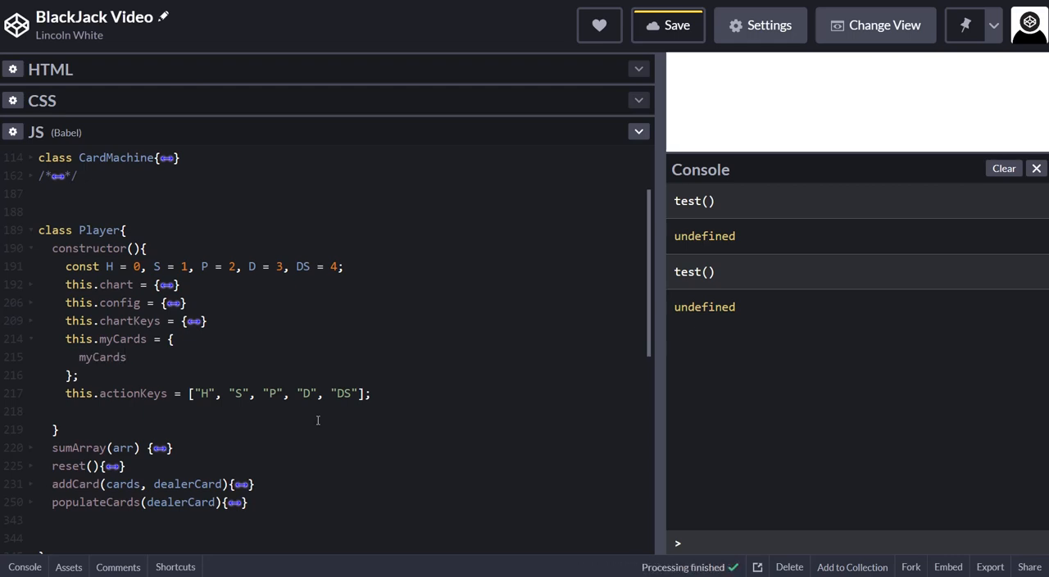
type(": [],")
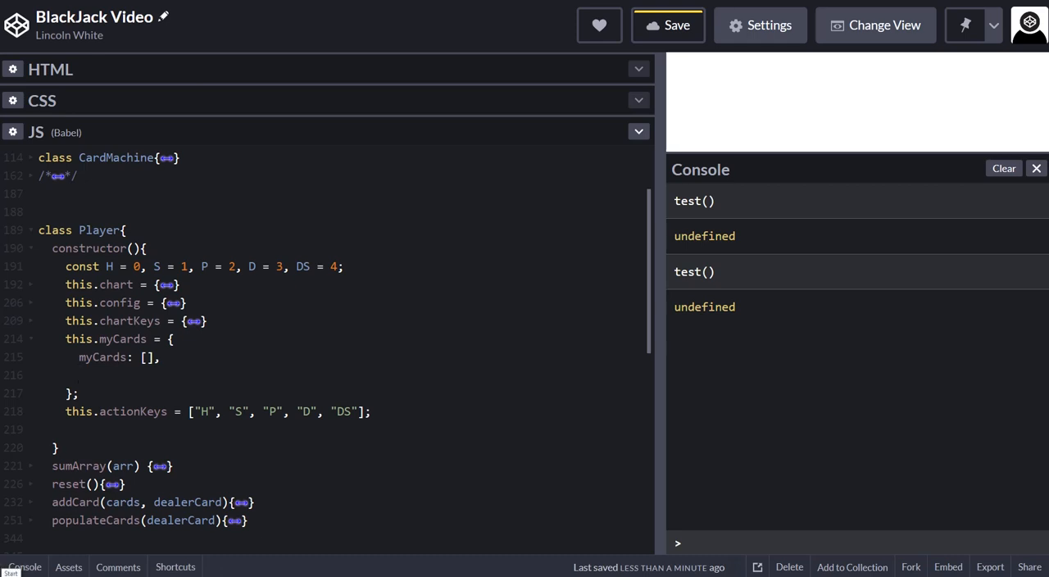
type("spli")
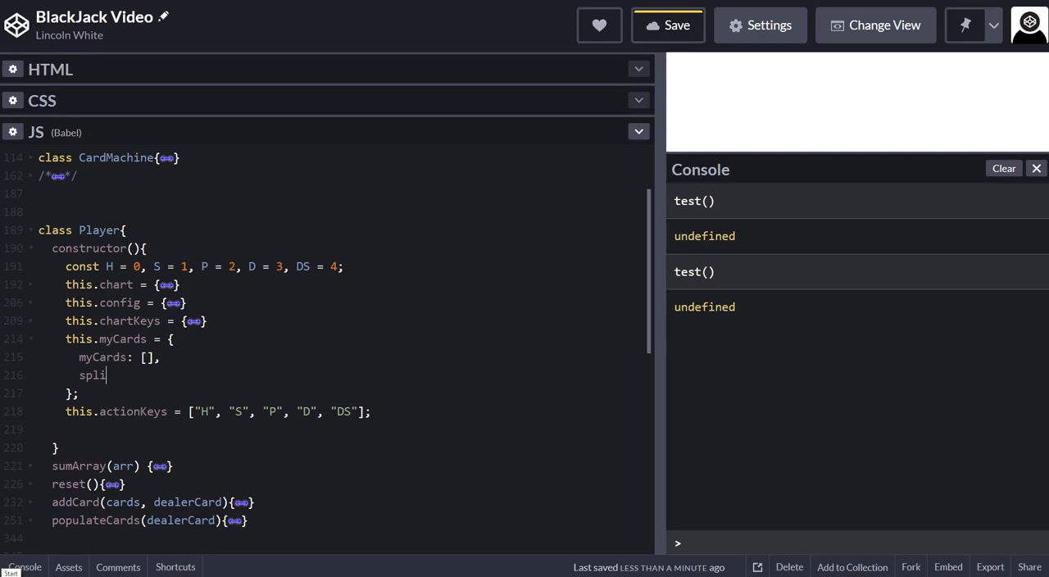
type("tCou")
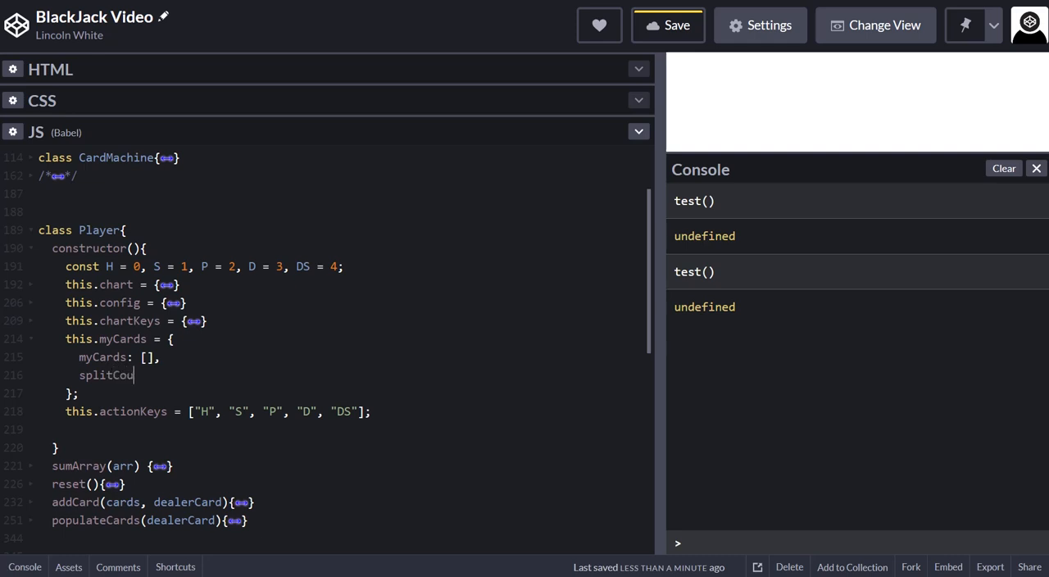
type("nt")
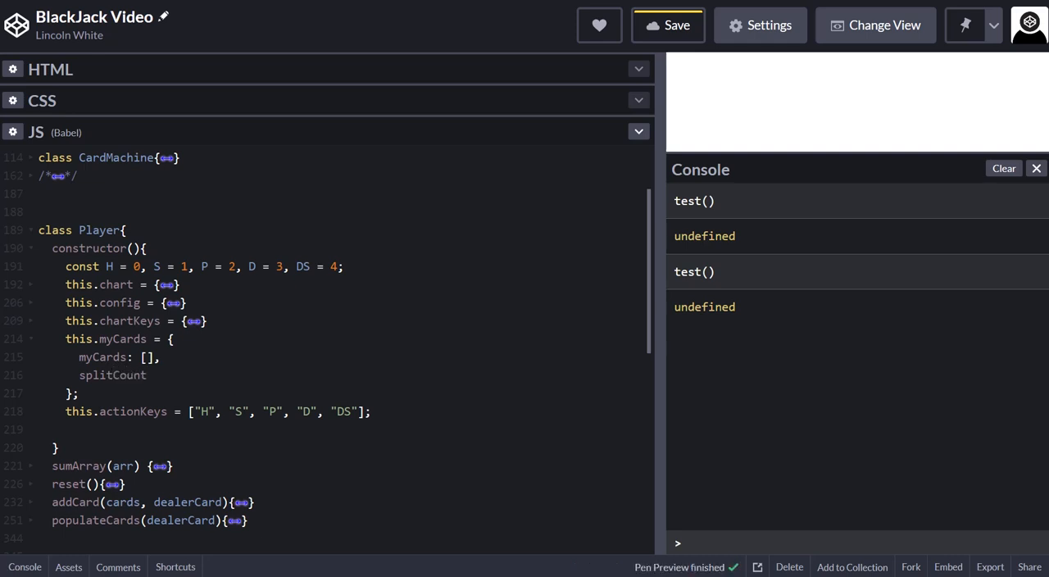
type(": 0")
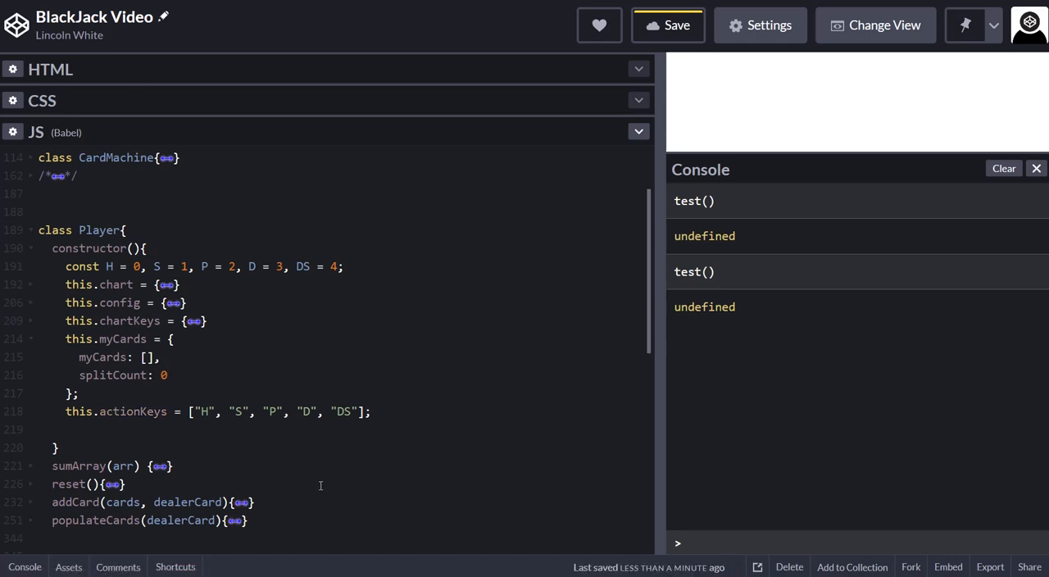
mouse_move(304, 473)
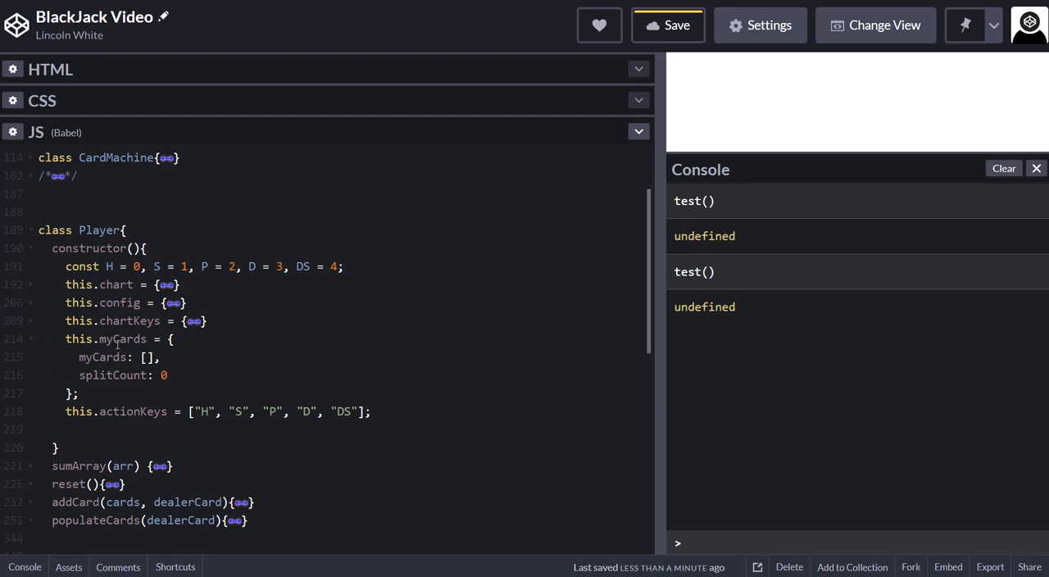
Step: Rerun test() in the console, save the pen, and fold the constructor's myCards object
left_click(697, 542)
type("test()")
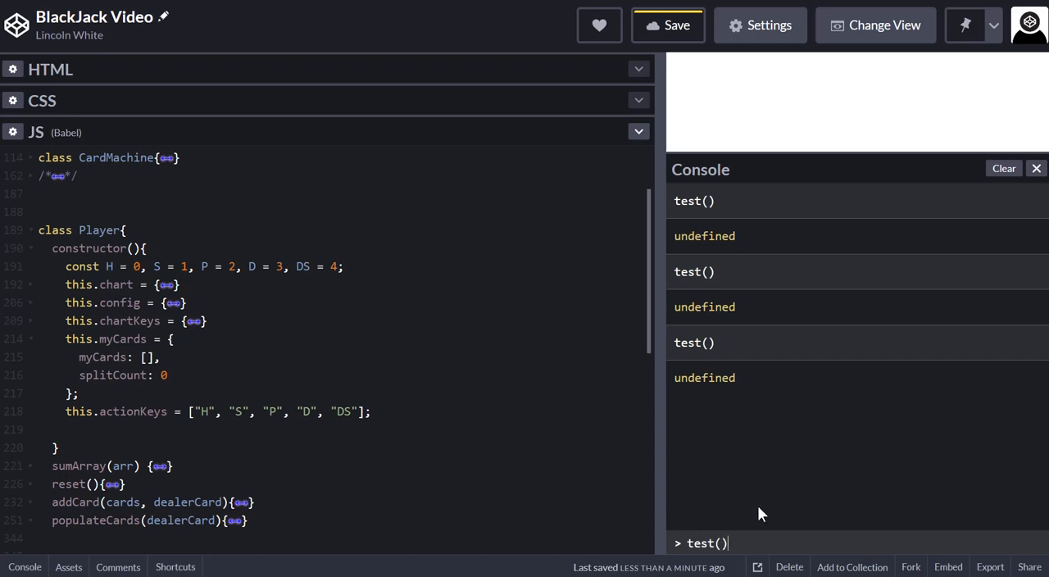
key("Return")
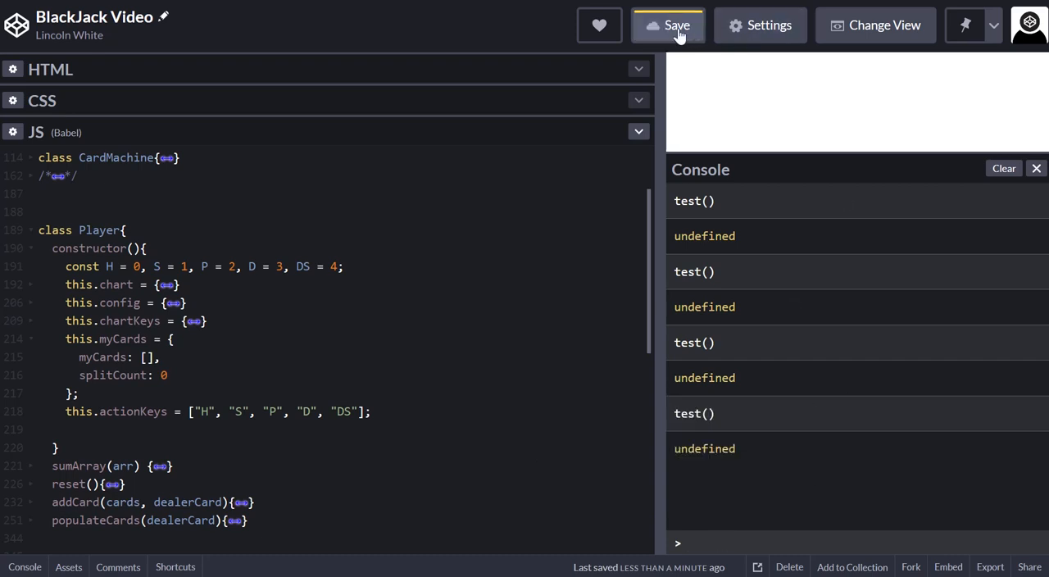
left_click(668, 25)
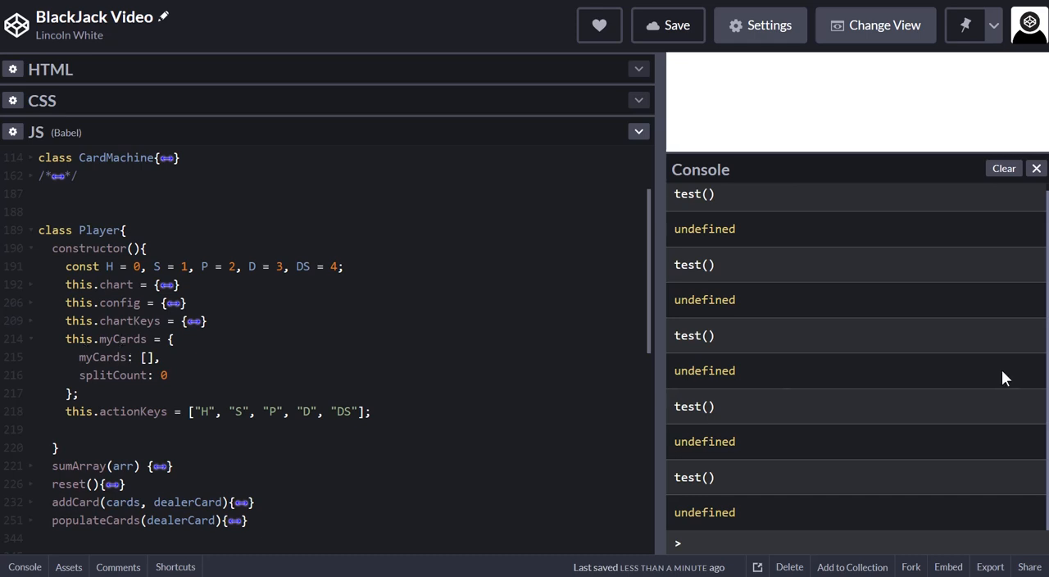
mouse_move(31, 344)
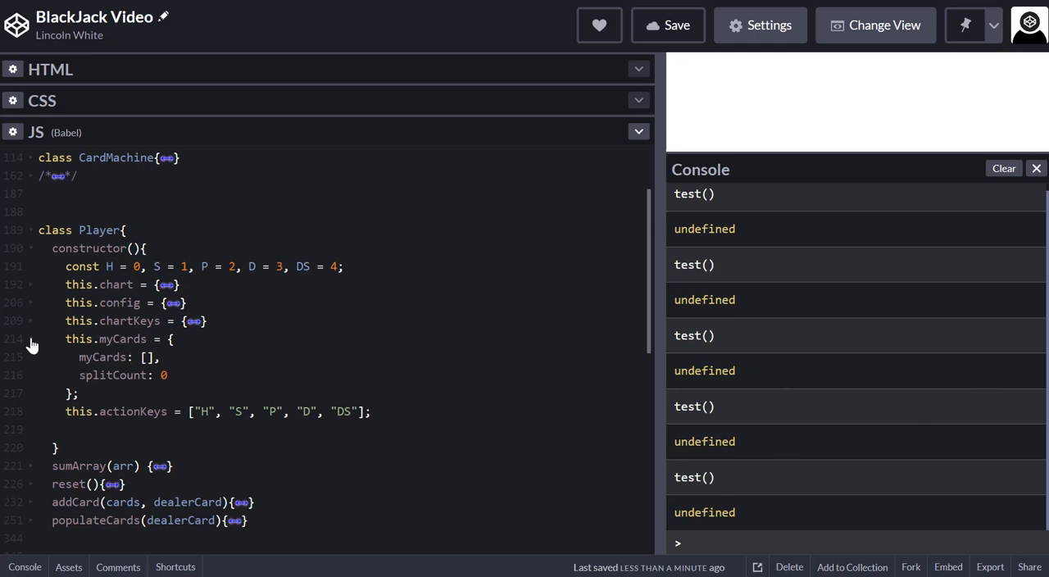
left_click(30, 338)
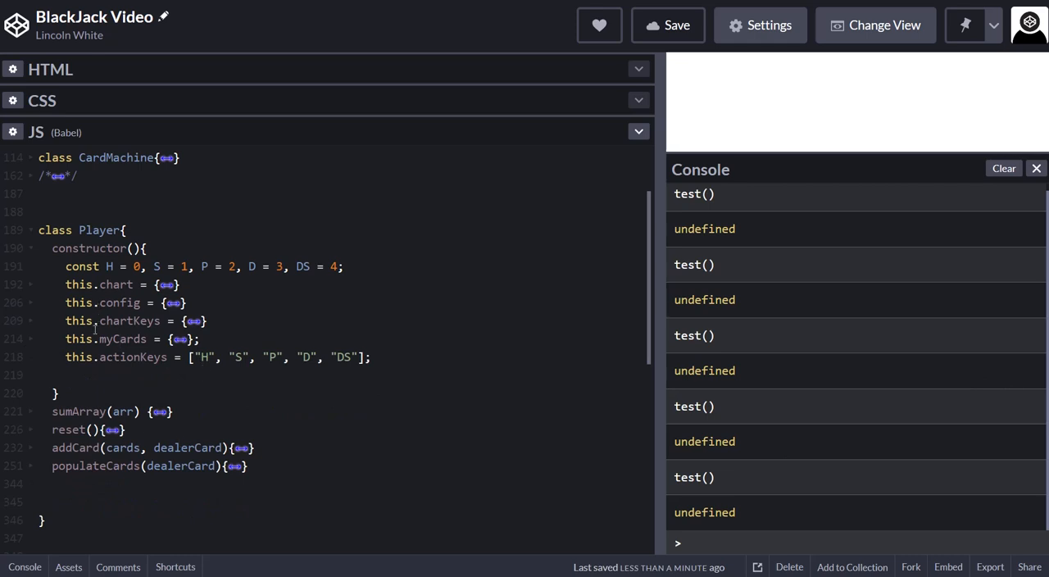
mouse_move(30, 424)
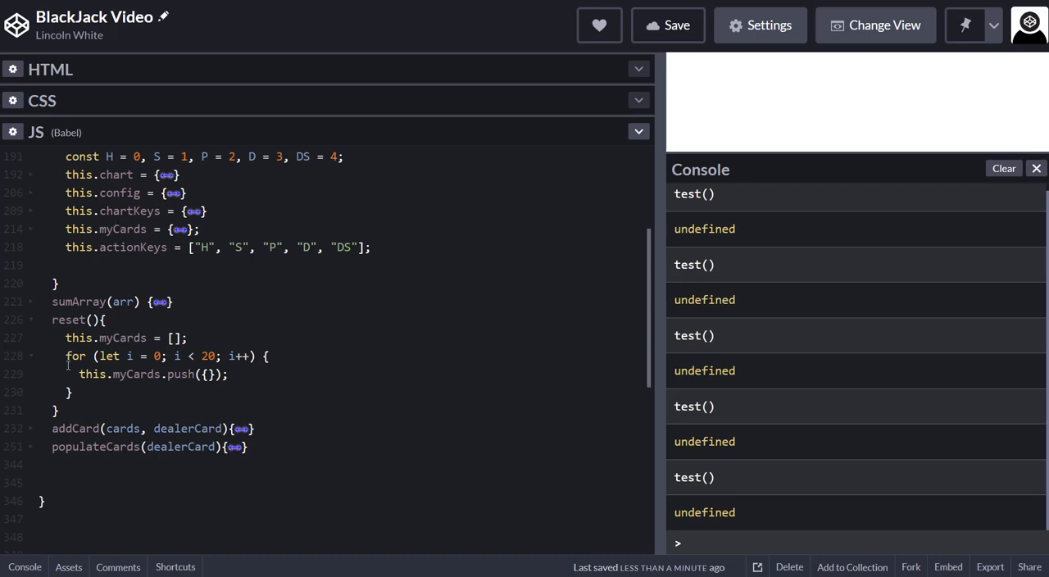
mouse_move(128, 386)
type("s.myCard")
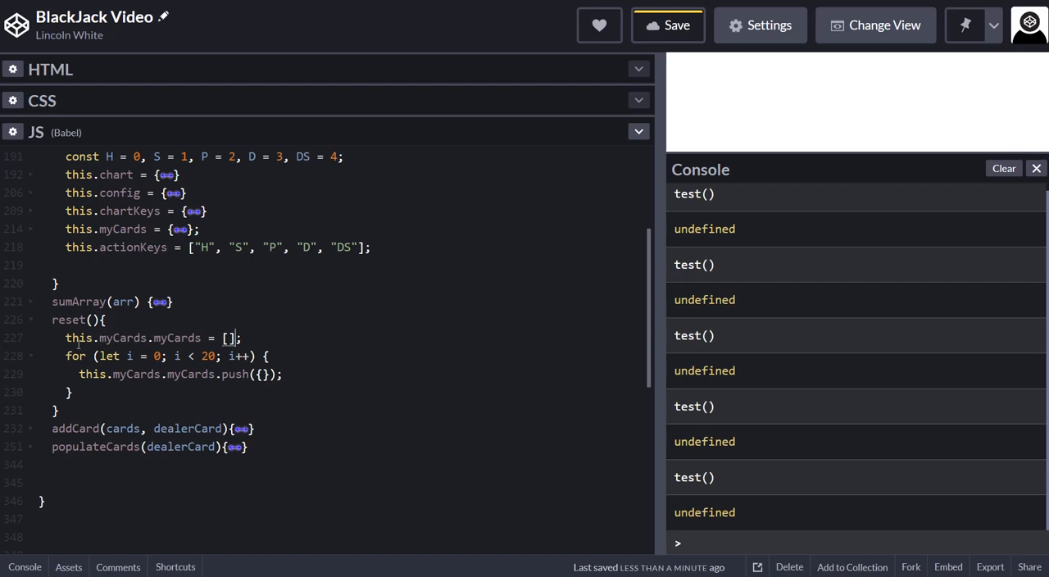
Step: In reset(), change the assignment and push lines from this.myCards to this.myCards.myCards
double_click(132, 336)
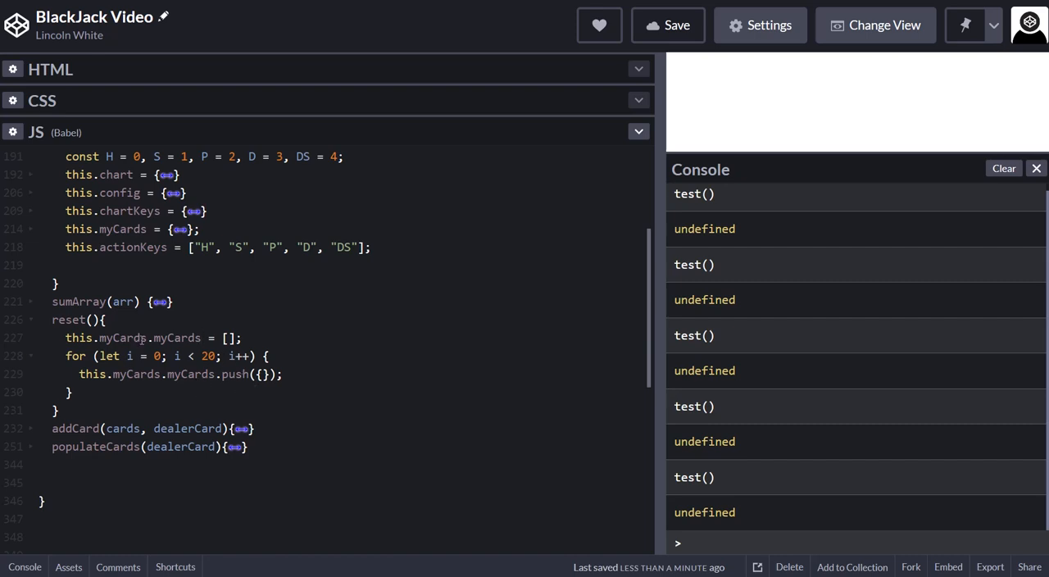
left_click(236, 337)
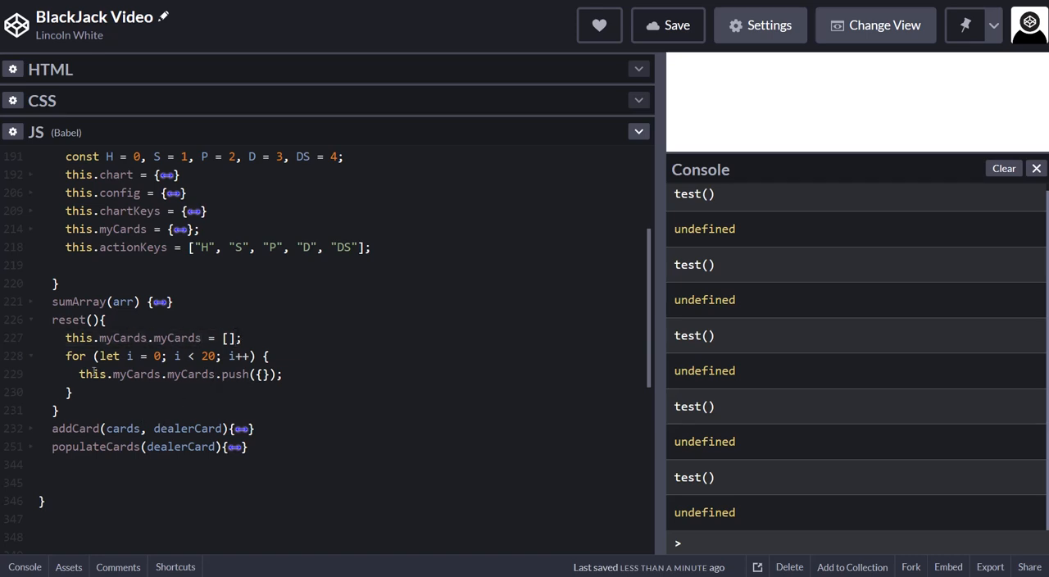
double_click(151, 338)
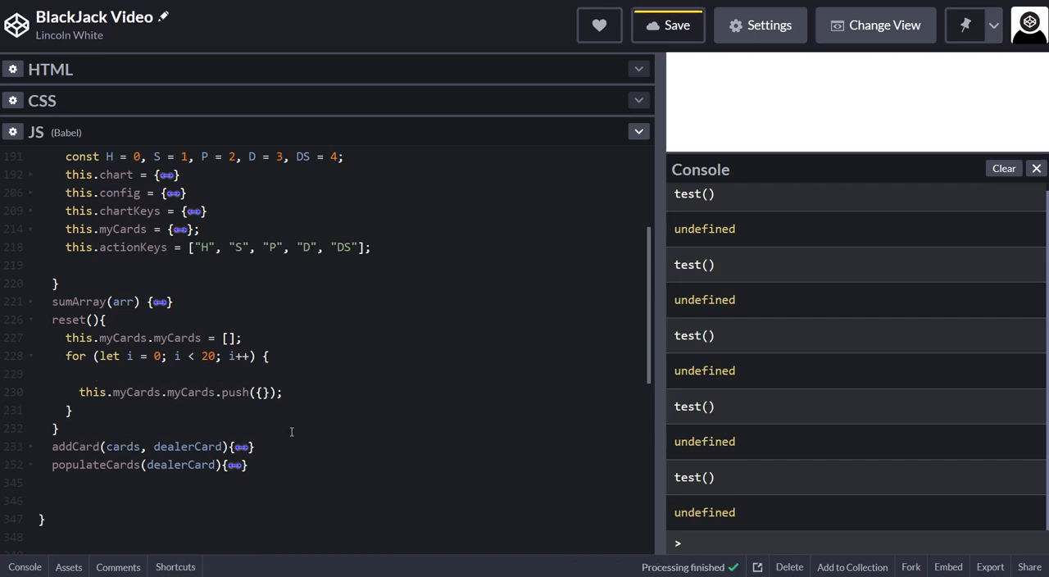
Step: Add a commented-out line //myCards[i] = {} above the push in reset()'s loop
type("let item")
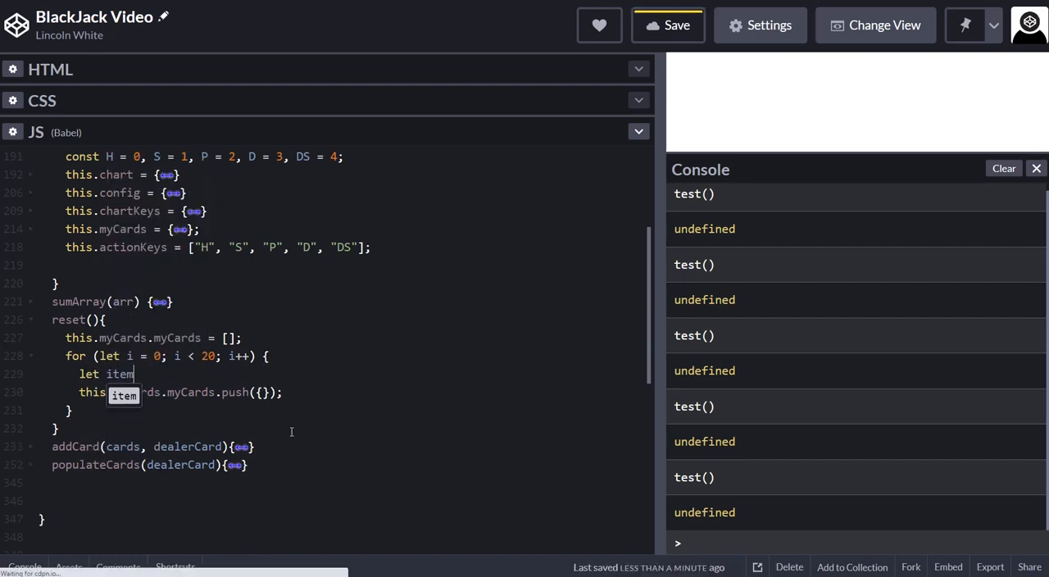
type("=")
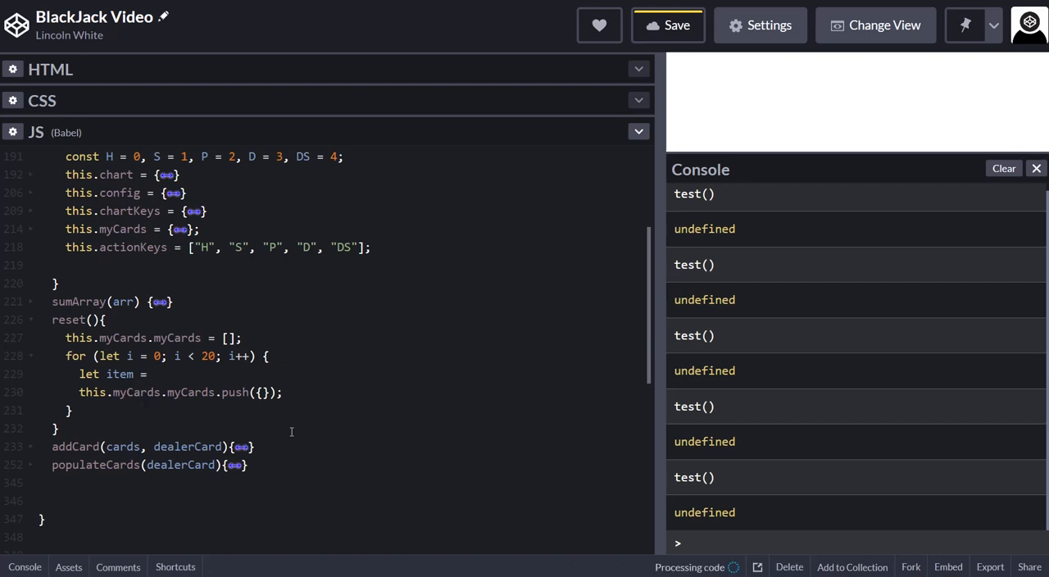
left_click(676, 25)
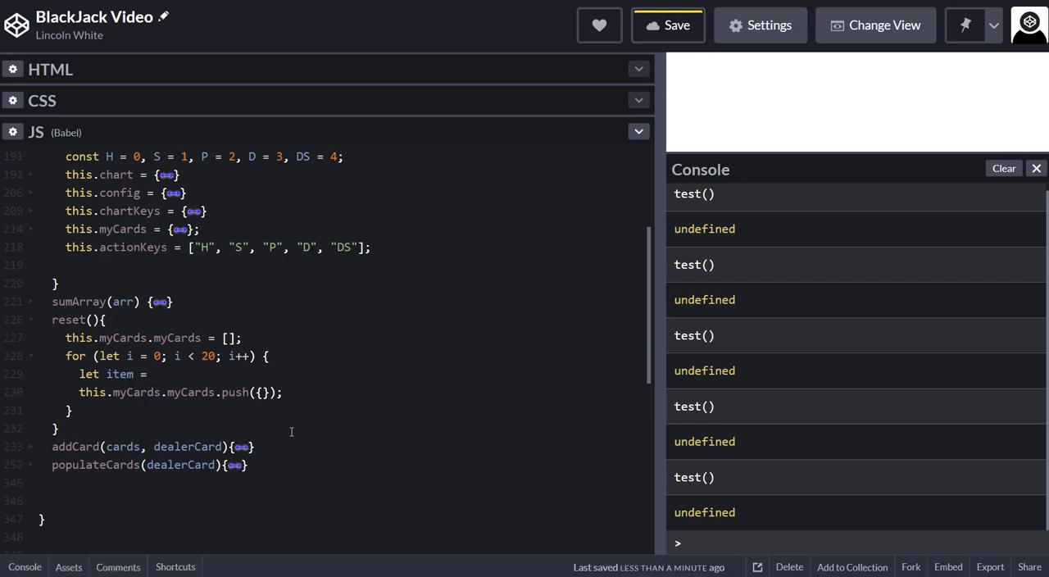
type("my")
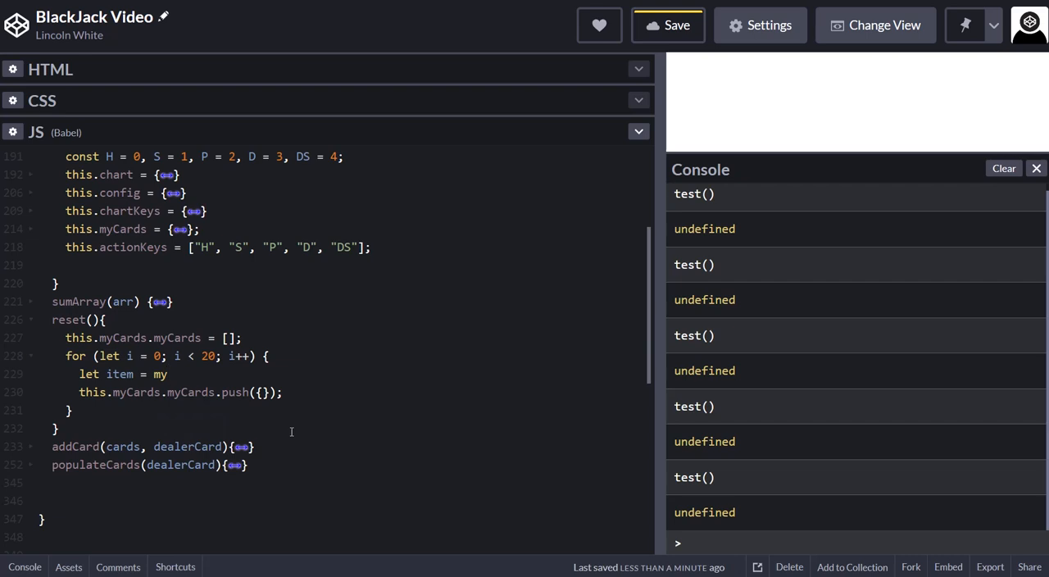
left_click(168, 373)
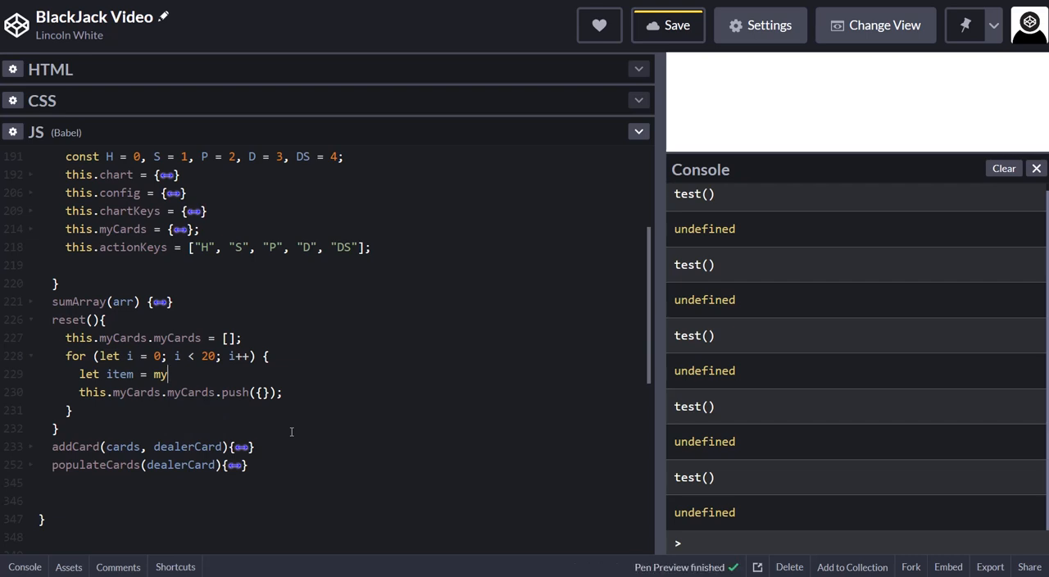
left_click(667, 25)
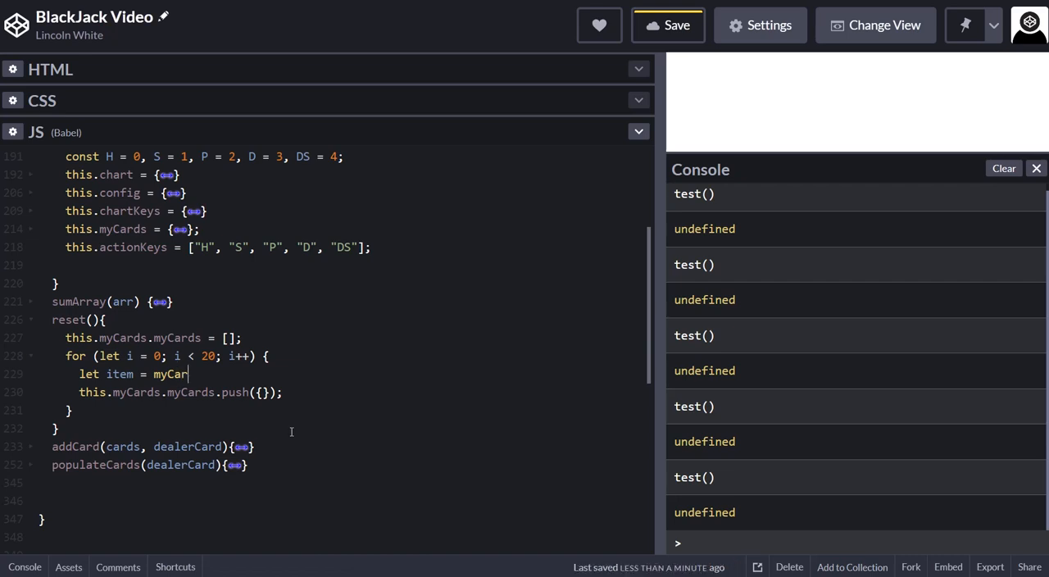
type("ds")
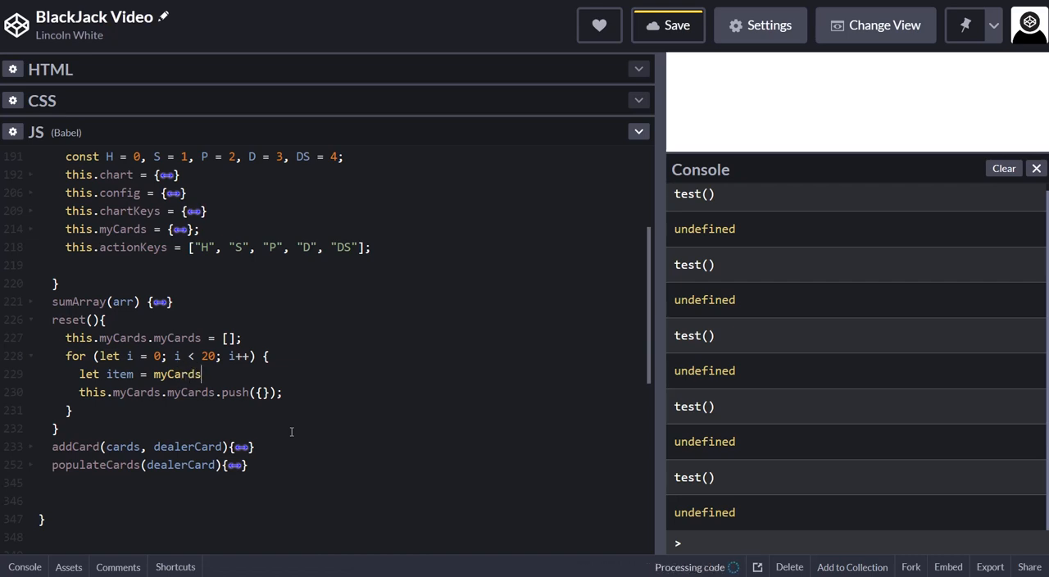
type("[i]")
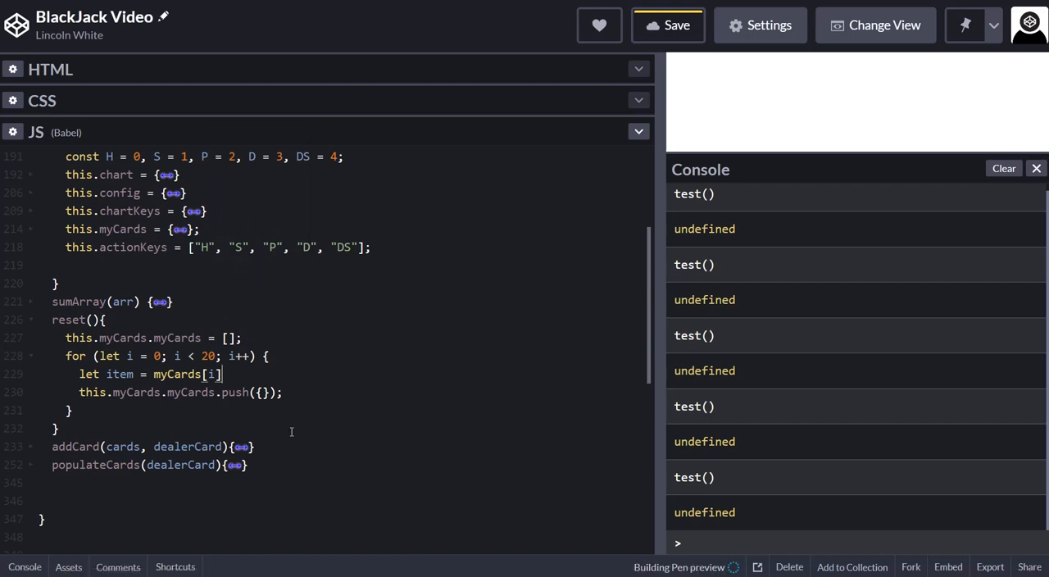
left_click(677, 25)
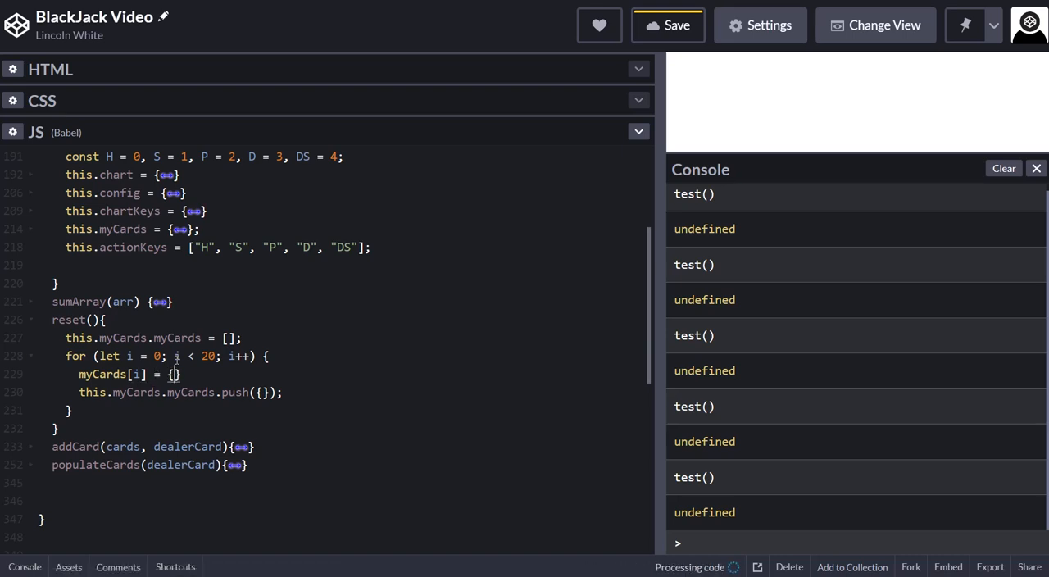
left_click(676, 25)
type("//")
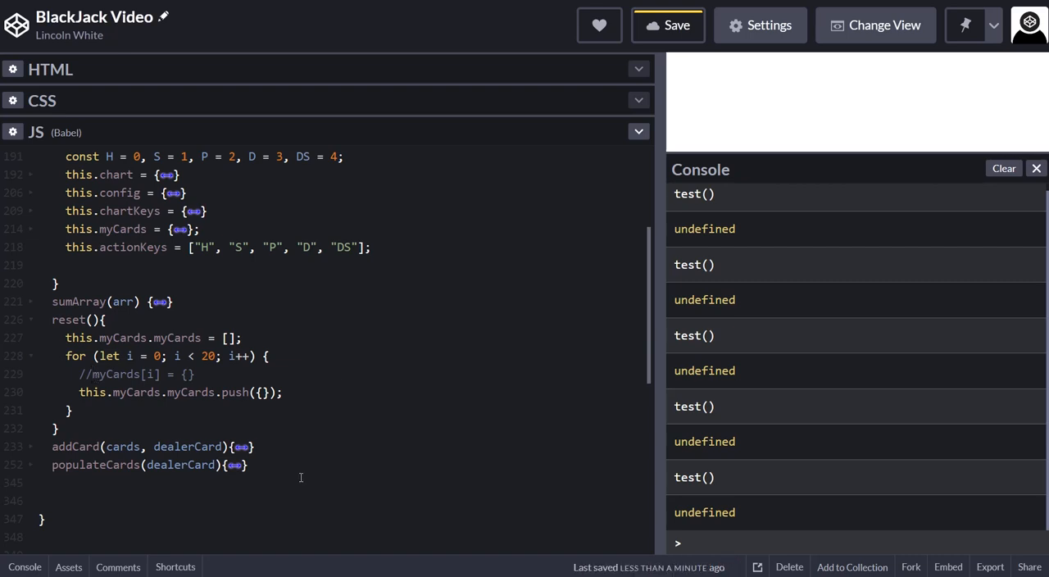
mouse_move(34, 342)
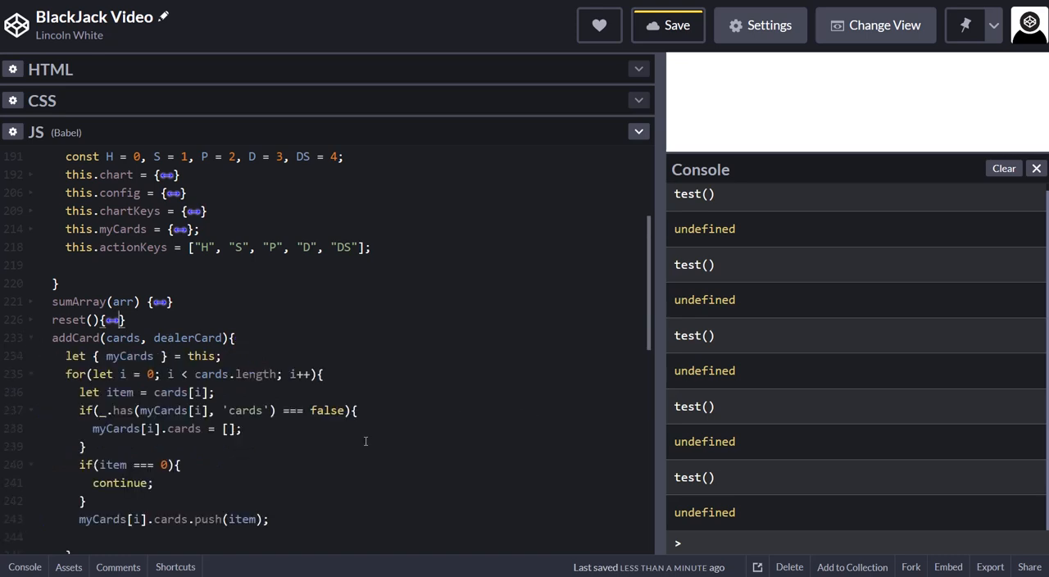
Step: Change addCard's destructuring line to let { myCards } = this.myCards
scroll("down", 3)
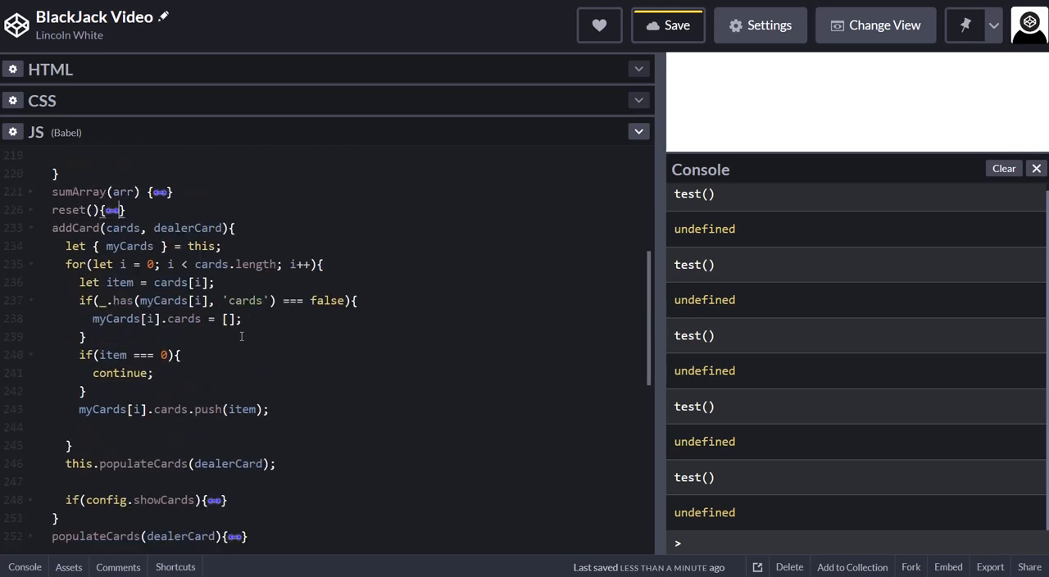
scroll("down", 3)
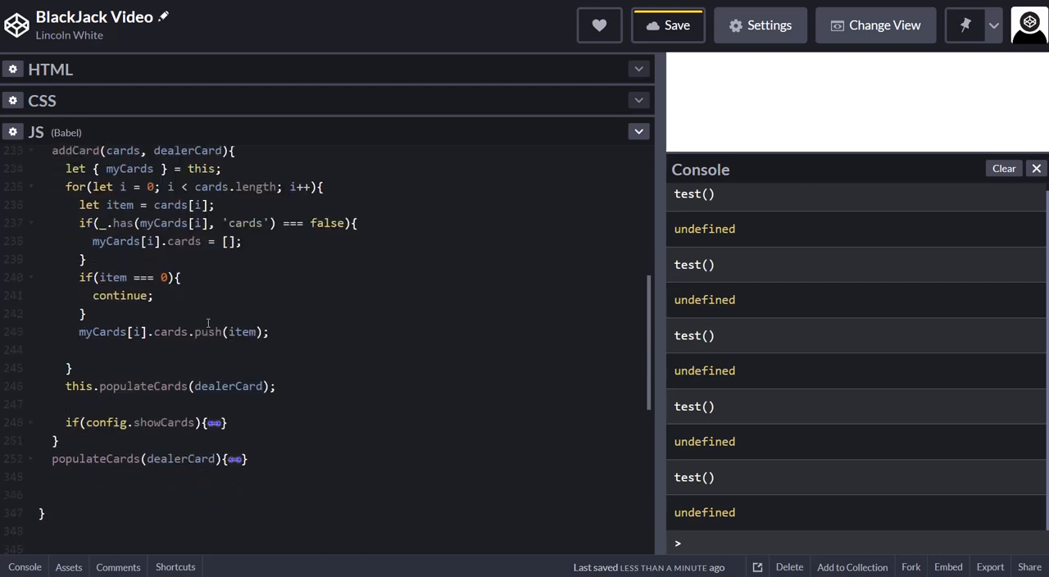
scroll("up", 3)
type("myCards")
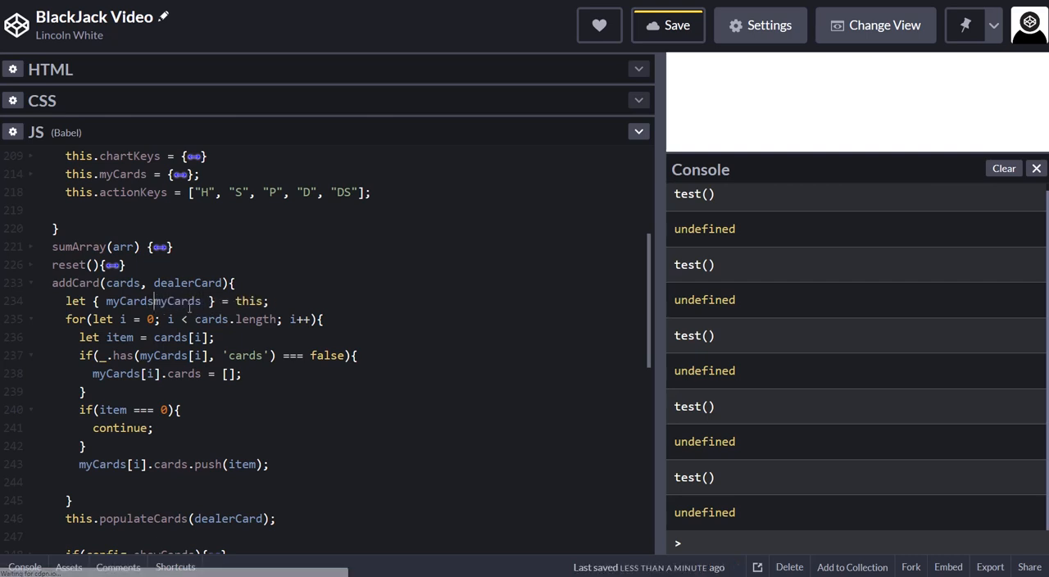
left_click(176, 301)
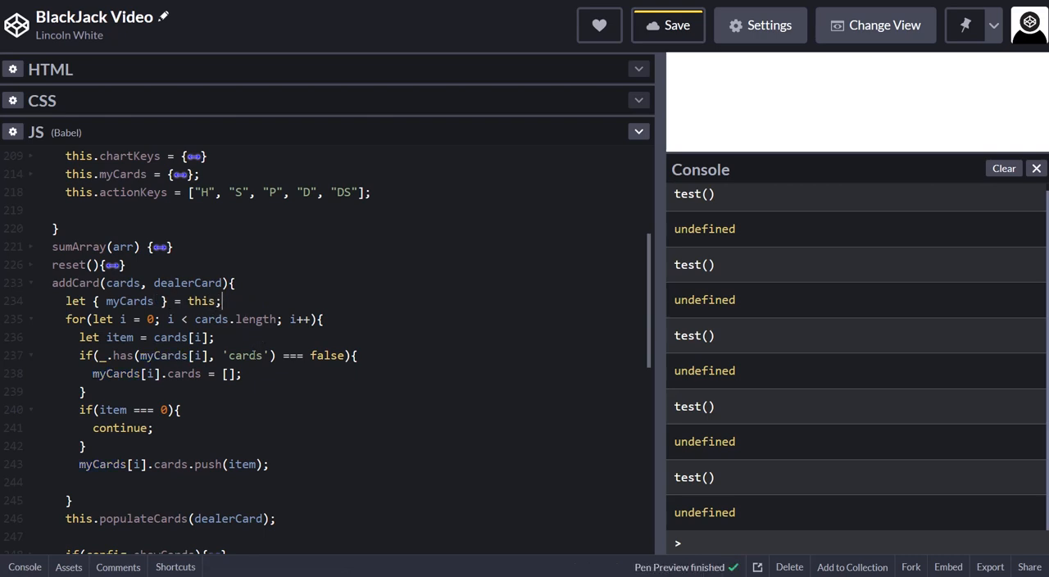
left_click(677, 25)
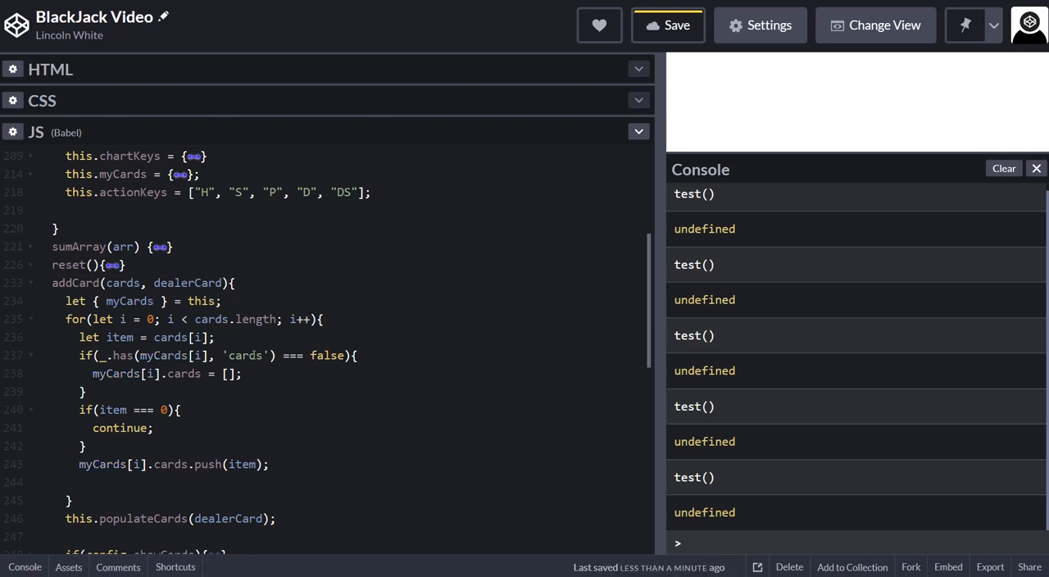
type("myCards")
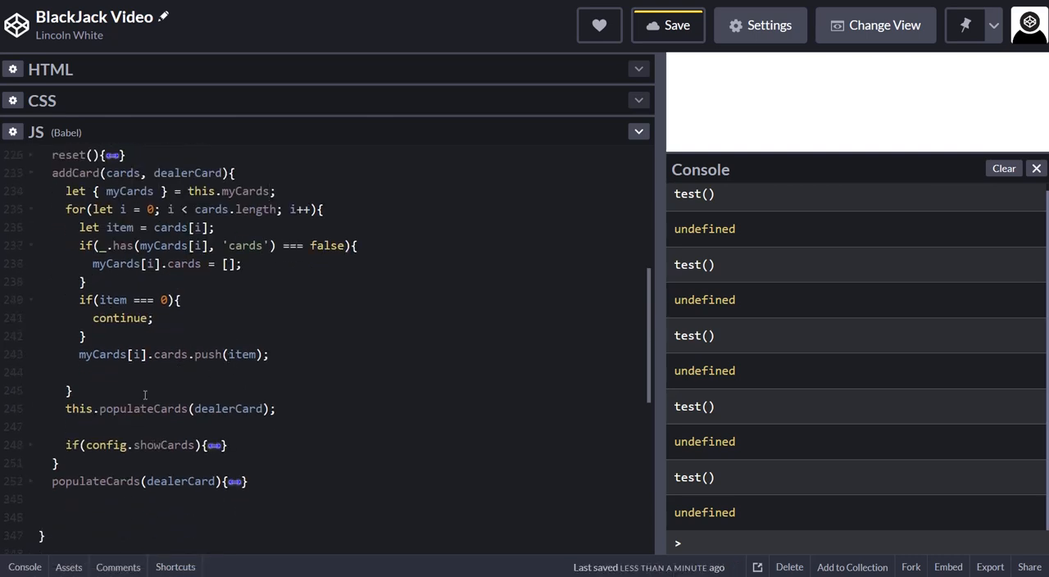
scroll("up", 3)
type("let")
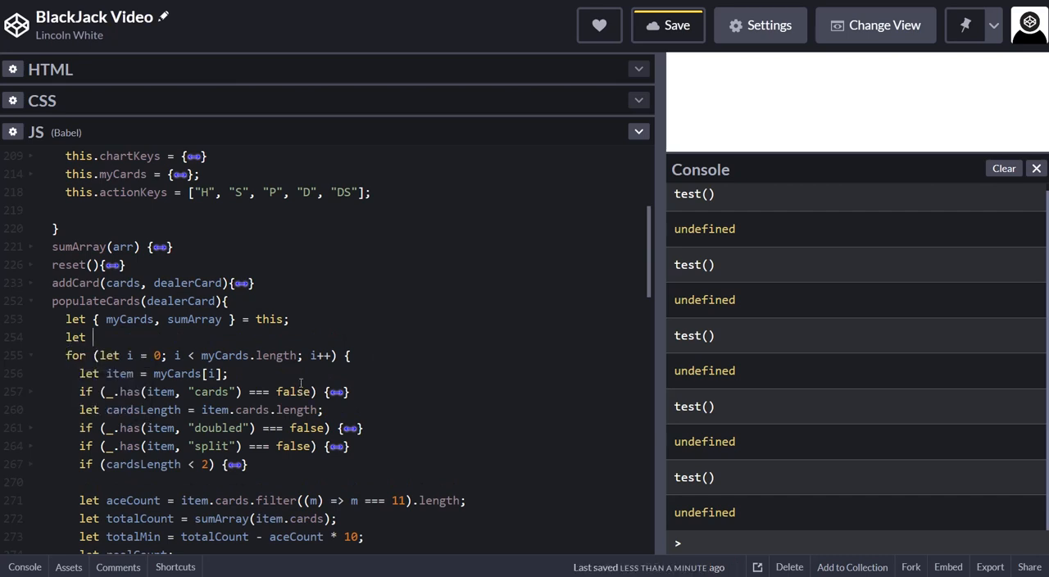
Step: Add let { myCards } = this.myCards below populateCards' first let statement
type("{ }")
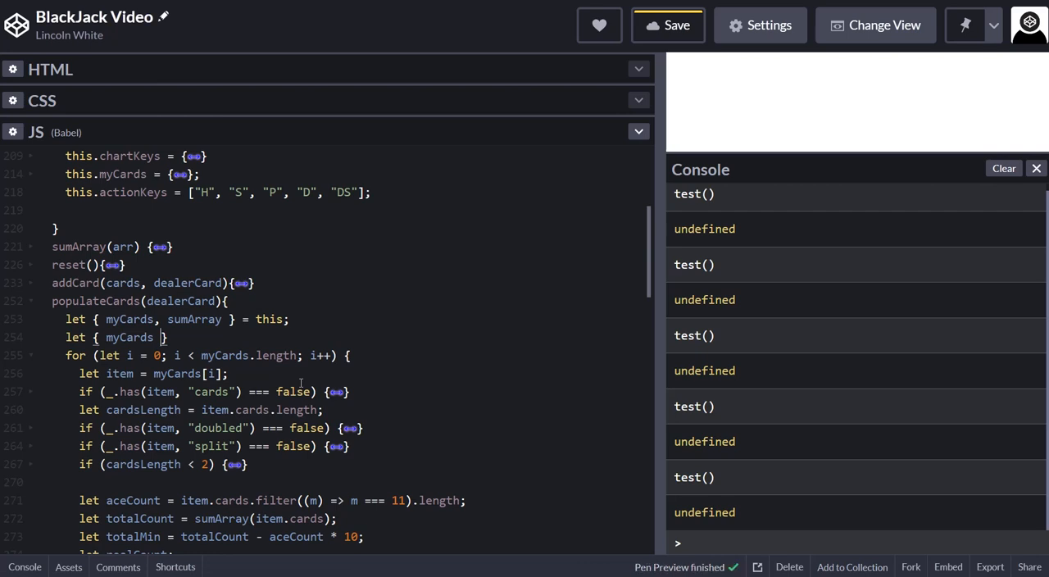
type("this.myCards")
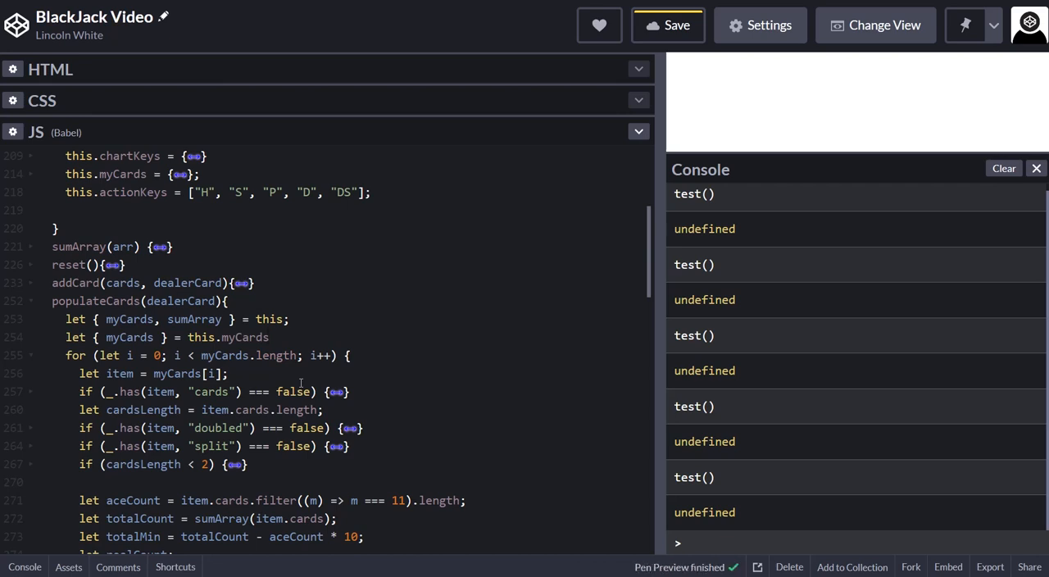
left_click(677, 24)
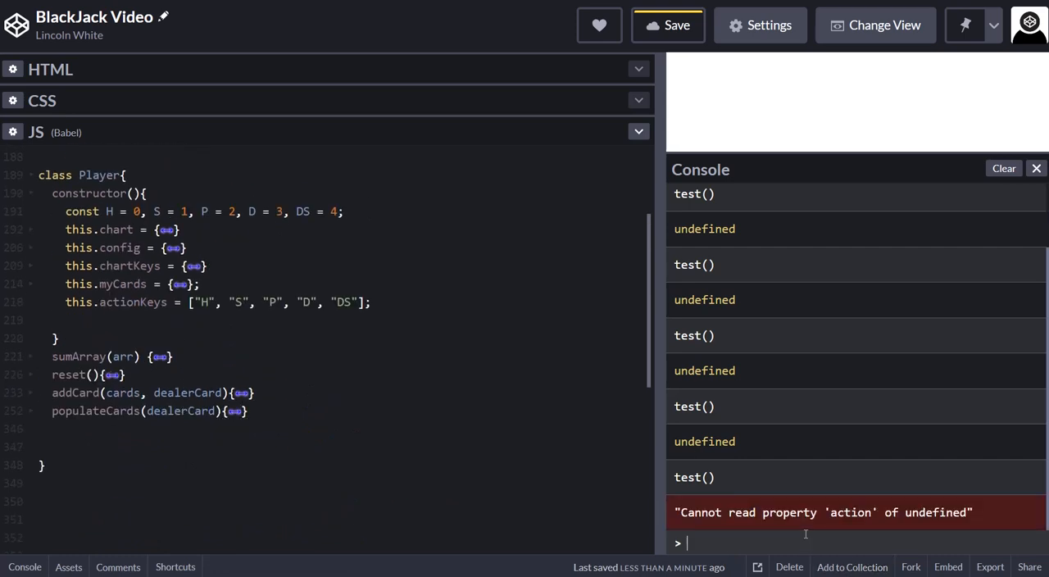
mouse_move(877, 533)
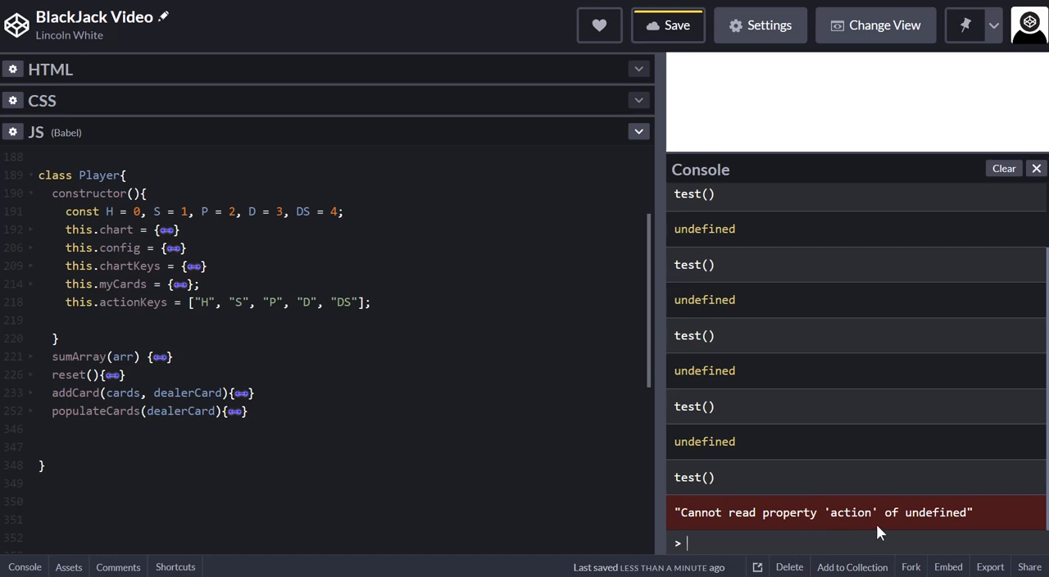
mouse_move(843, 537)
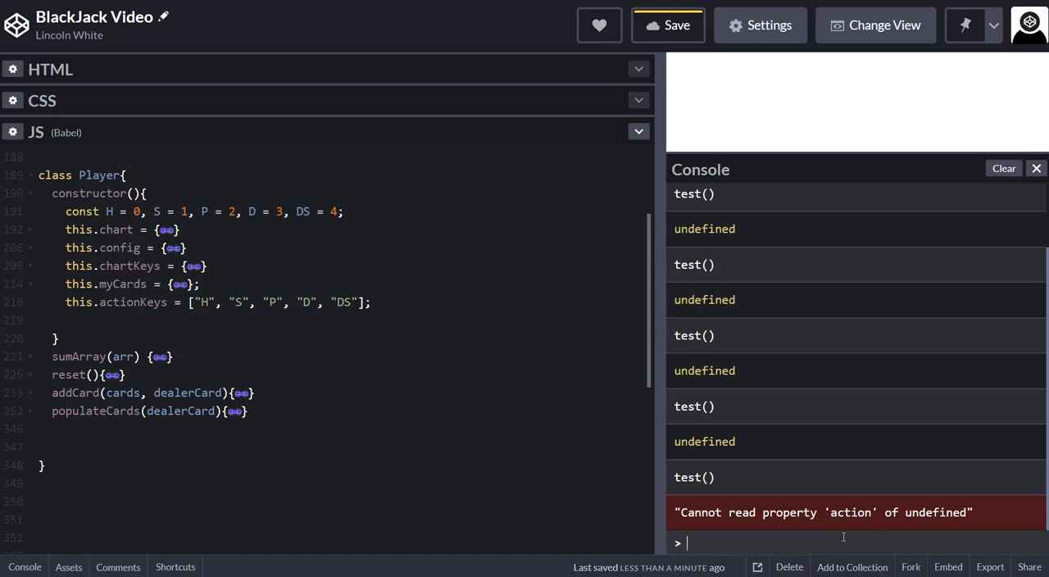
Step: Rerun test() in the console, which throws the 'action' of undefined error, then scroll to testPlayer
type("test()")
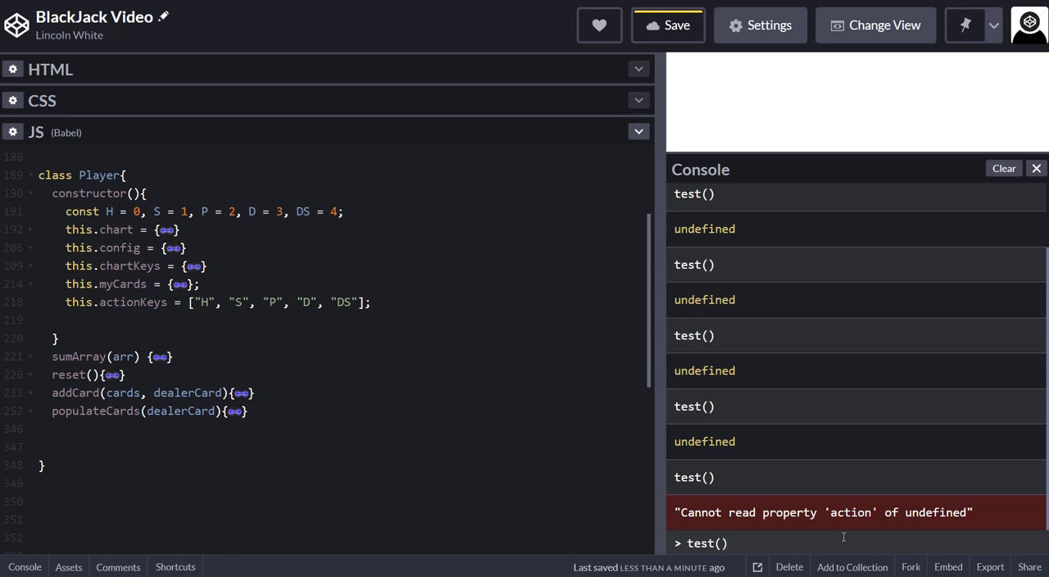
key("Return")
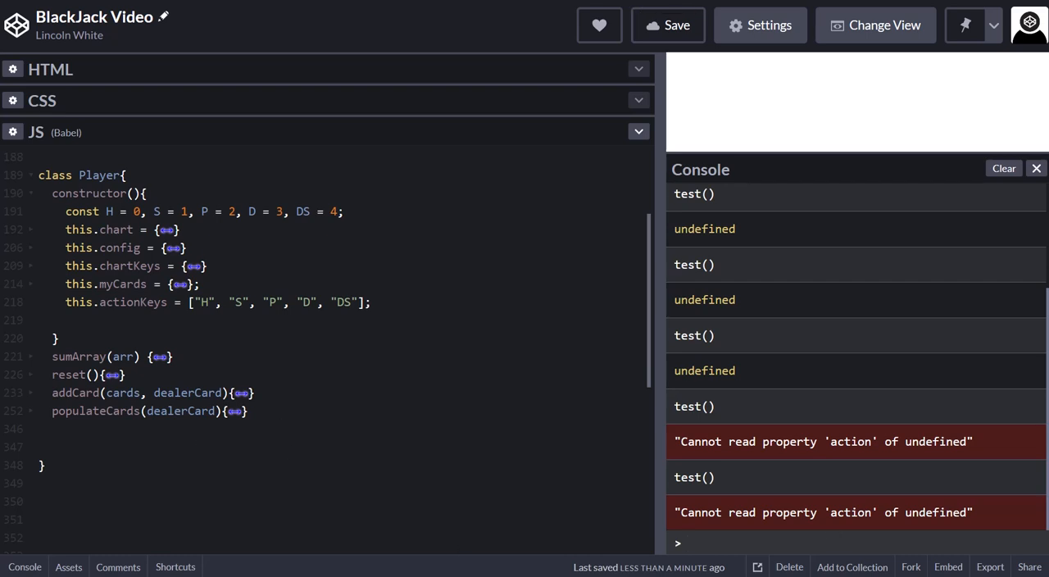
scroll("down", 3)
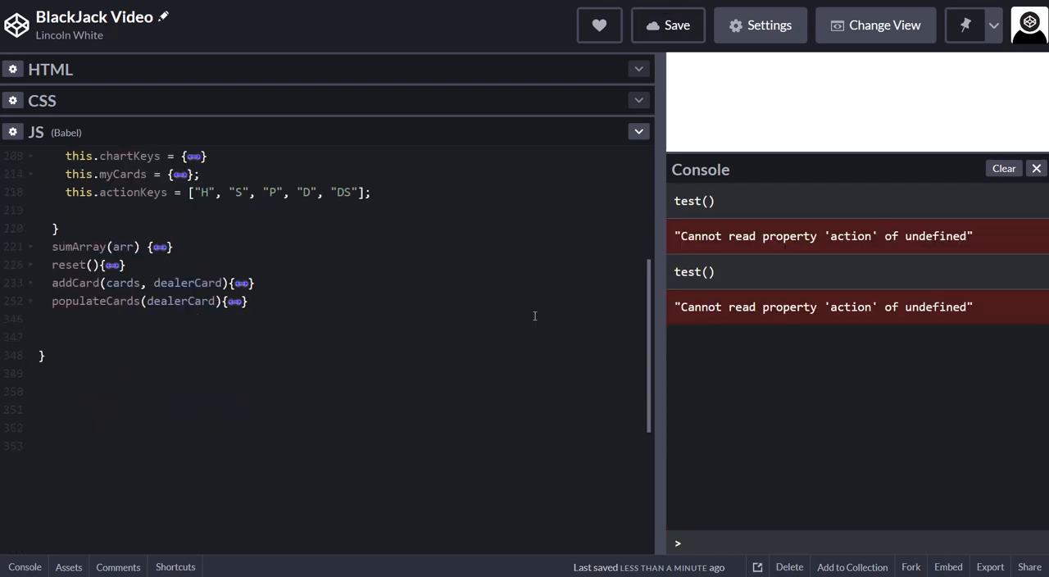
scroll("up", 3)
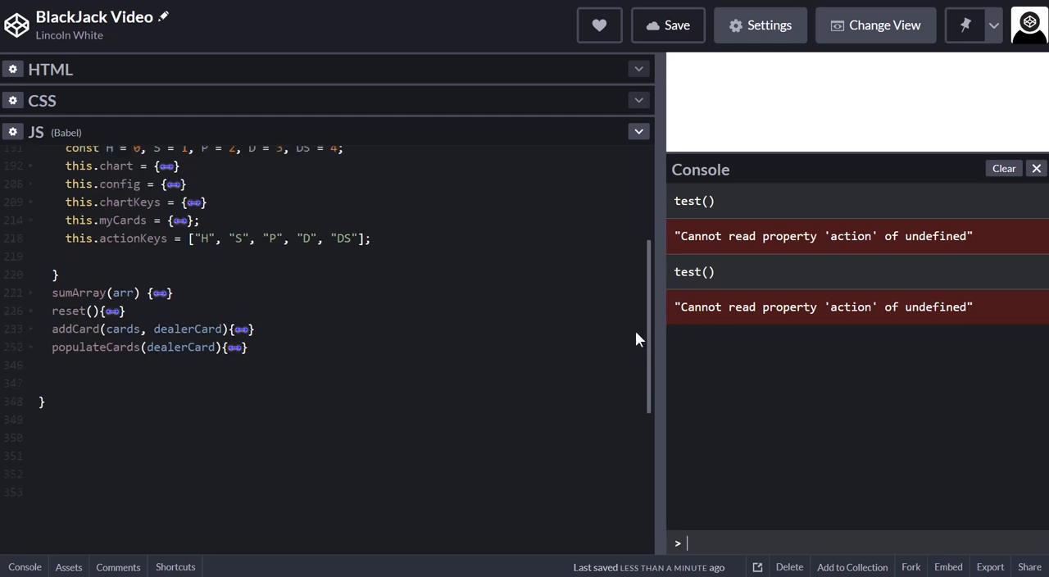
scroll("up", 3)
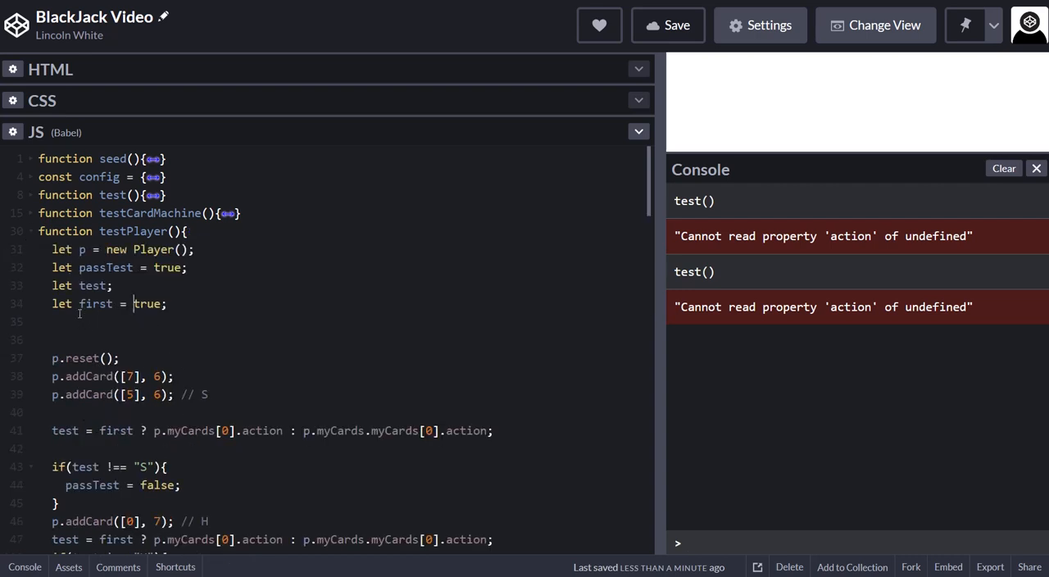
Step: Set testPlayer's first flag to false and rerun test() without errors
type("fals")
left_click(857, 543)
type("test()")
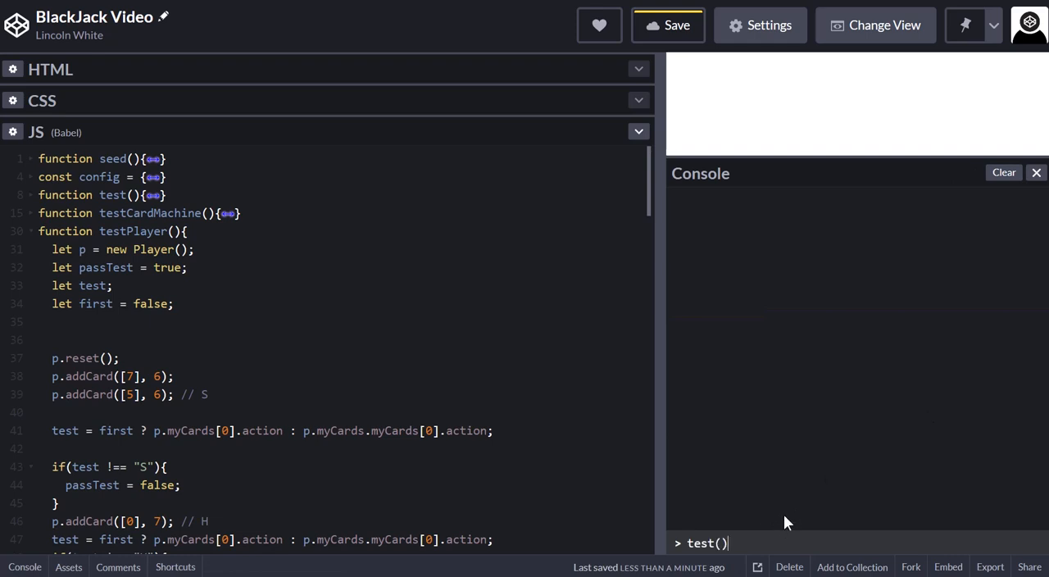
key("Return")
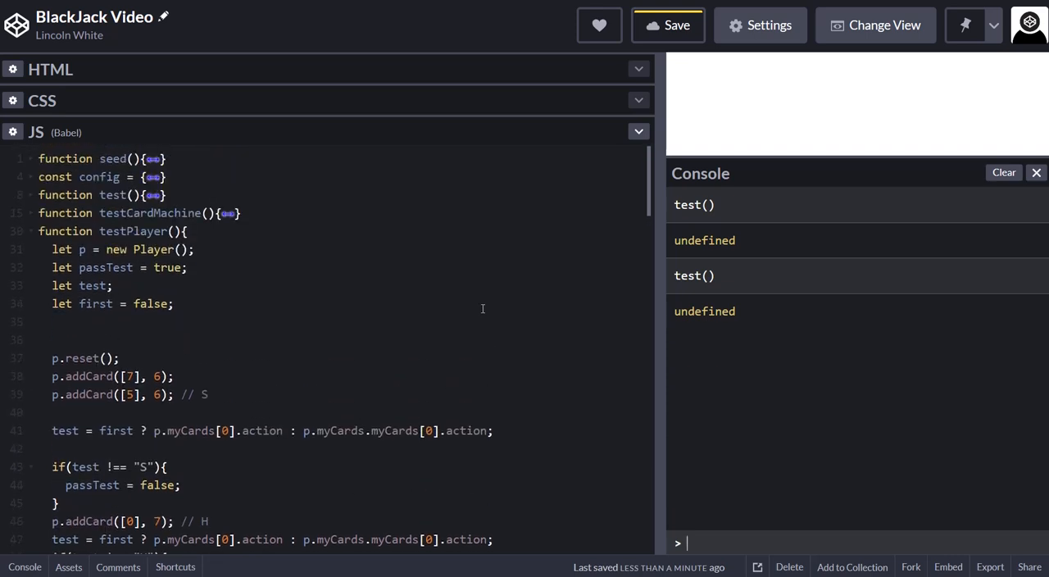
mouse_move(216, 293)
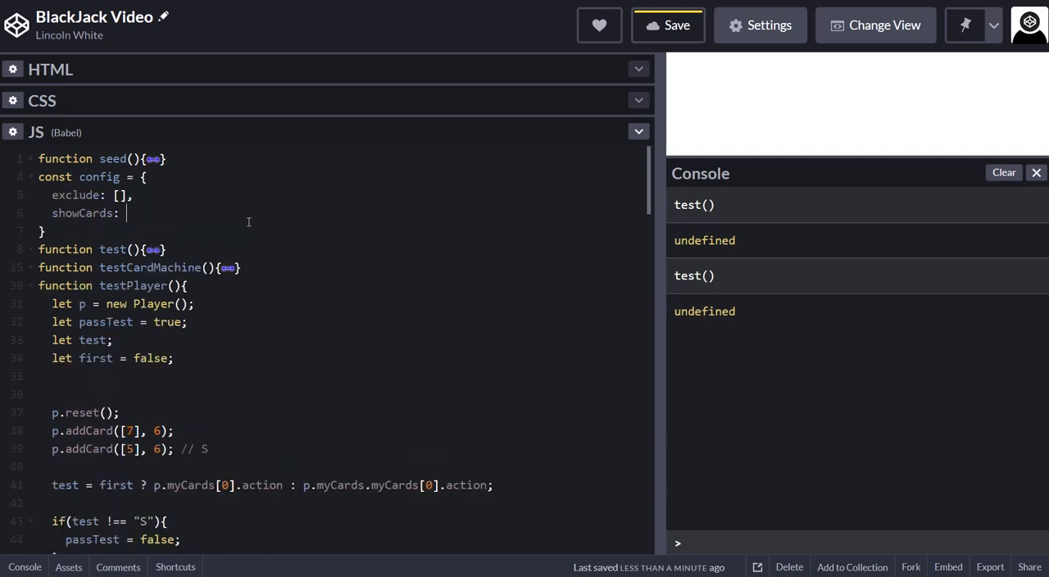
Step: Set showCards to true in config and focus the console to rerun the tests
type("true")
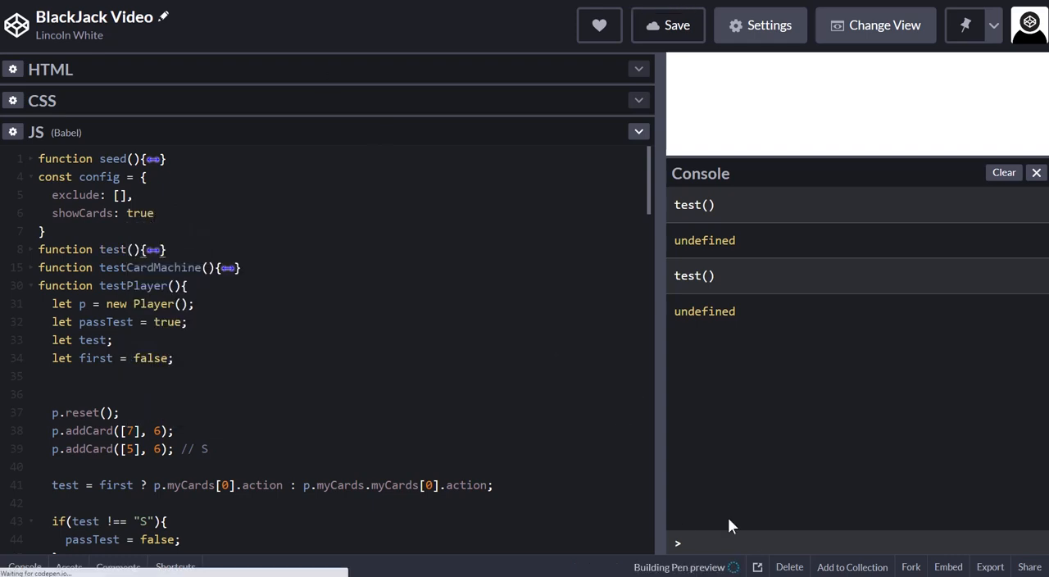
left_click(1003, 172)
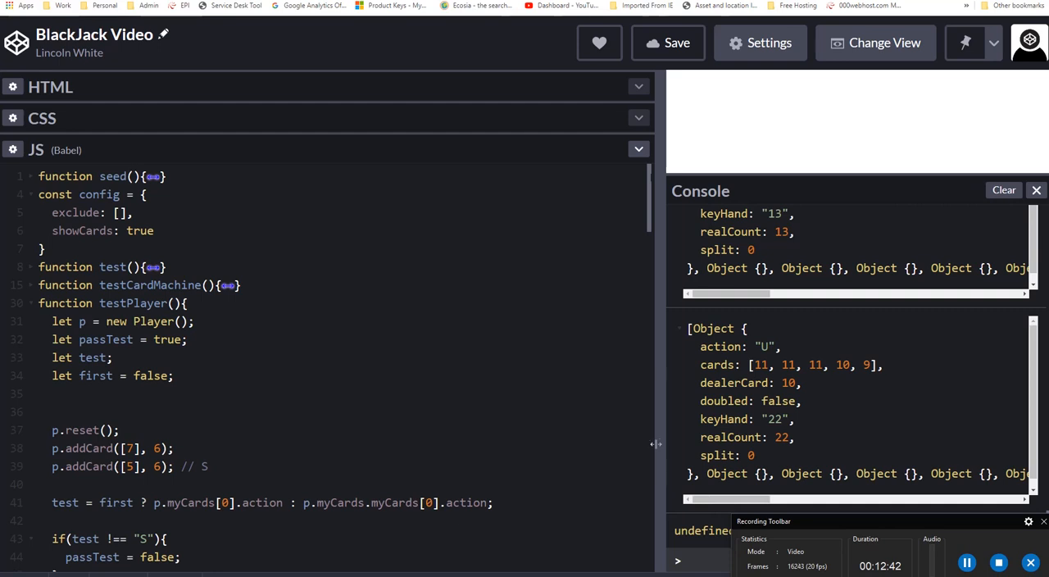
mouse_move(605, 432)
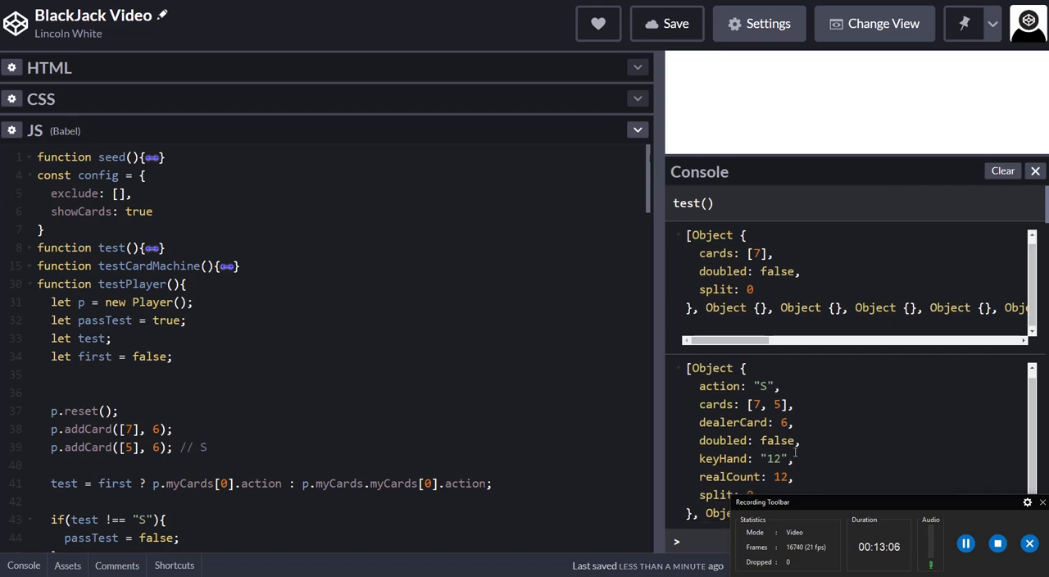
scroll("down", 3)
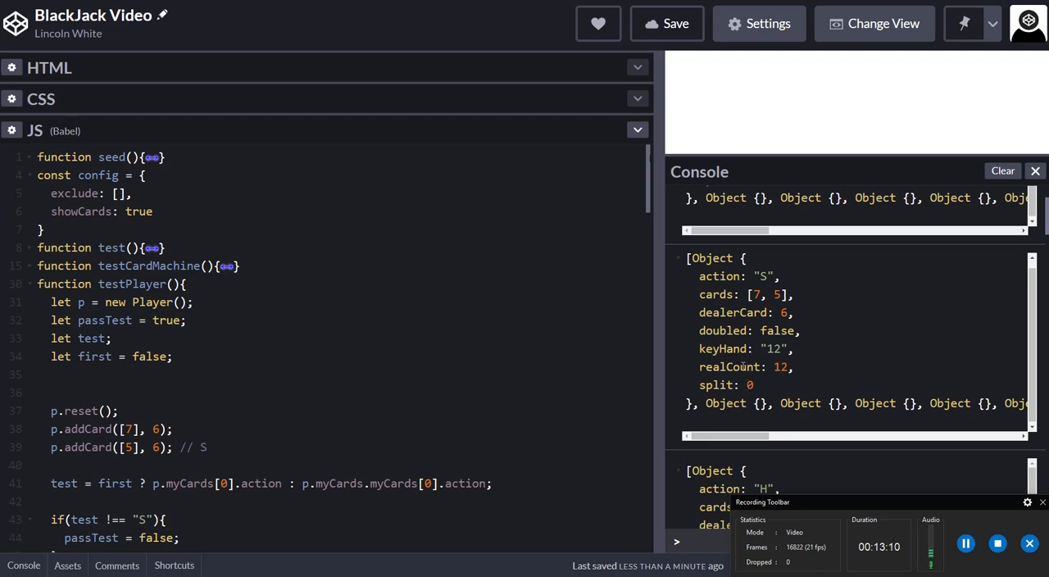
mouse_move(288, 254)
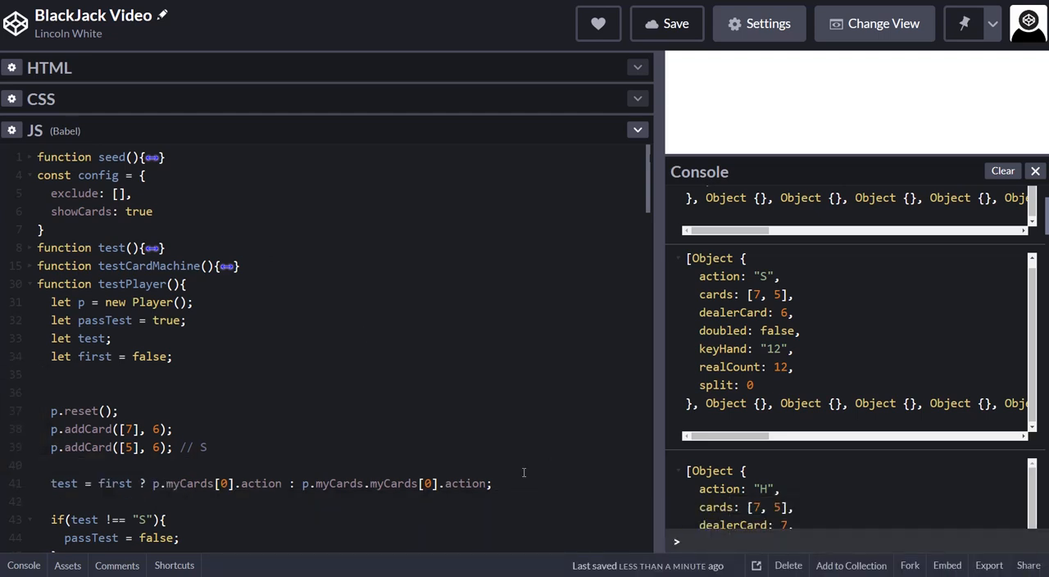
mouse_move(647, 208)
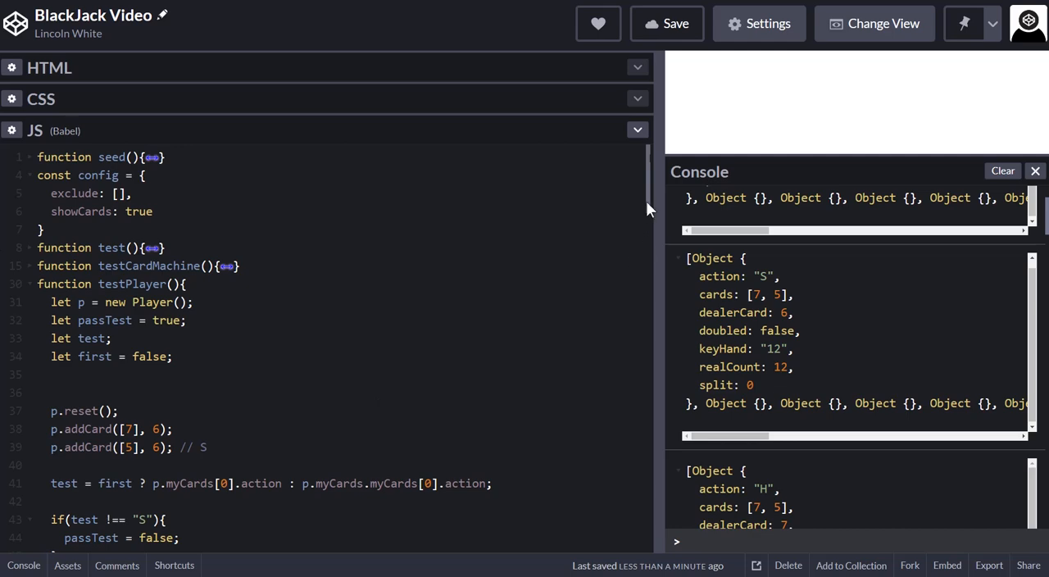
scroll("down", 3)
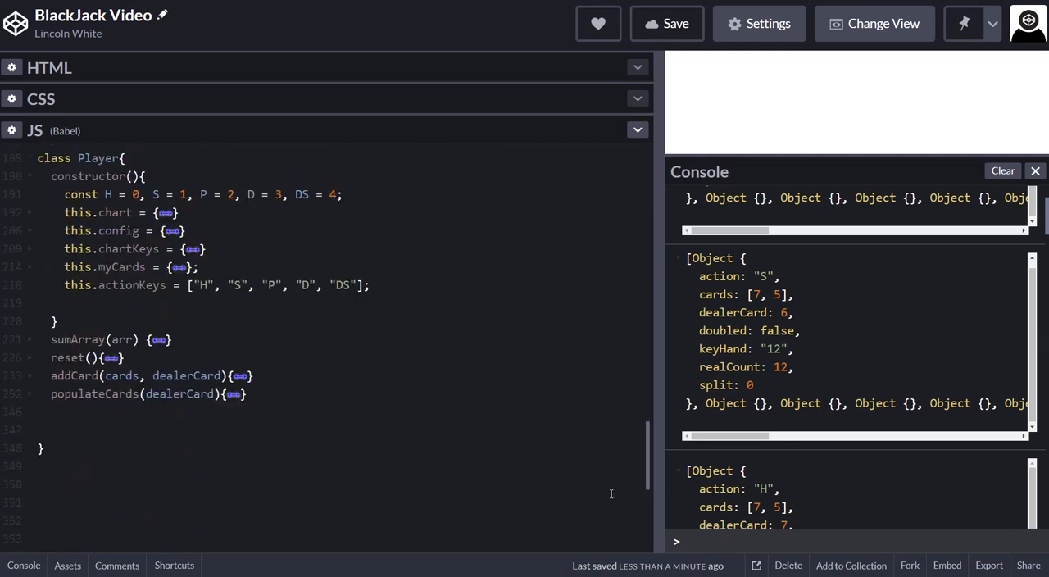
scroll("up", 3)
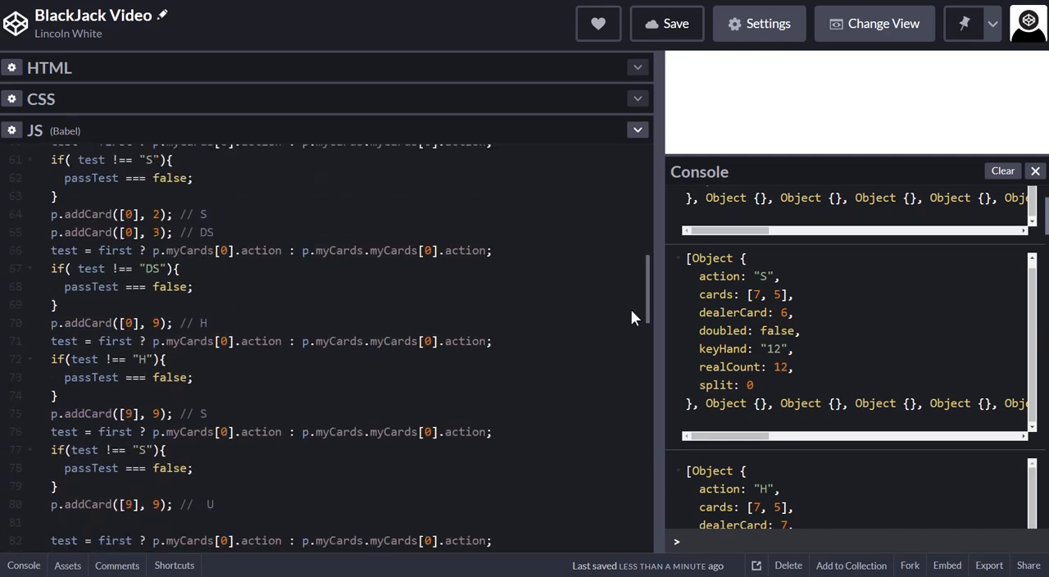
scroll("up", 3)
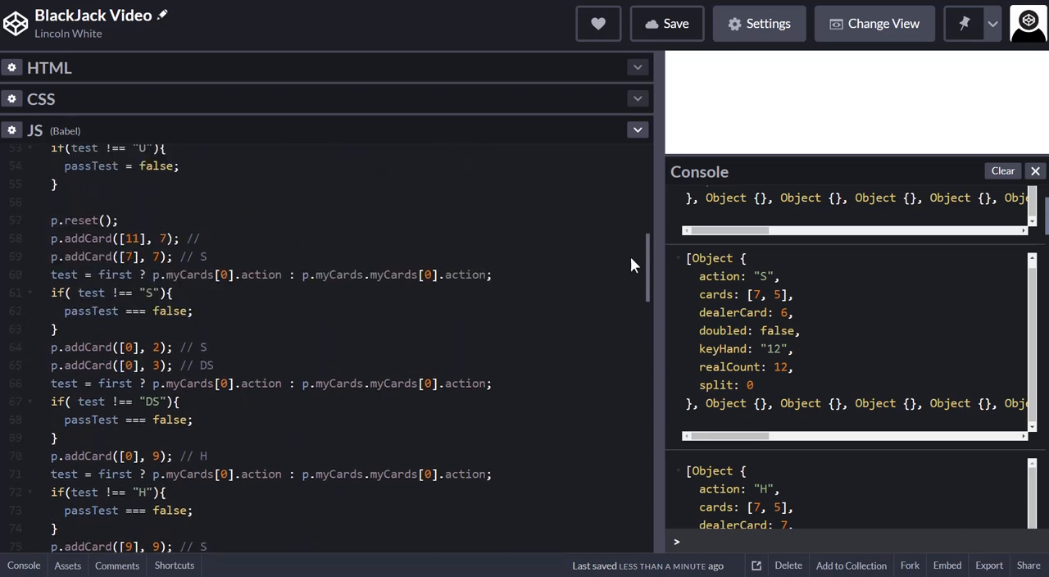
scroll("up", 3)
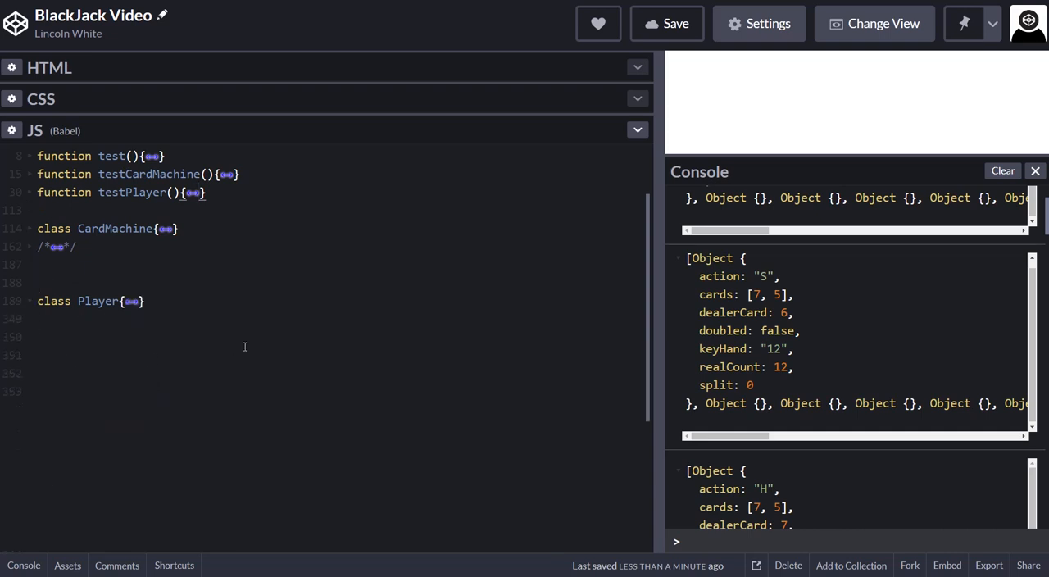
mouse_move(255, 344)
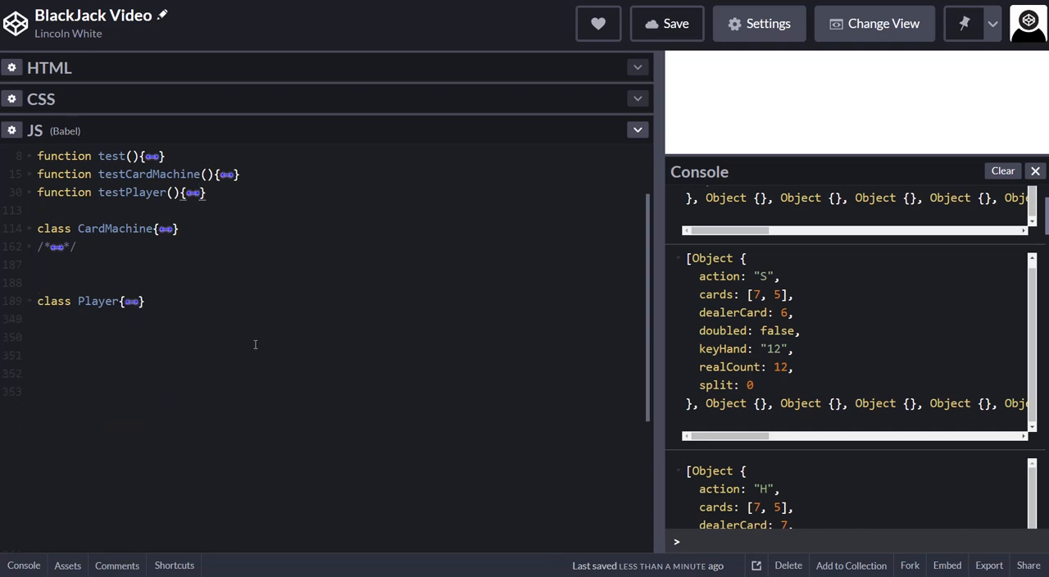